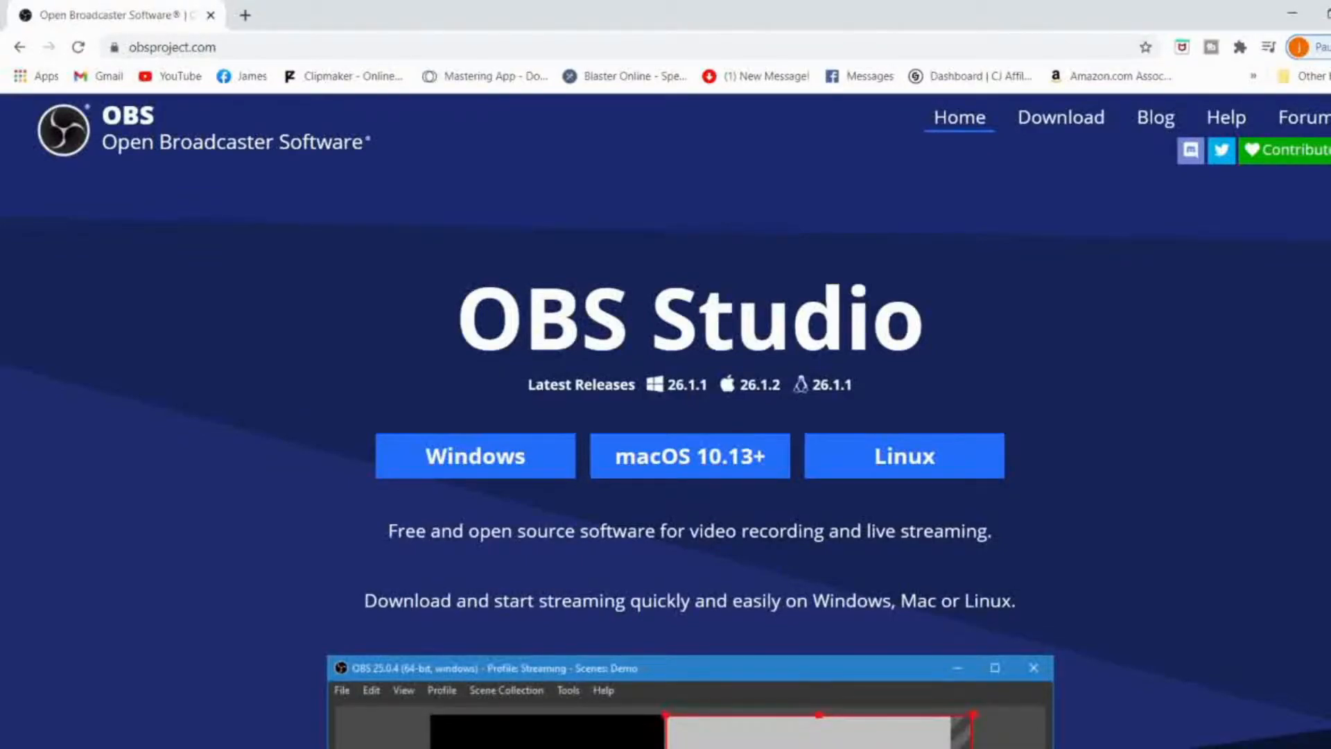
mouse_move(1166, 179)
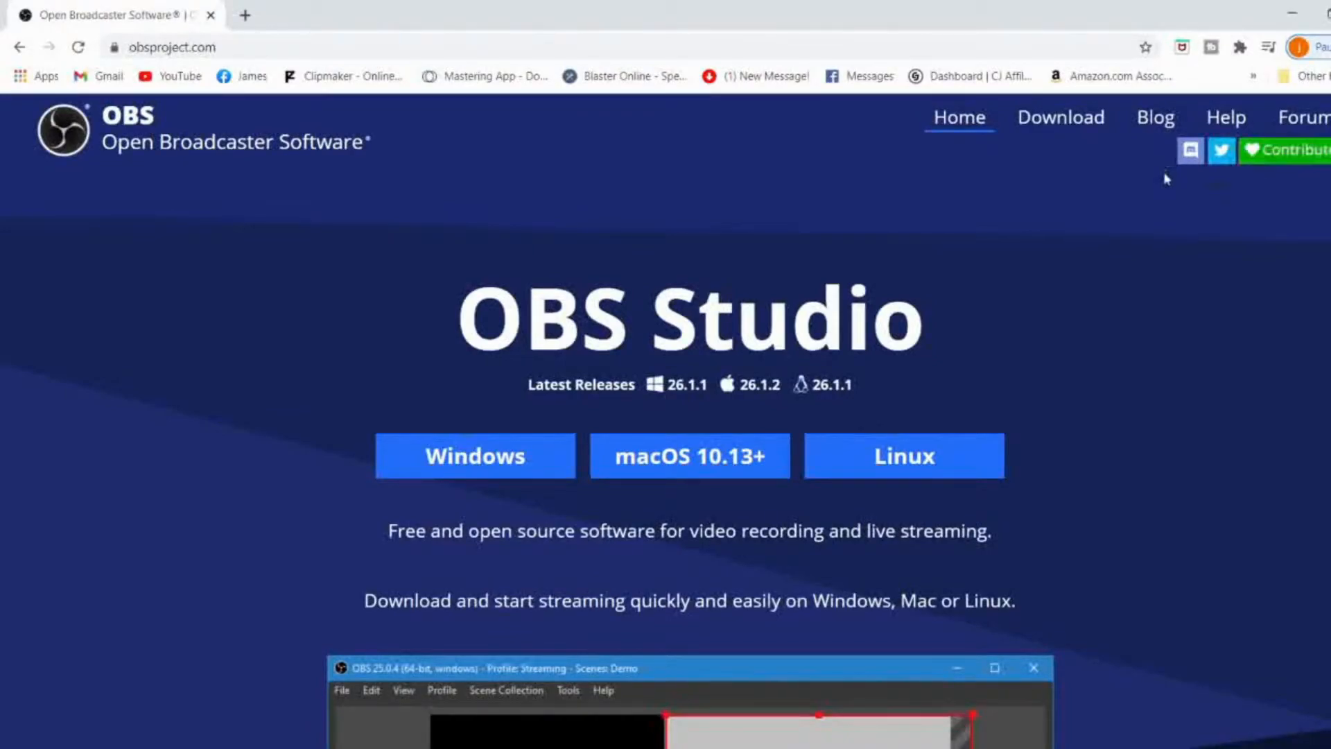
Download the OBS Studio Windows installer from obsproject.com and launch the downloaded .exe.
scroll("down", 3)
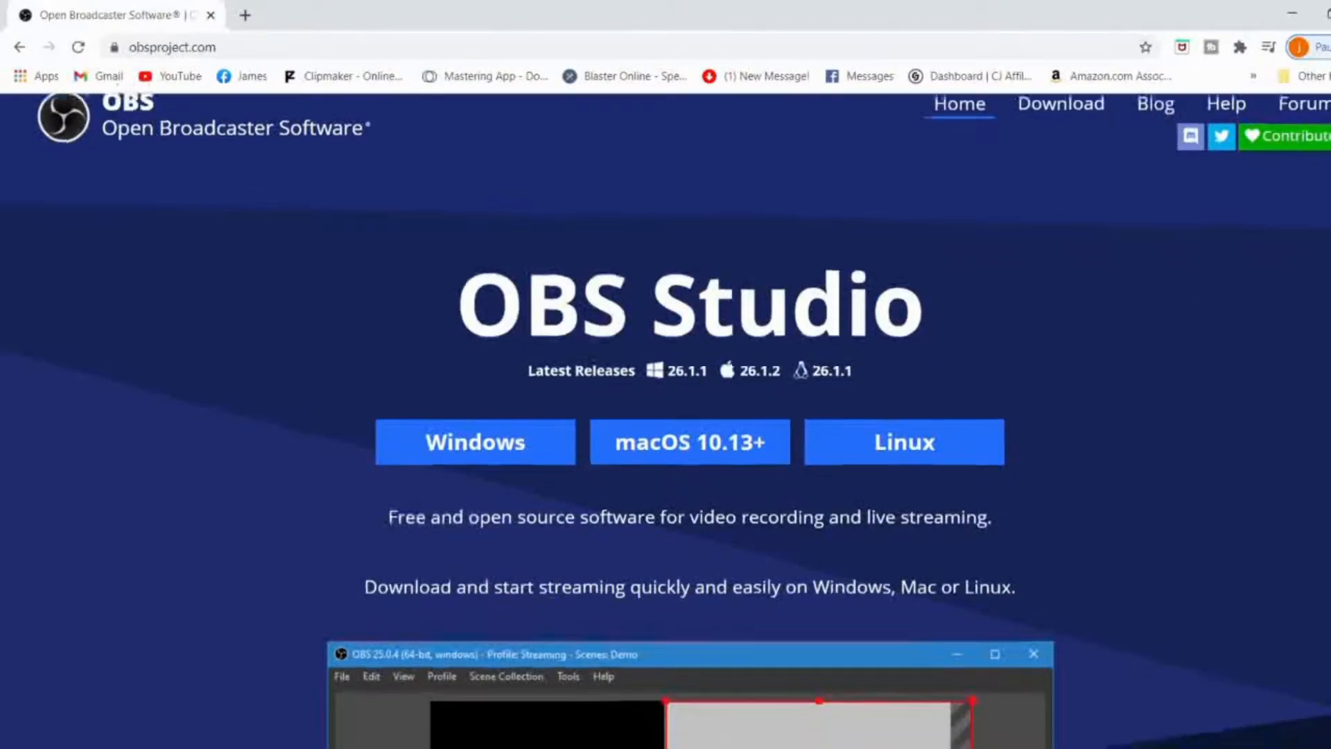
scroll("down", 3)
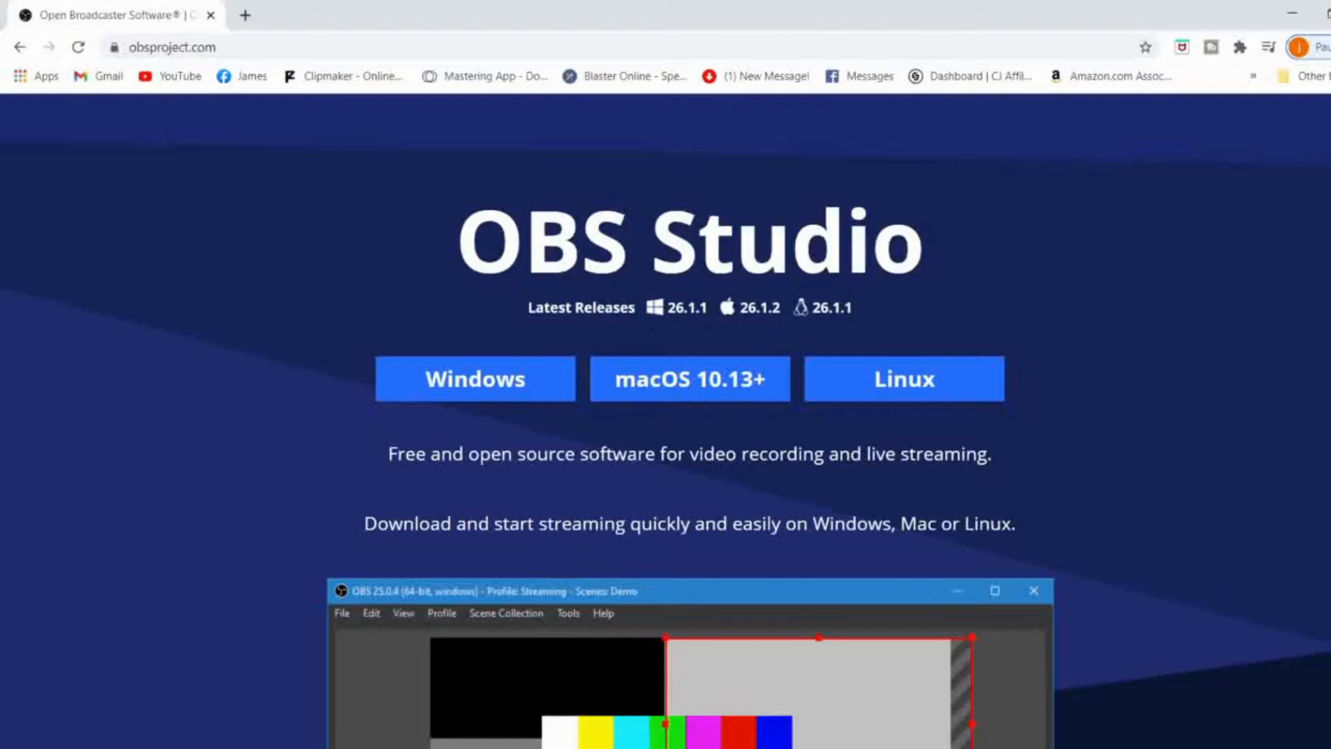
scroll("up", 3)
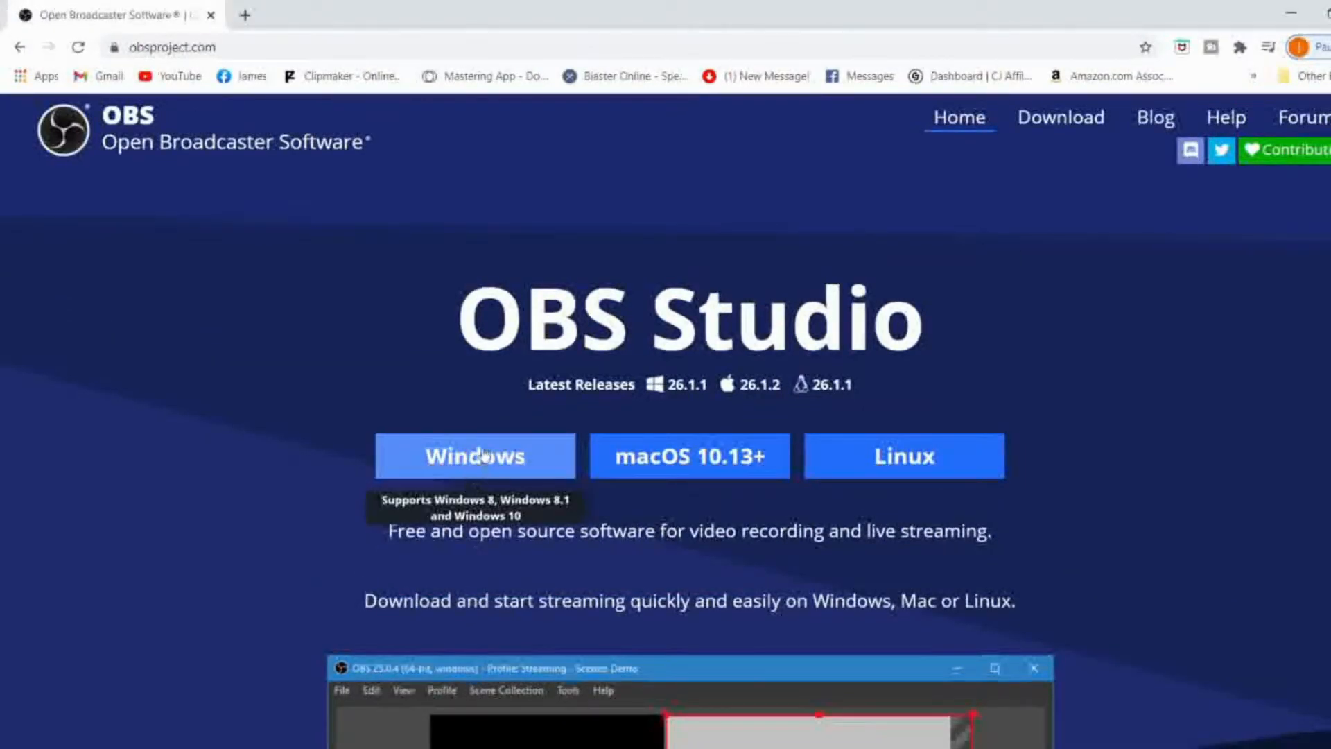
mouse_move(704, 463)
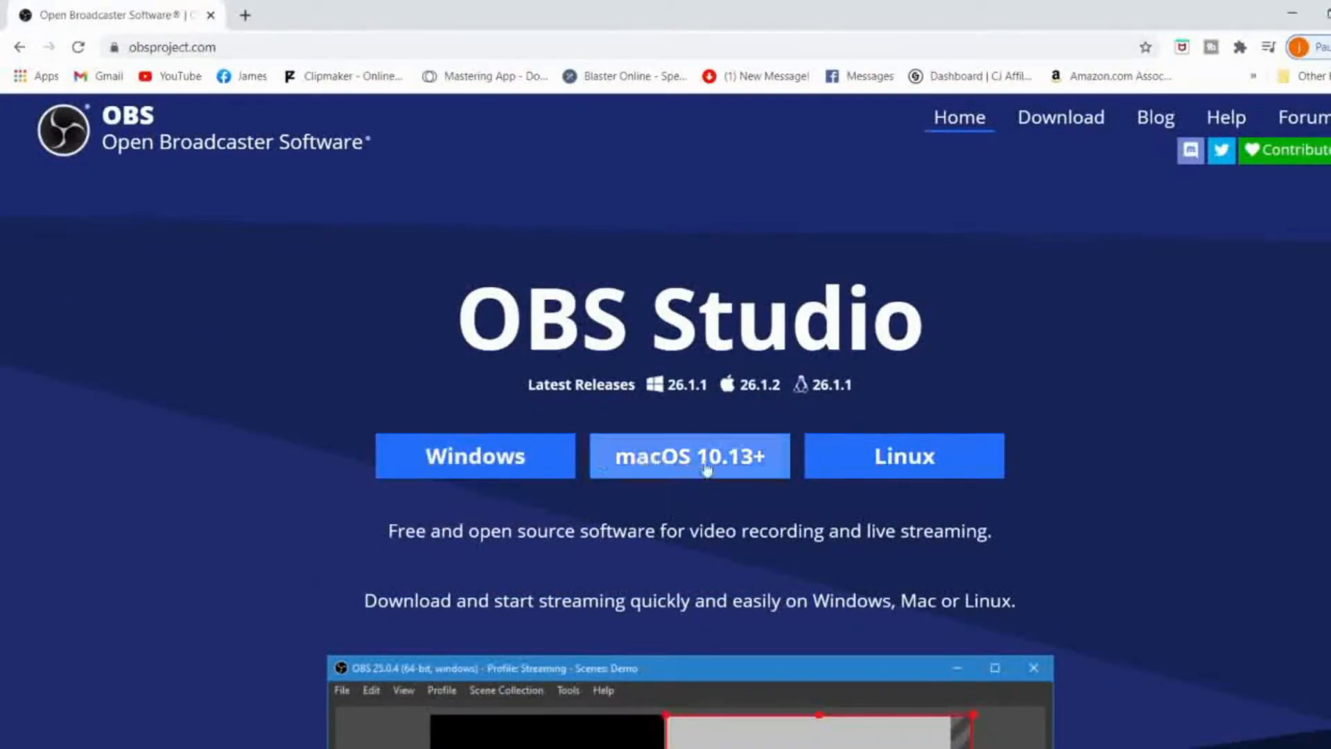
mouse_move(956, 486)
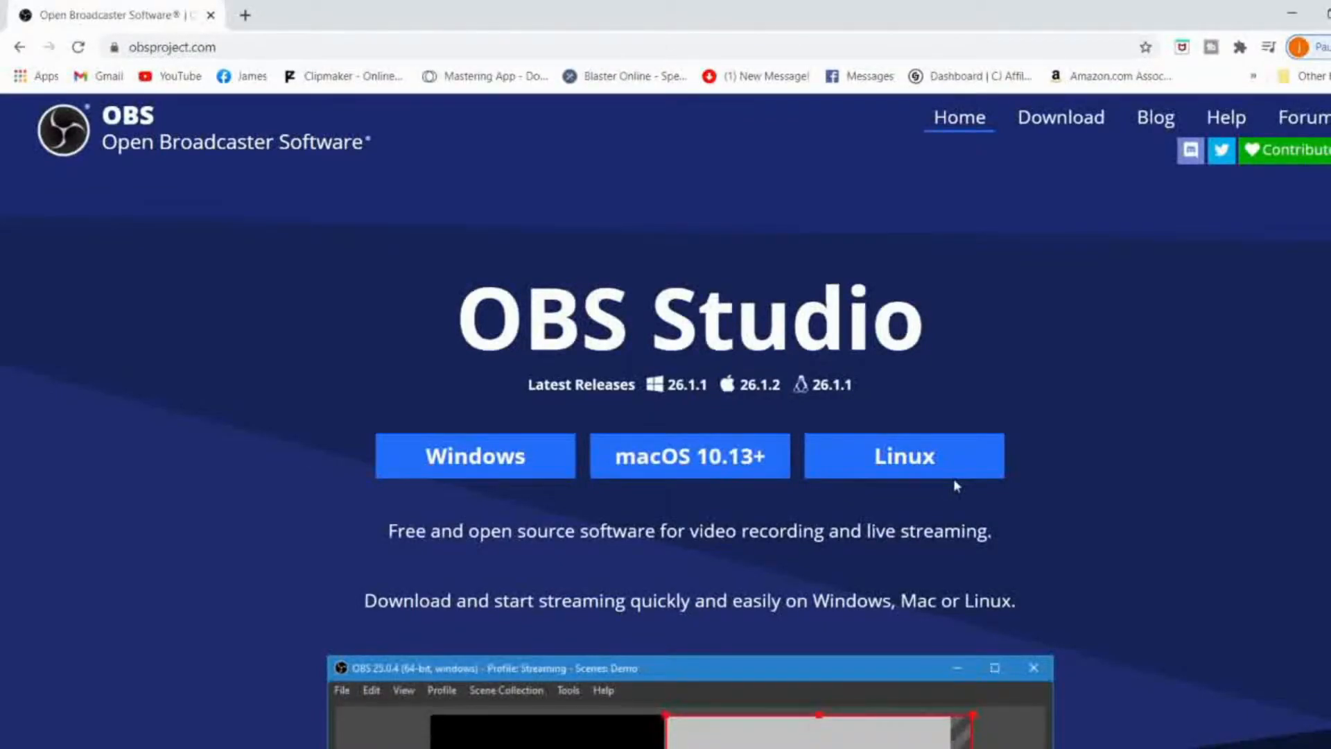
mouse_move(476, 457)
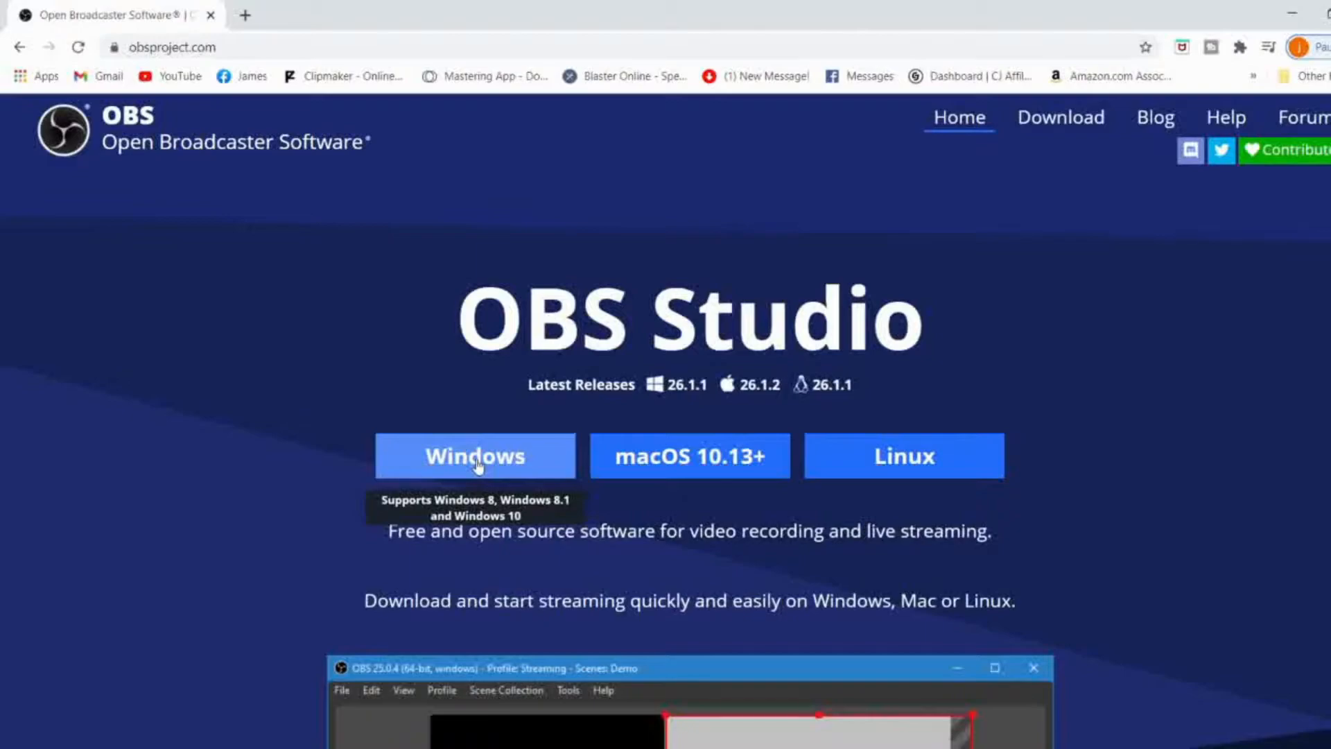
mouse_move(303, 560)
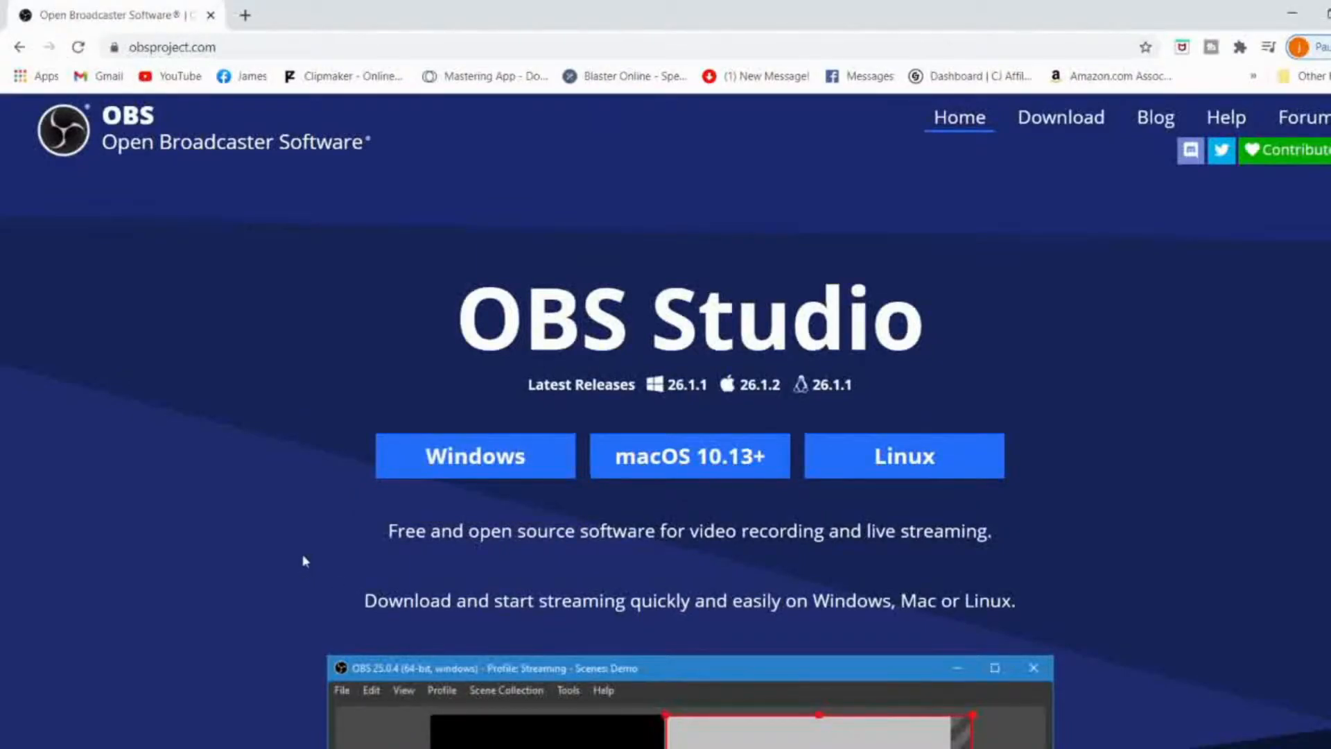
left_click(475, 456)
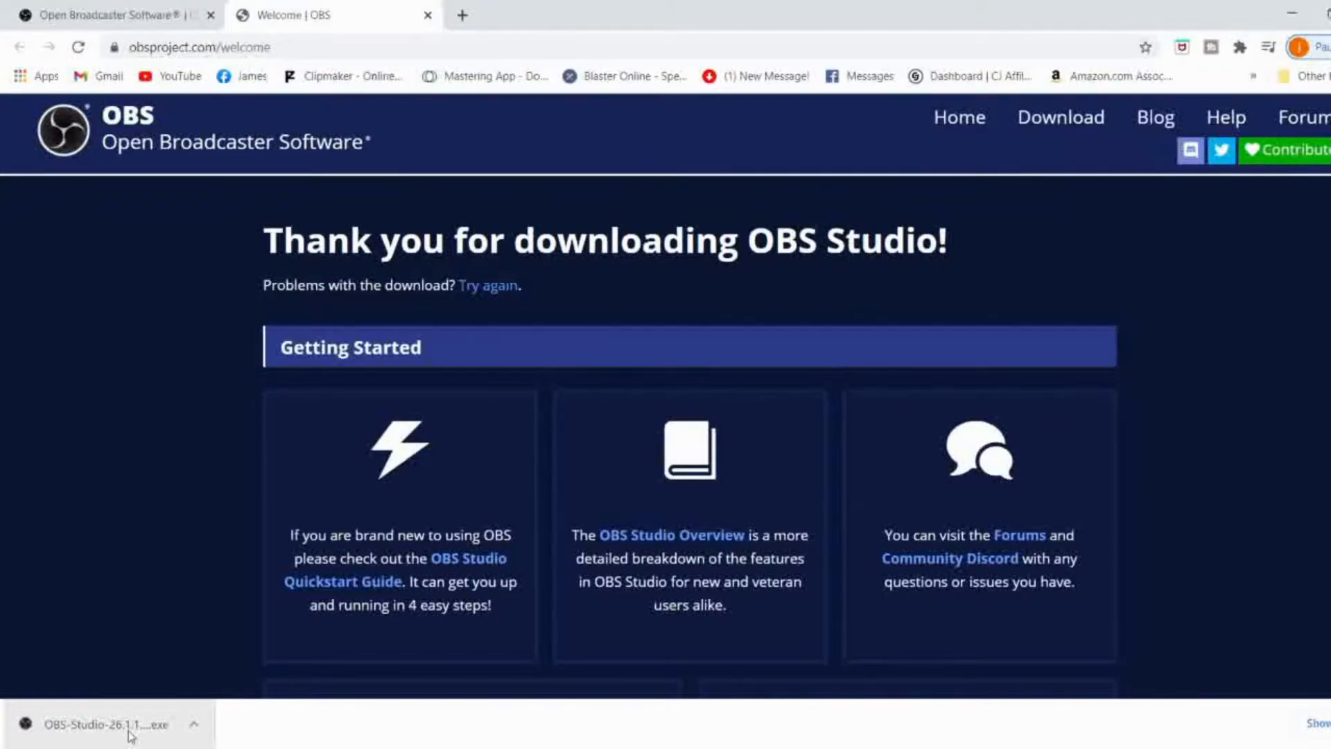
left_click(101, 724)
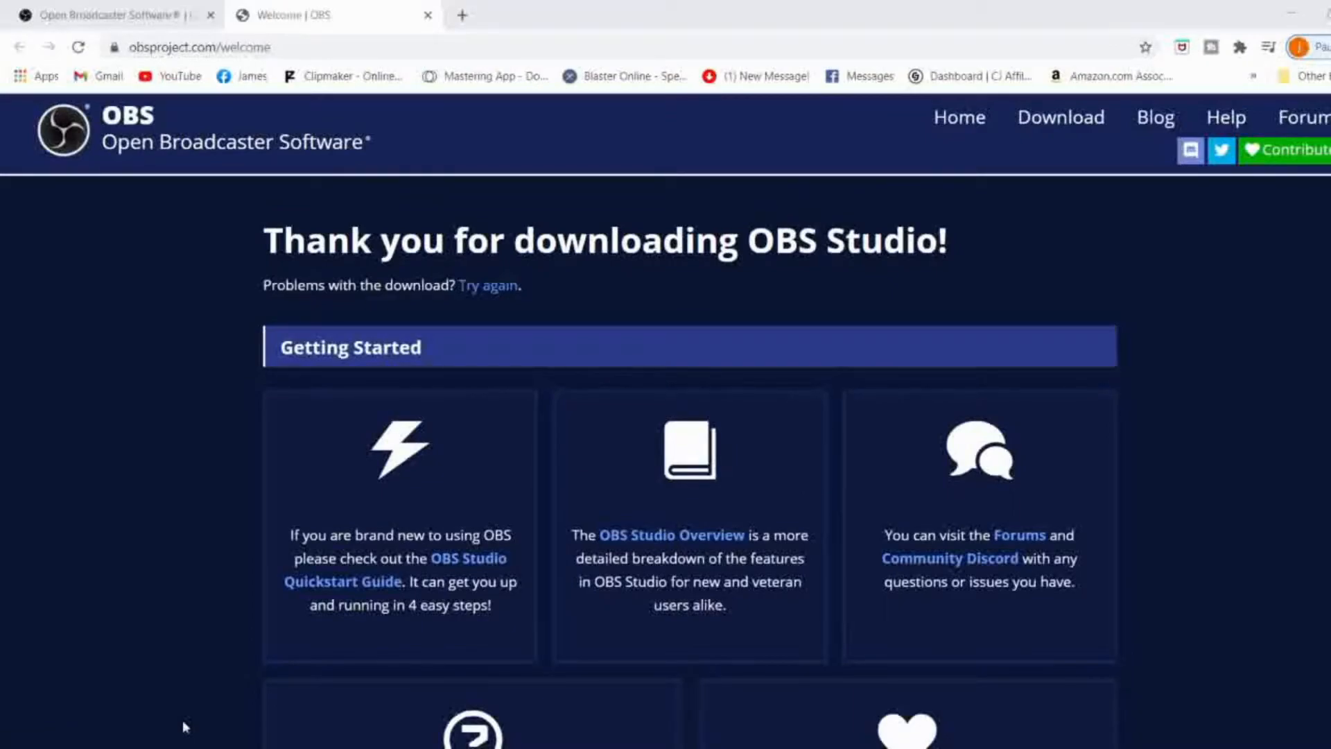
mouse_move(562, 585)
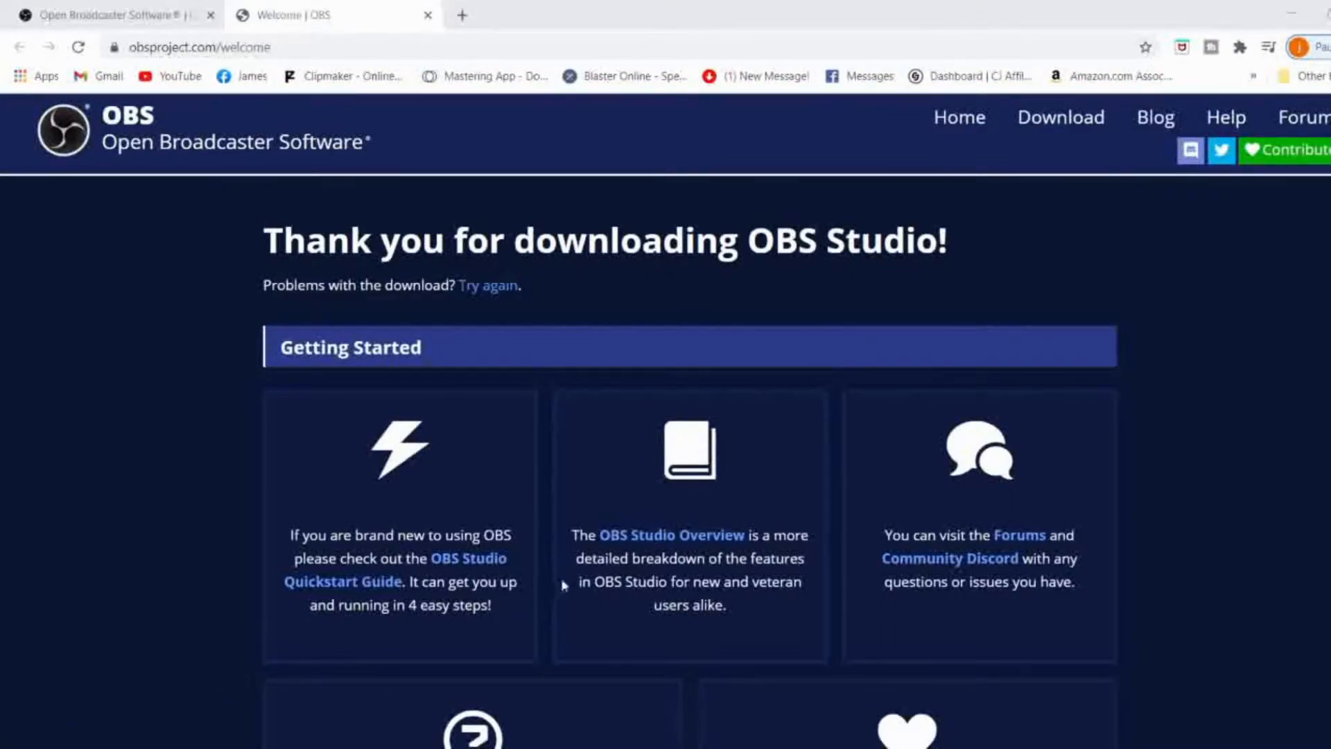
mouse_move(1148, 531)
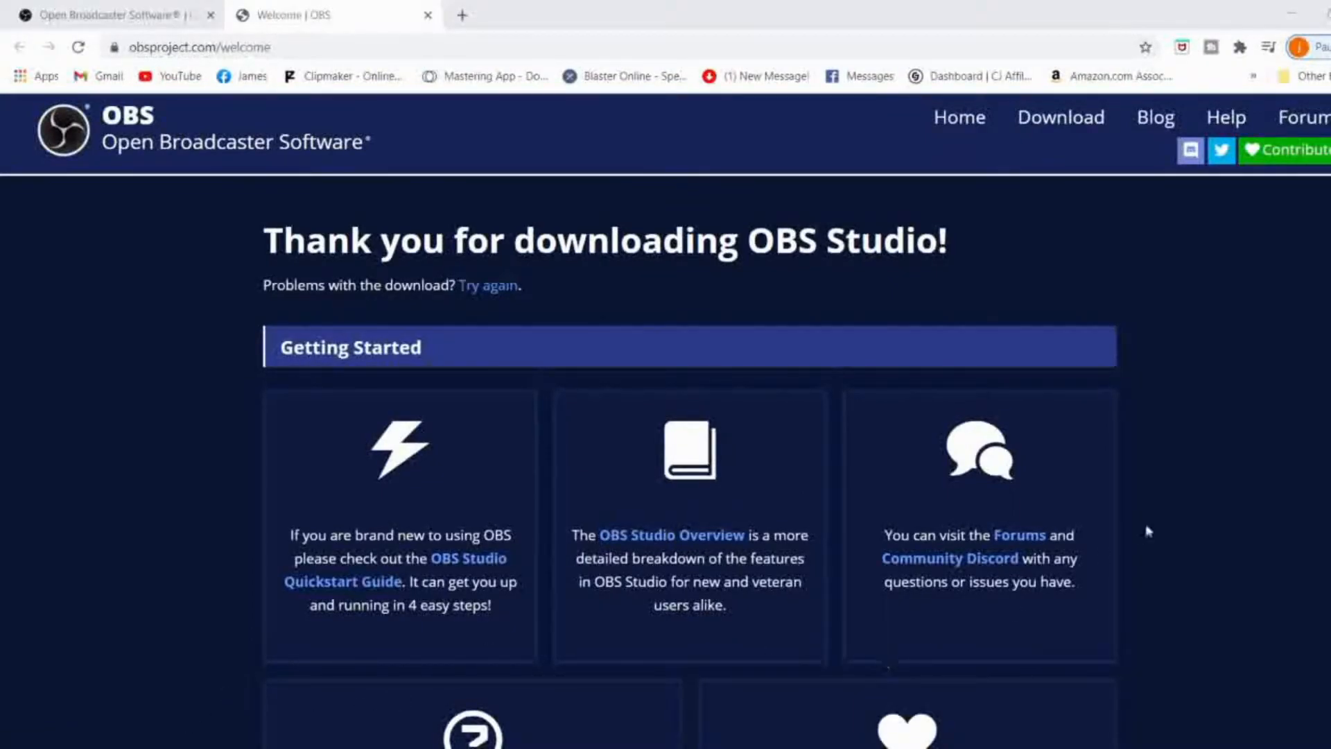
mouse_move(812, 499)
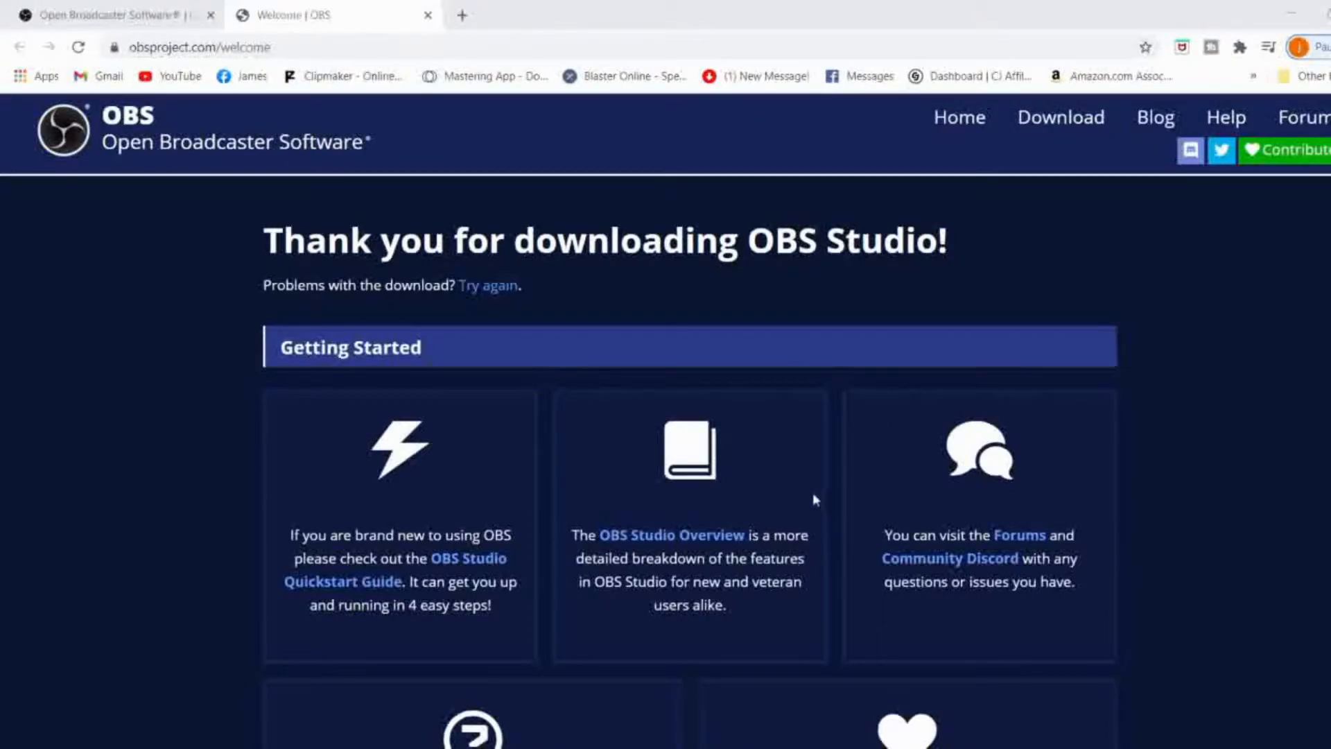
mouse_move(820, 509)
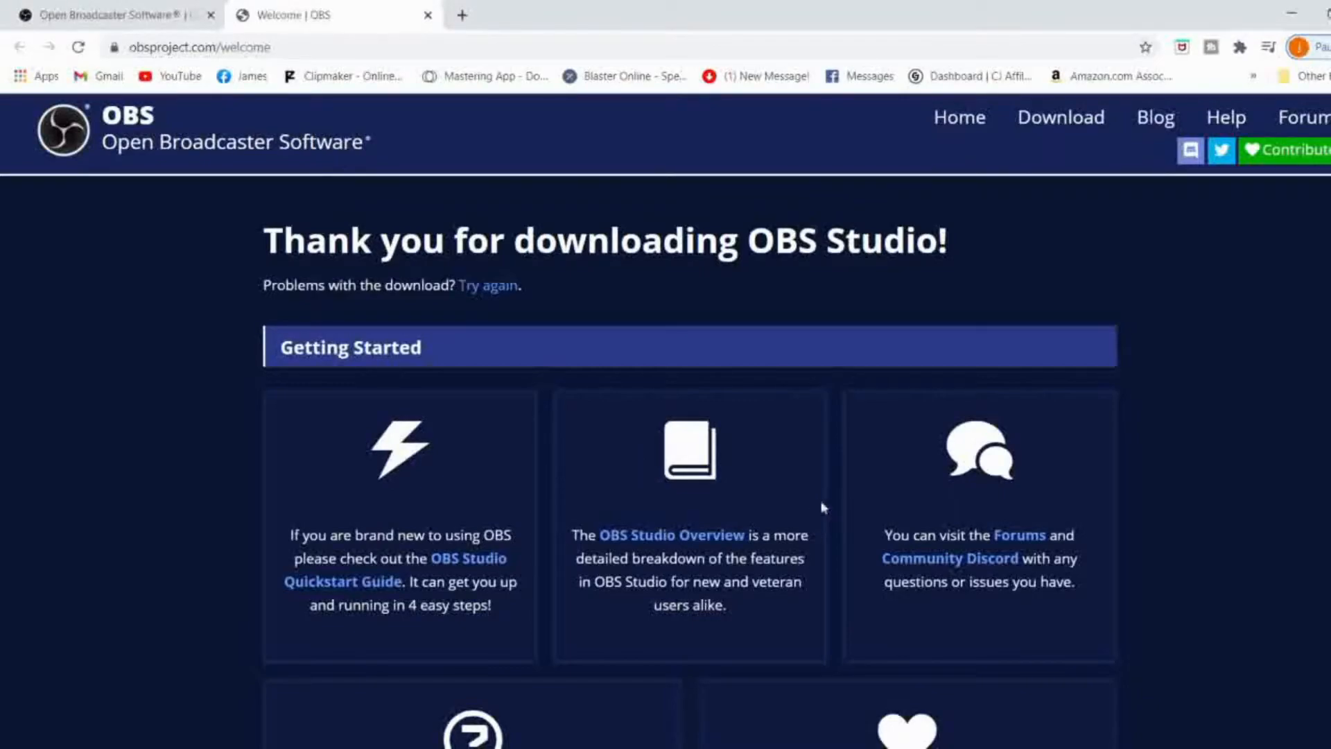
mouse_move(1284, 388)
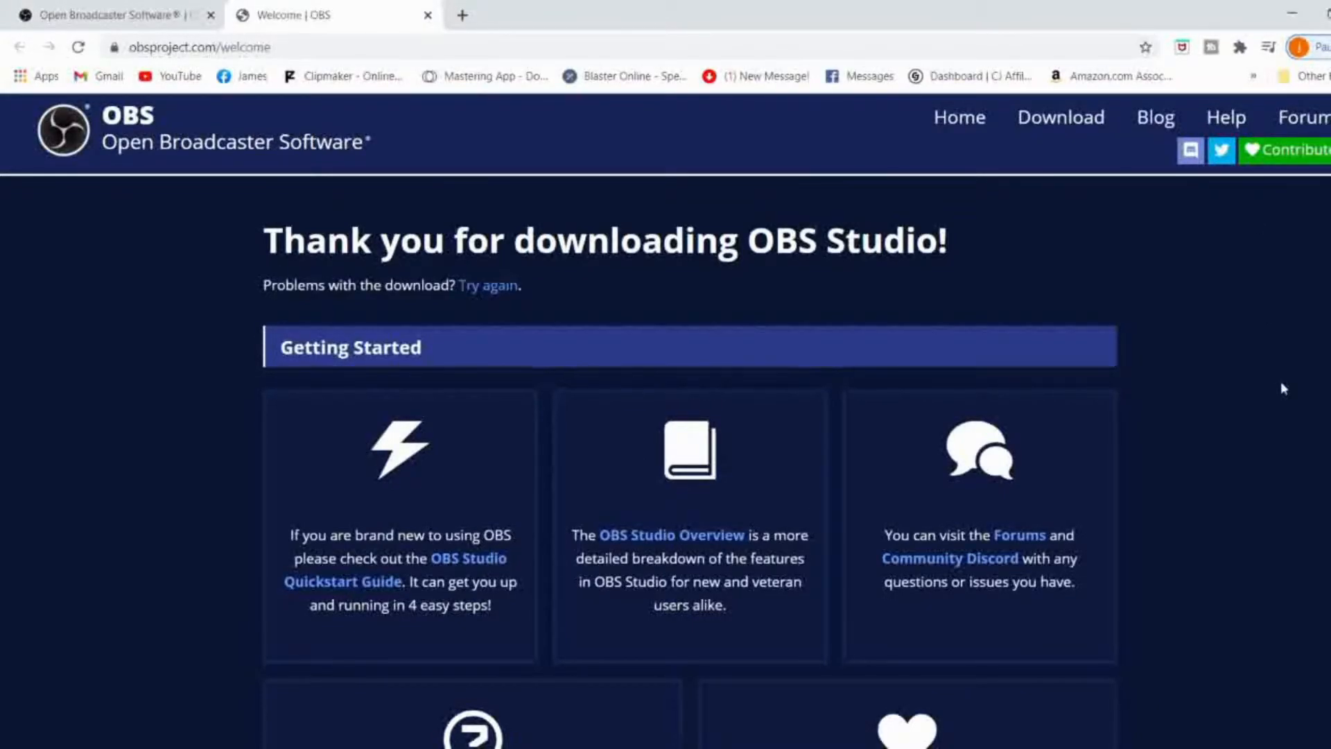
mouse_move(1259, 399)
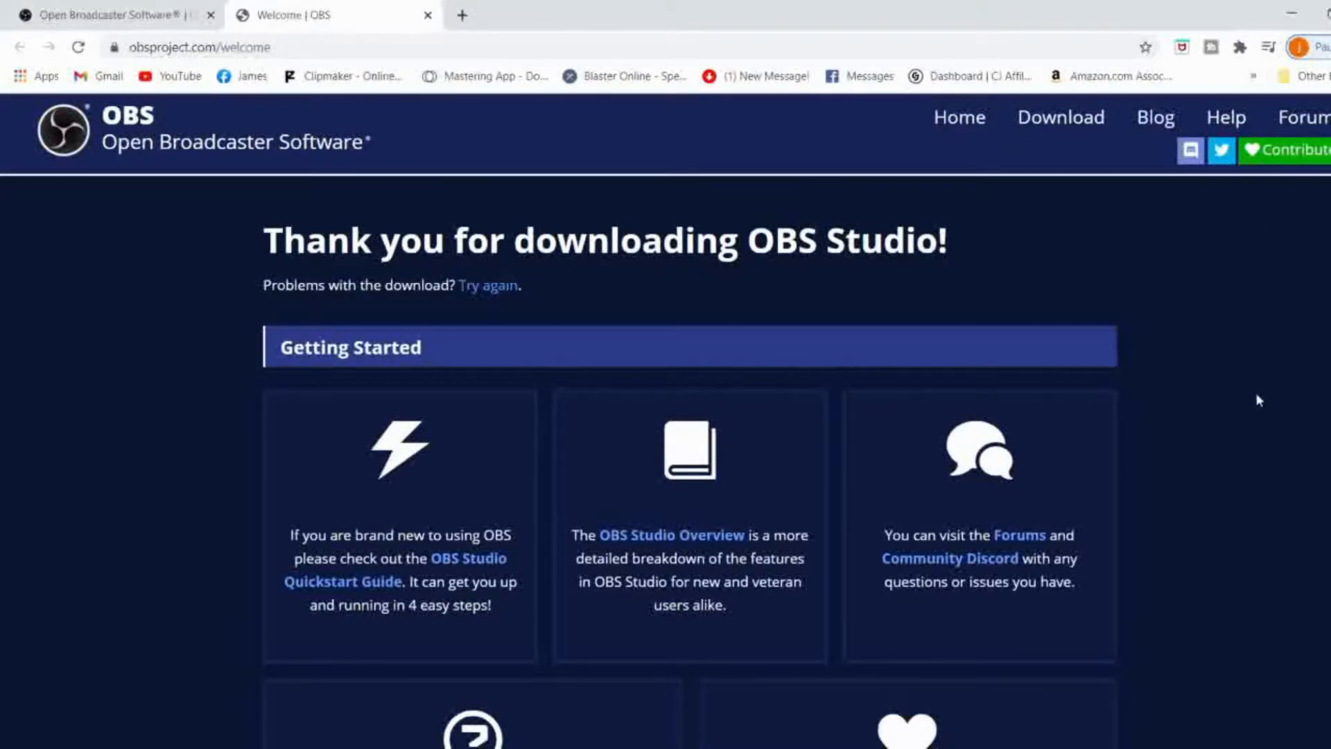
mouse_move(1227, 380)
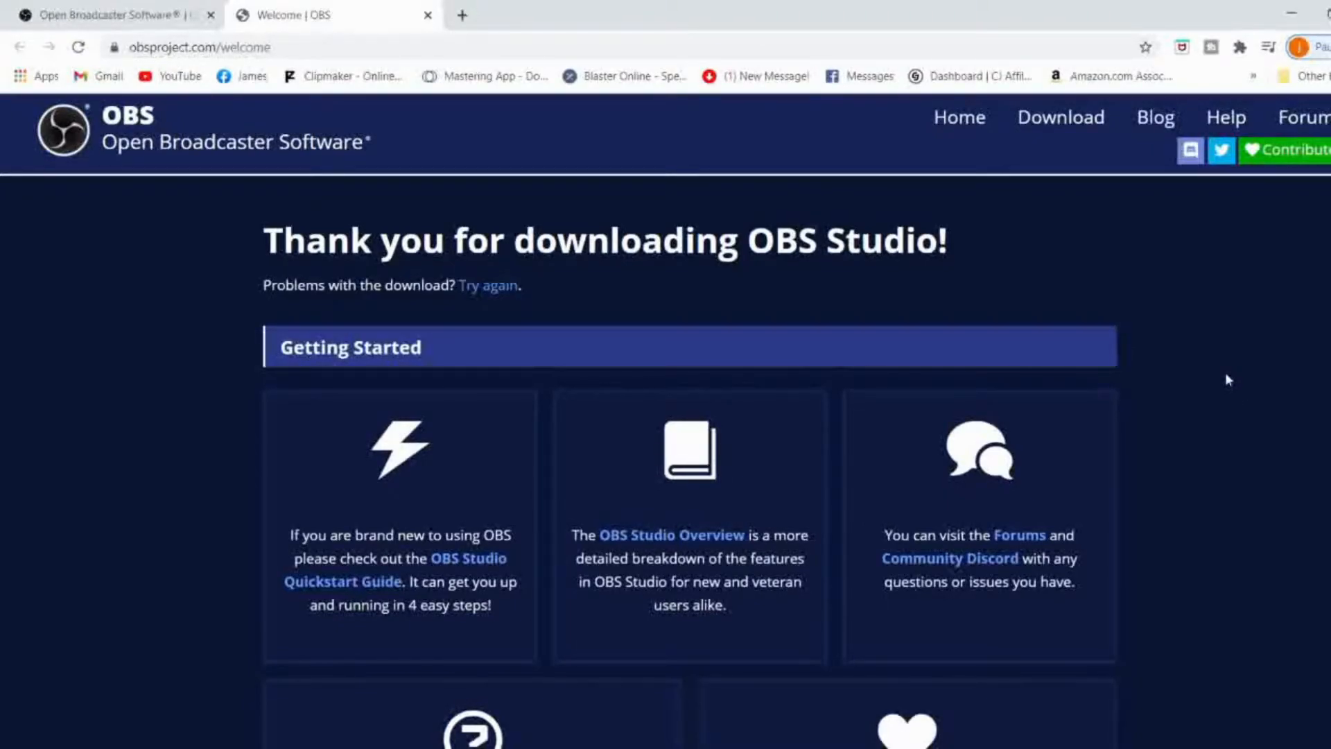
mouse_move(814, 674)
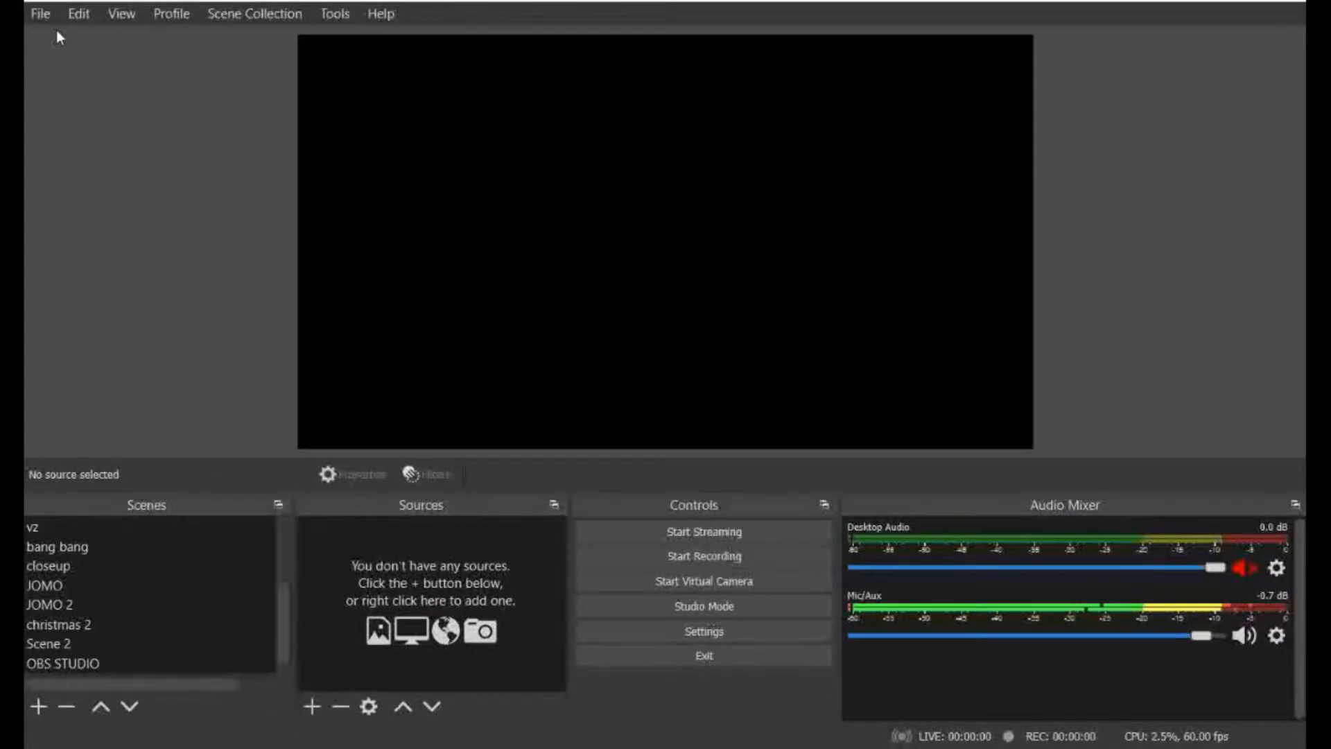
mouse_move(82, 425)
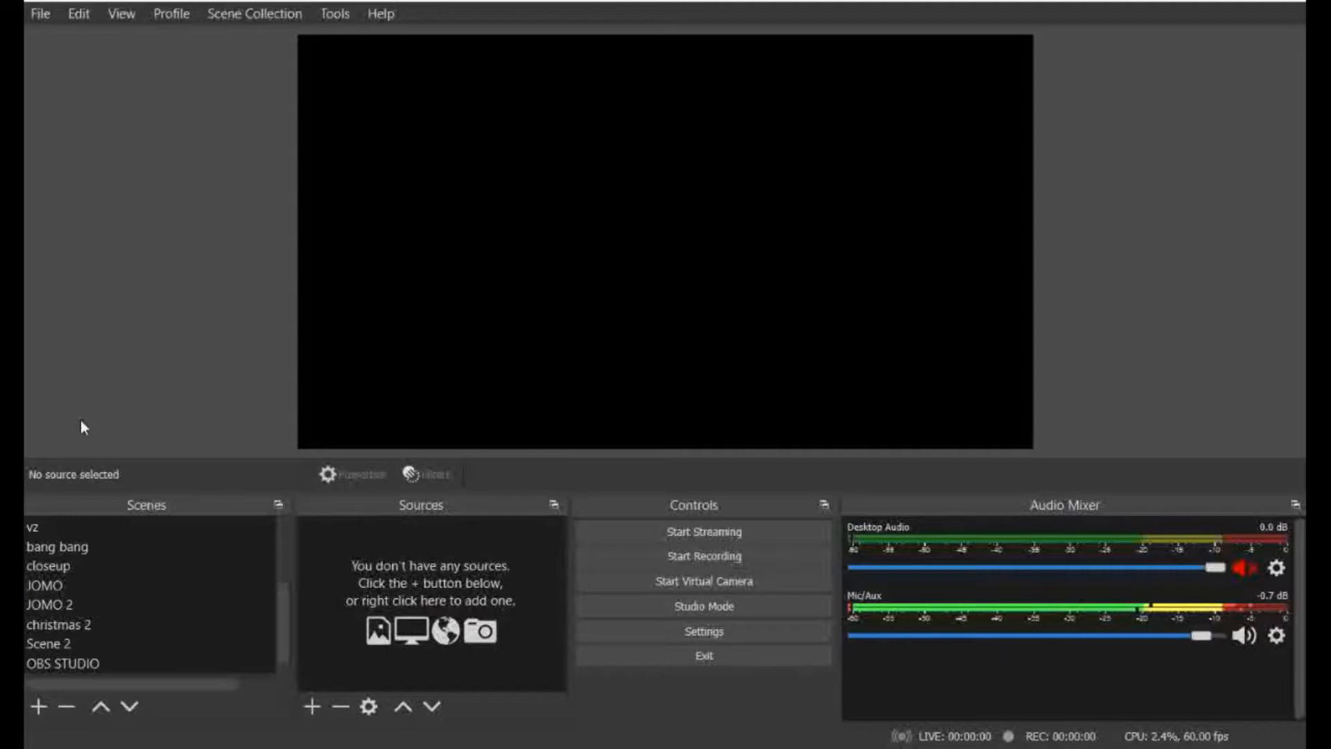
mouse_move(157, 513)
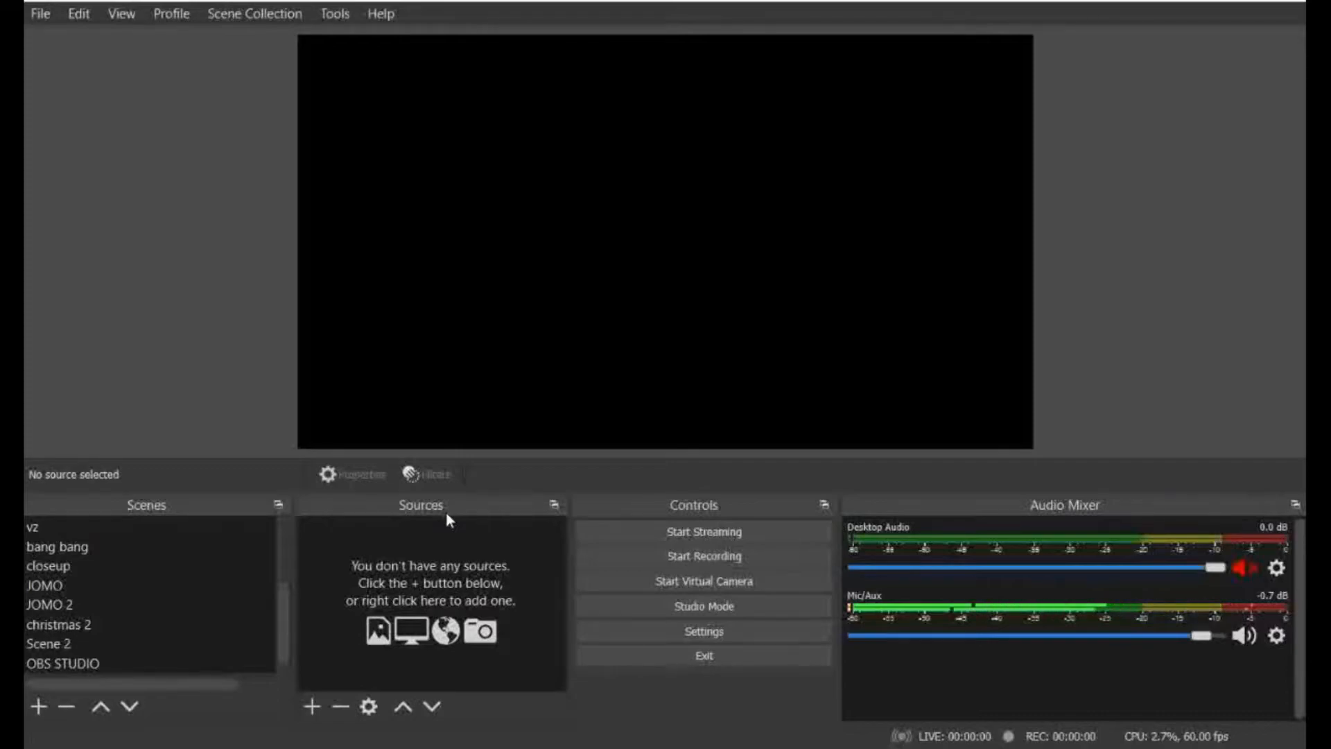
mouse_move(624, 701)
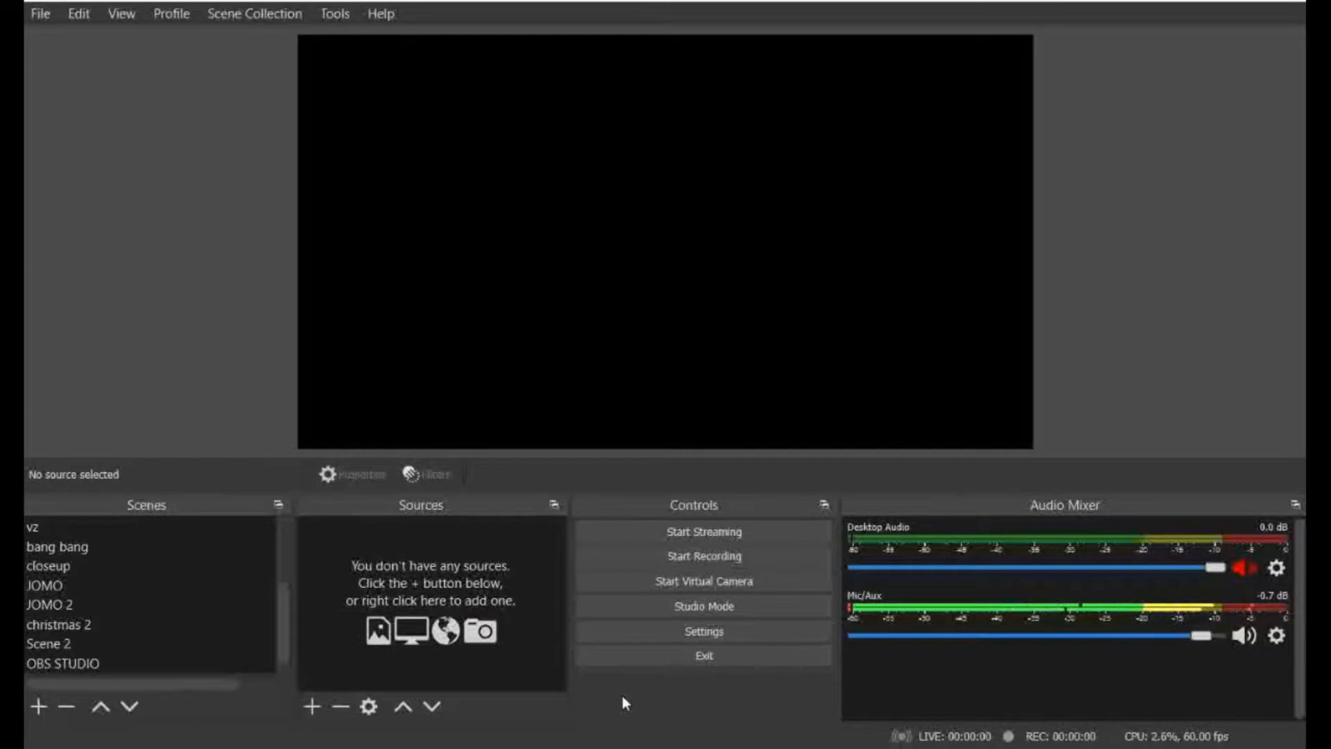
mouse_move(419, 525)
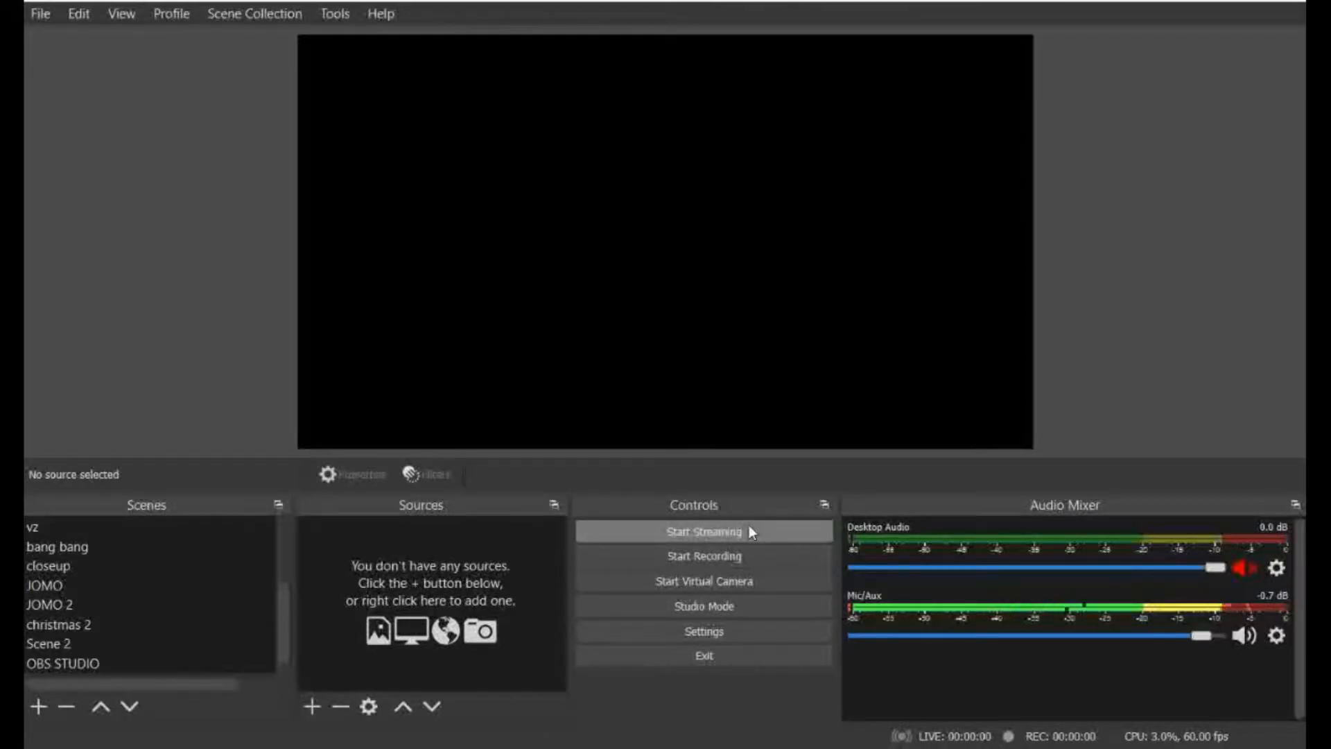
mouse_move(771, 538)
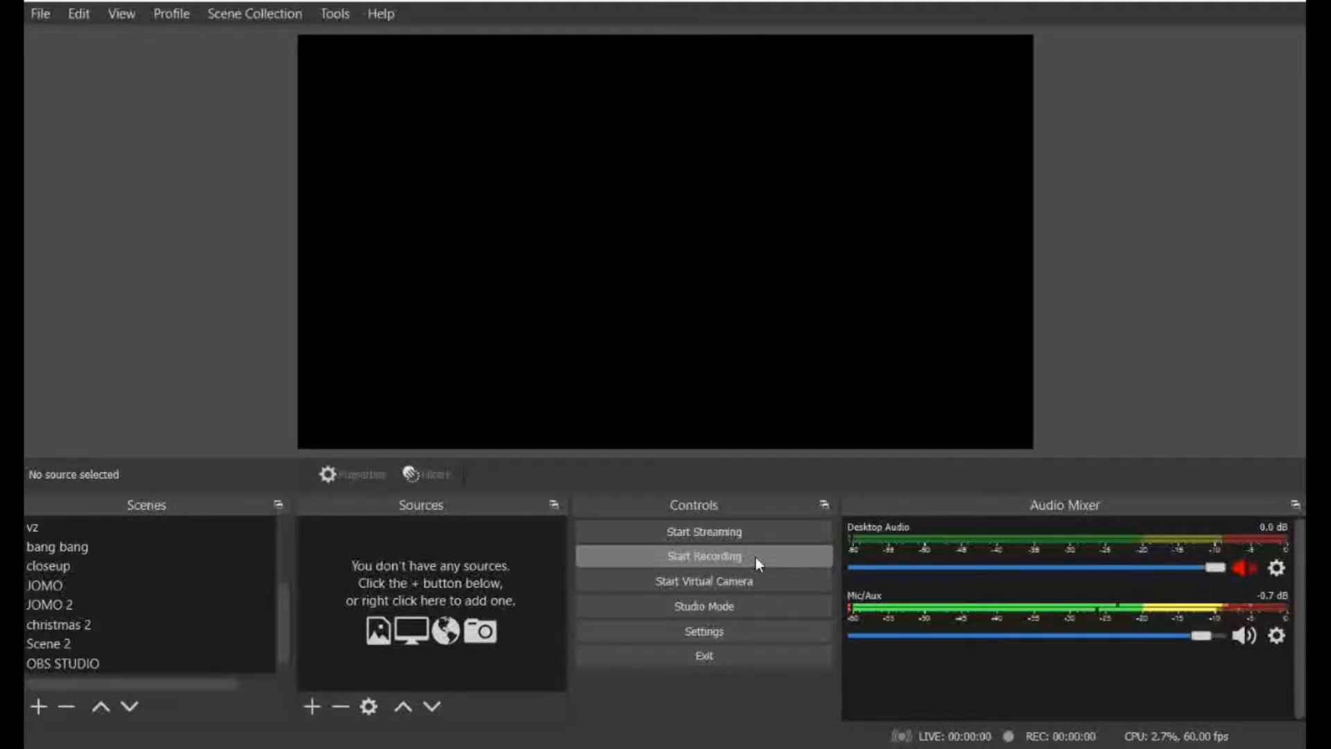
mouse_move(703, 581)
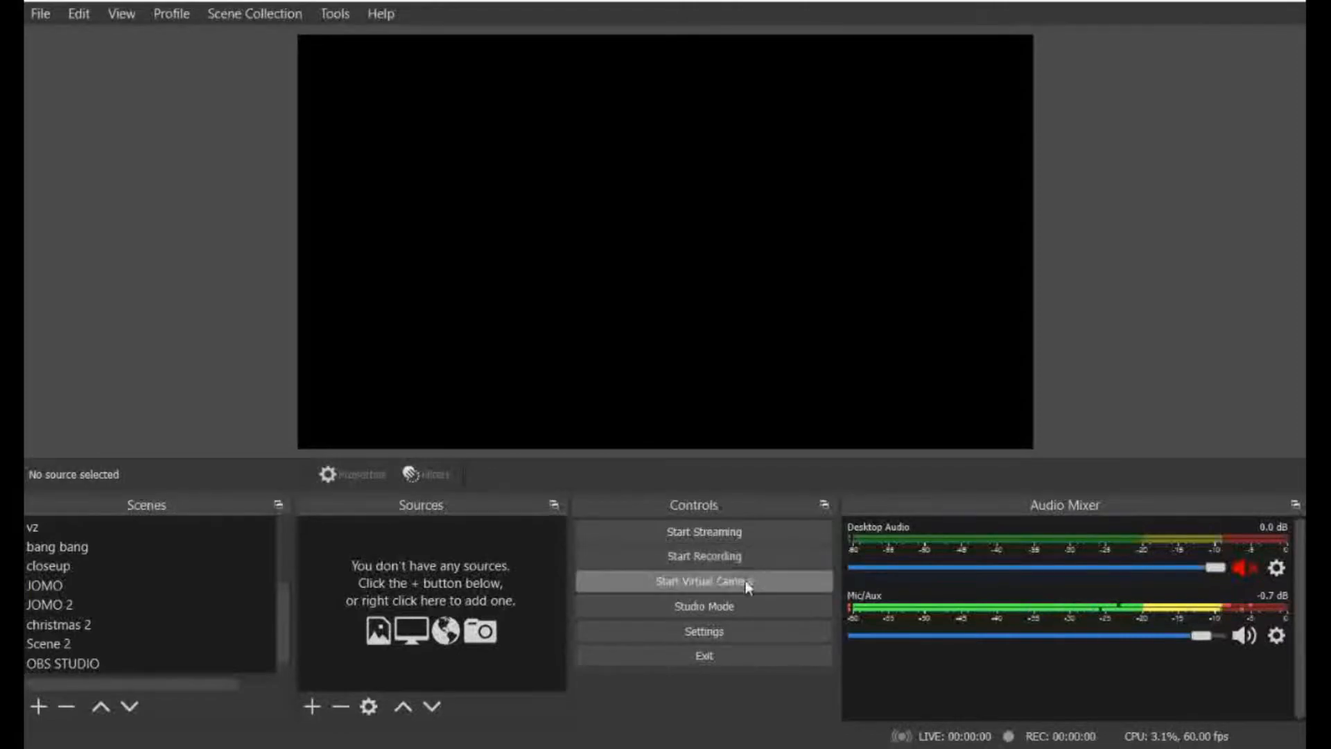
mouse_move(804, 585)
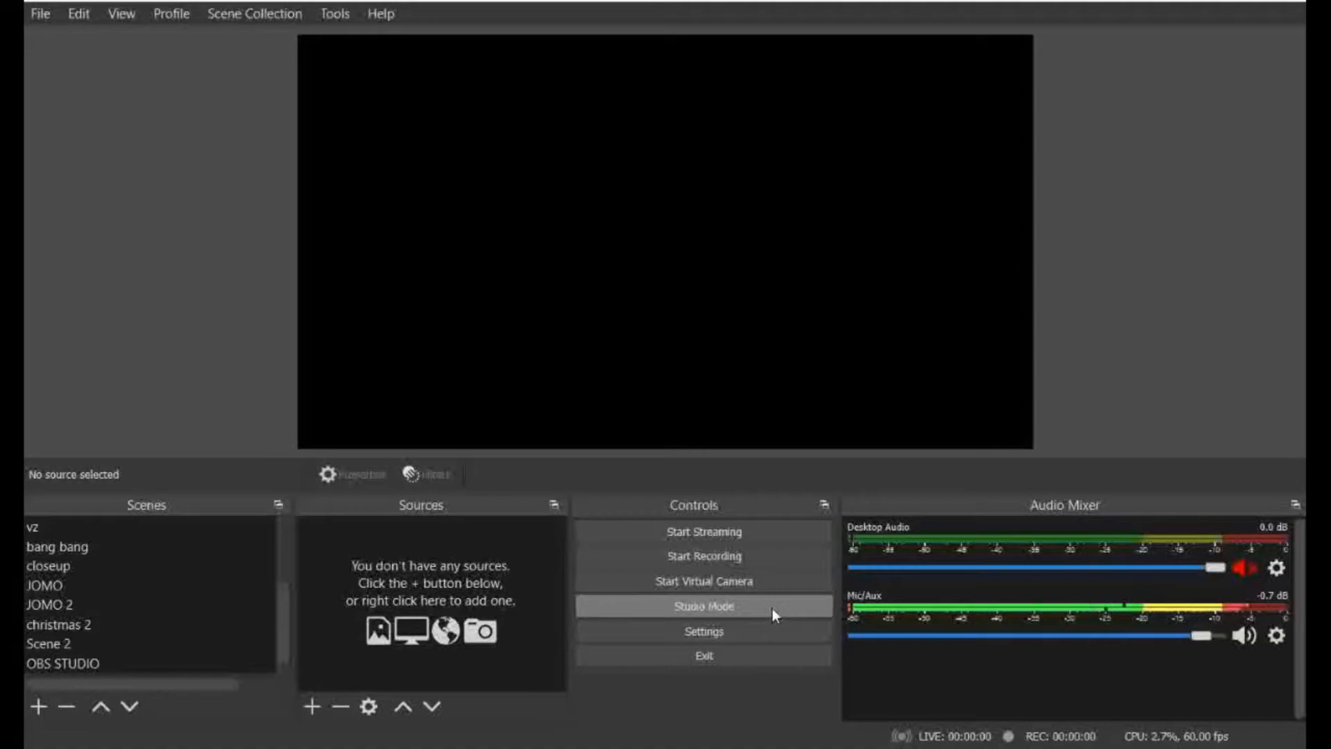
left_click(701, 606)
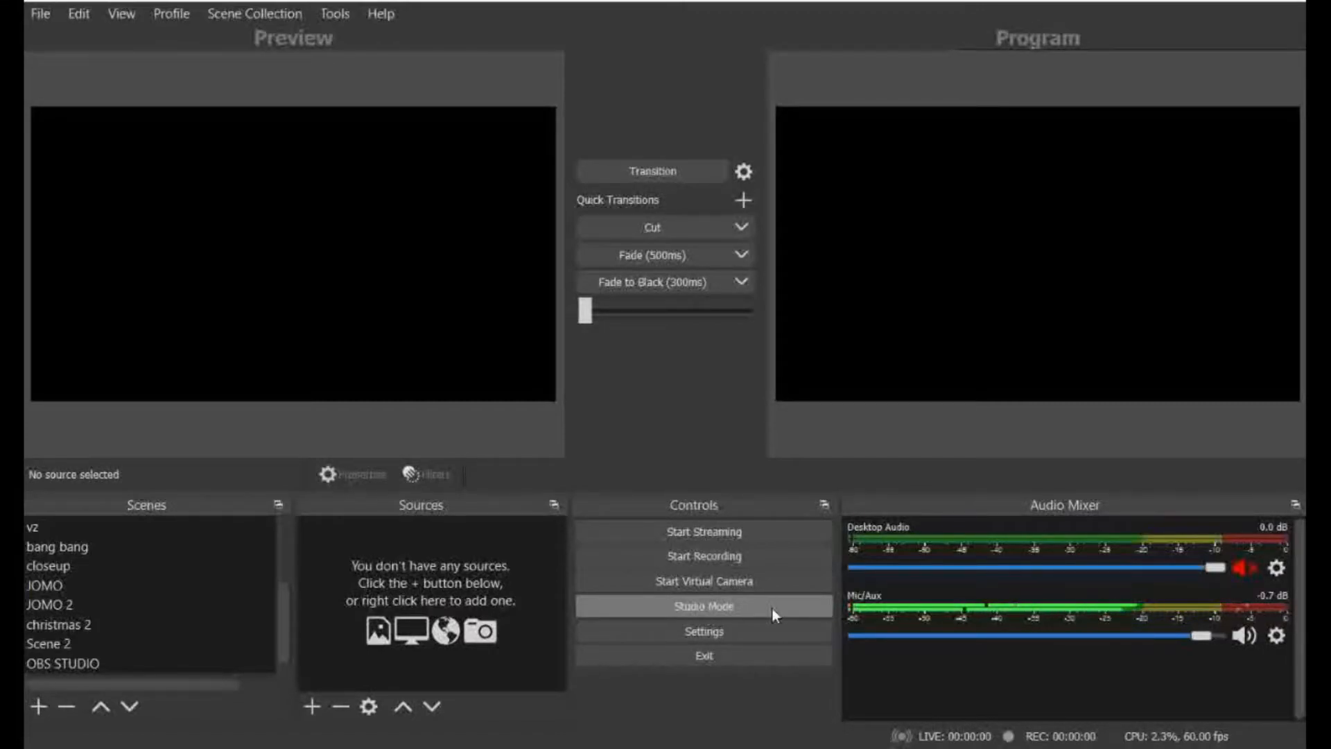
left_click(701, 606)
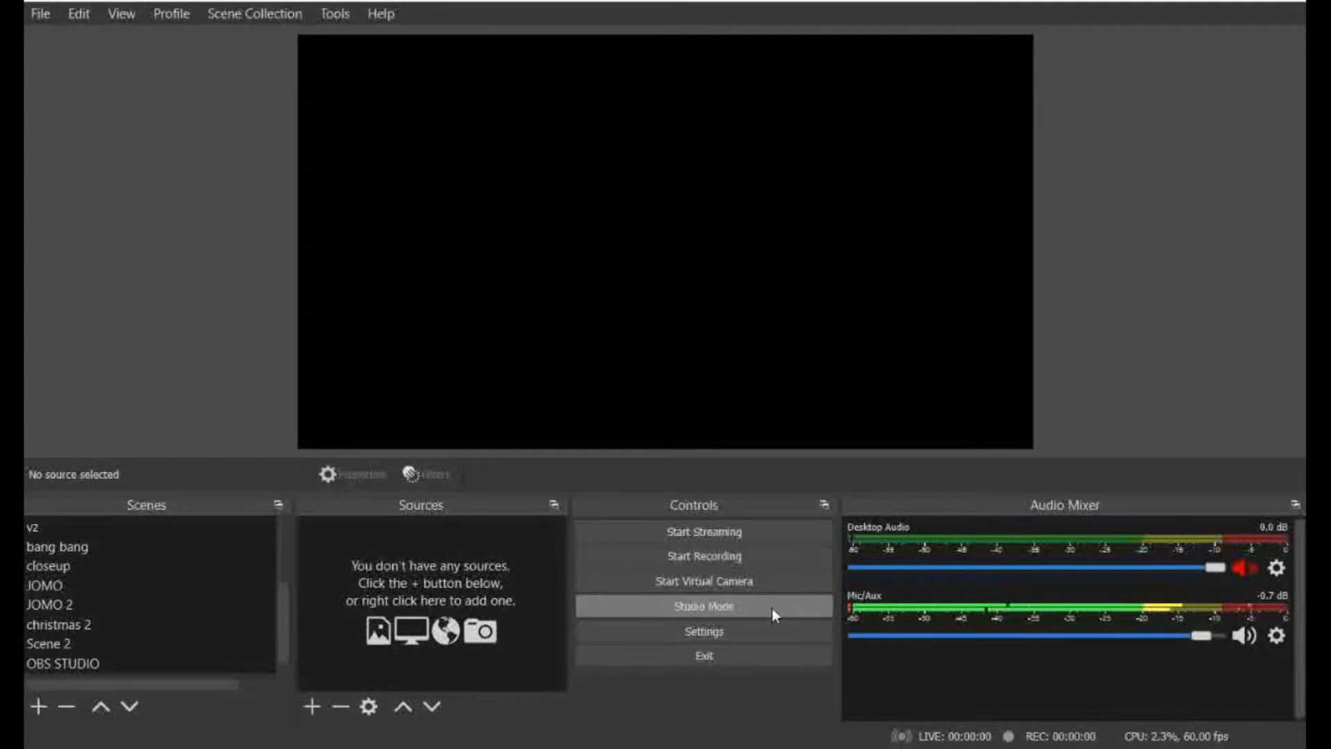
mouse_move(703, 631)
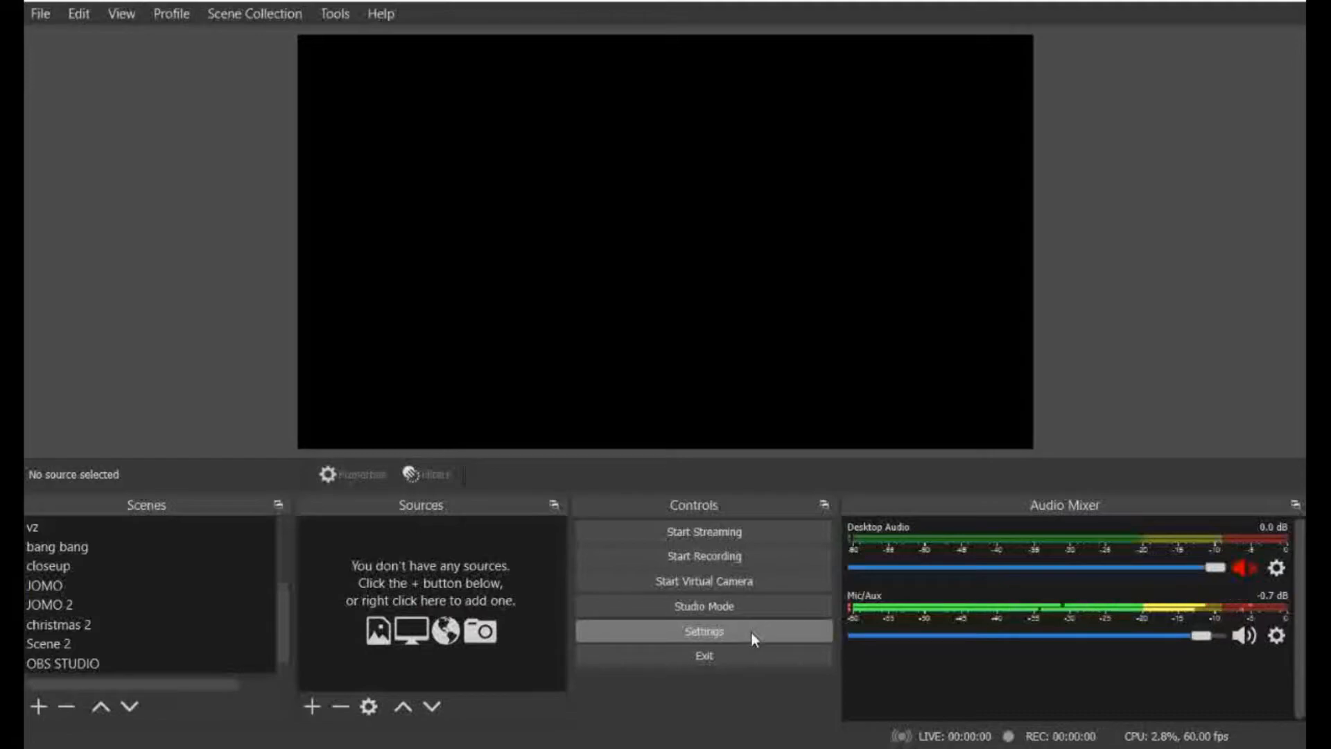
mouse_move(703, 656)
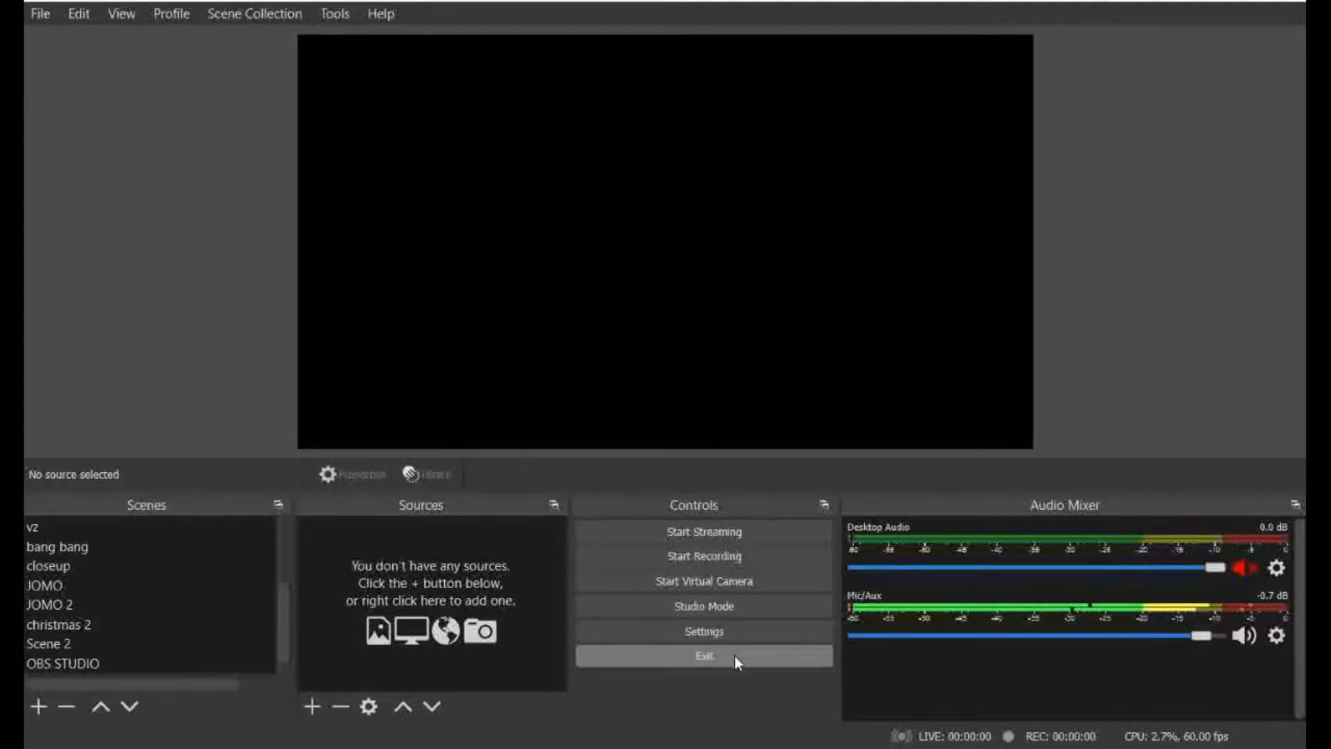
mouse_move(1170, 493)
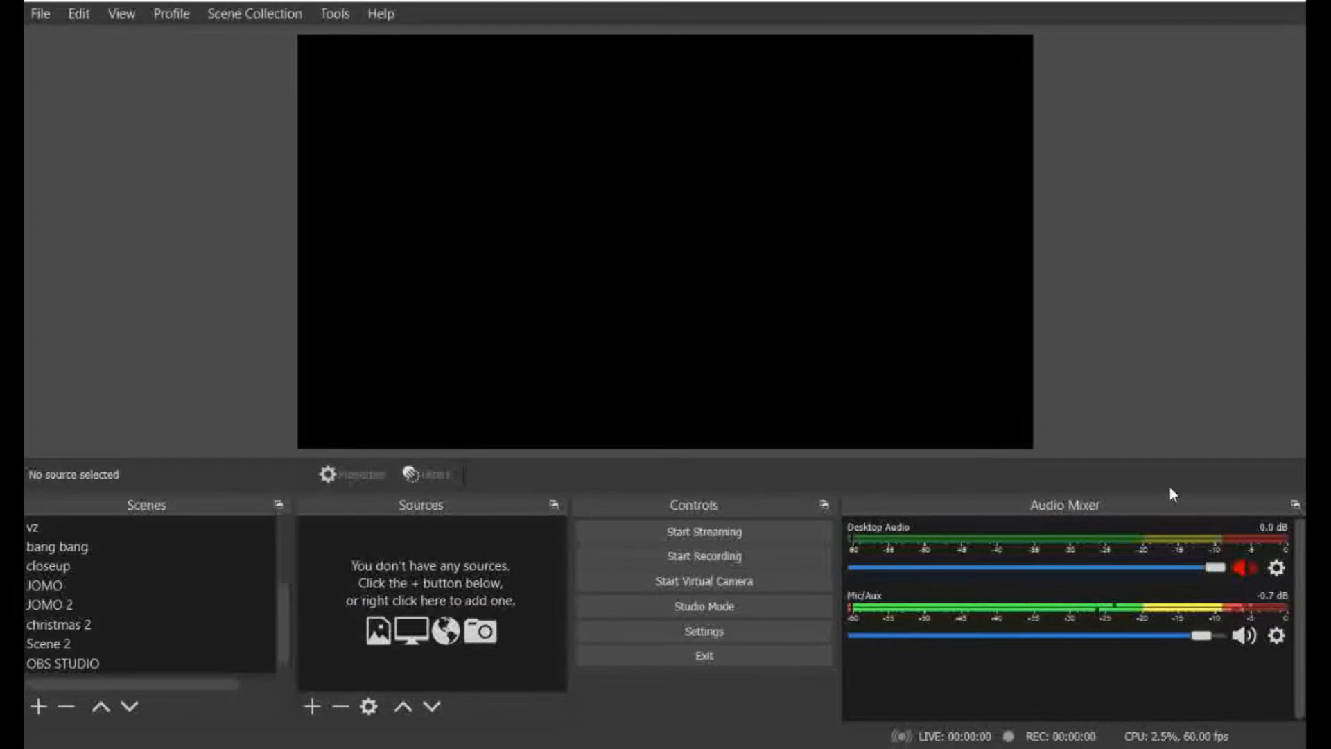
mouse_move(1152, 509)
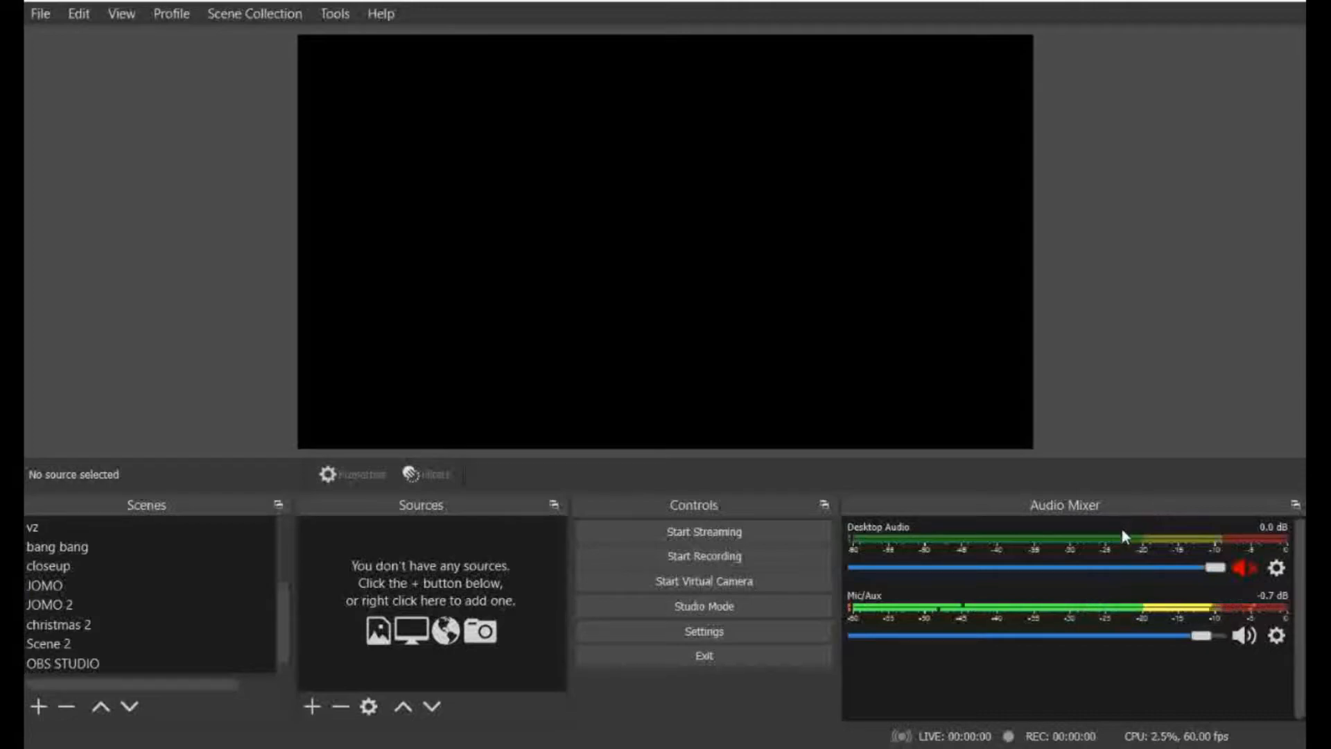
mouse_move(1160, 640)
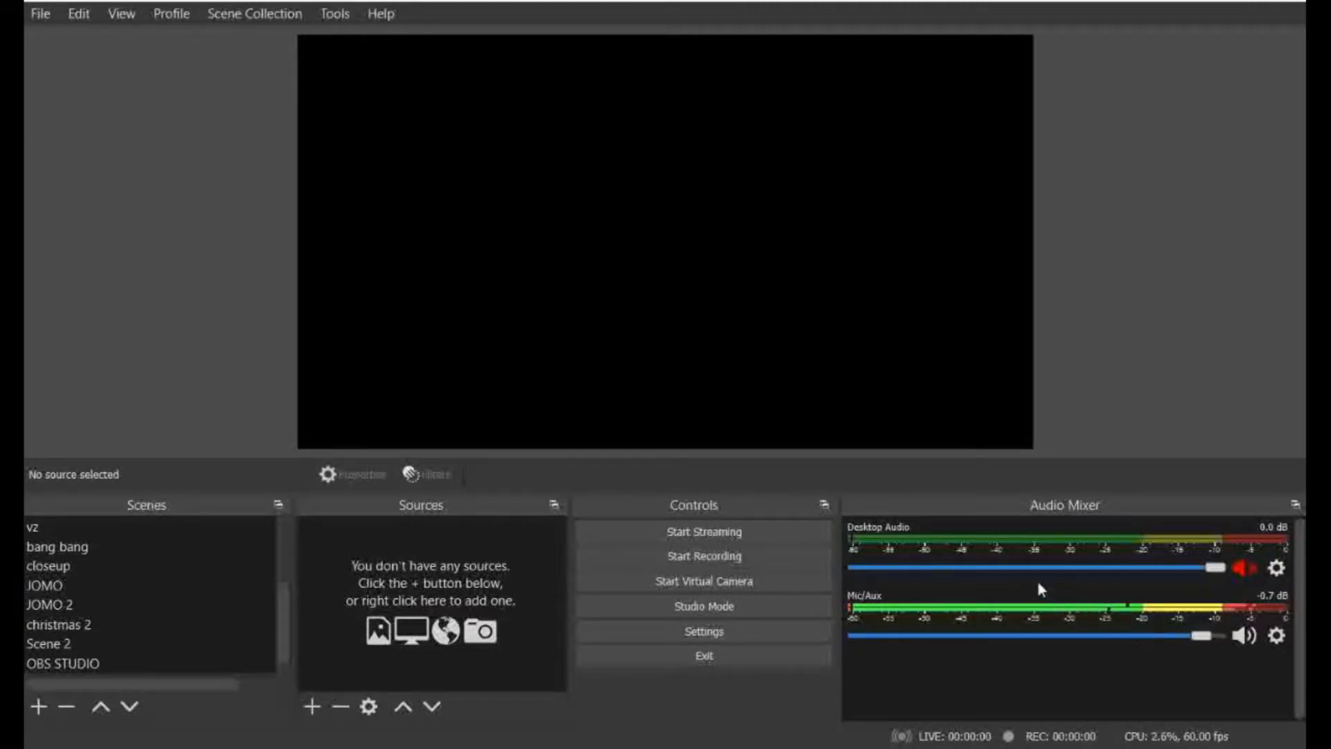
mouse_move(356, 424)
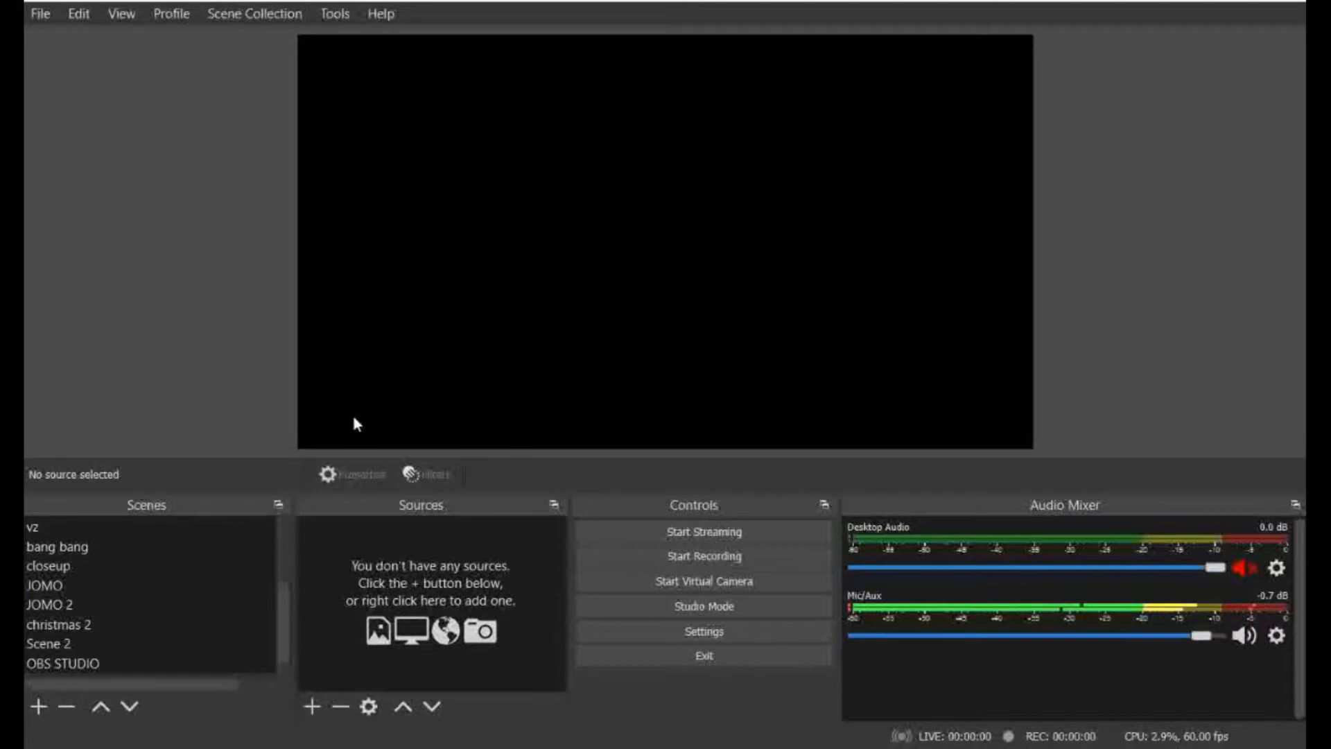
mouse_move(423, 474)
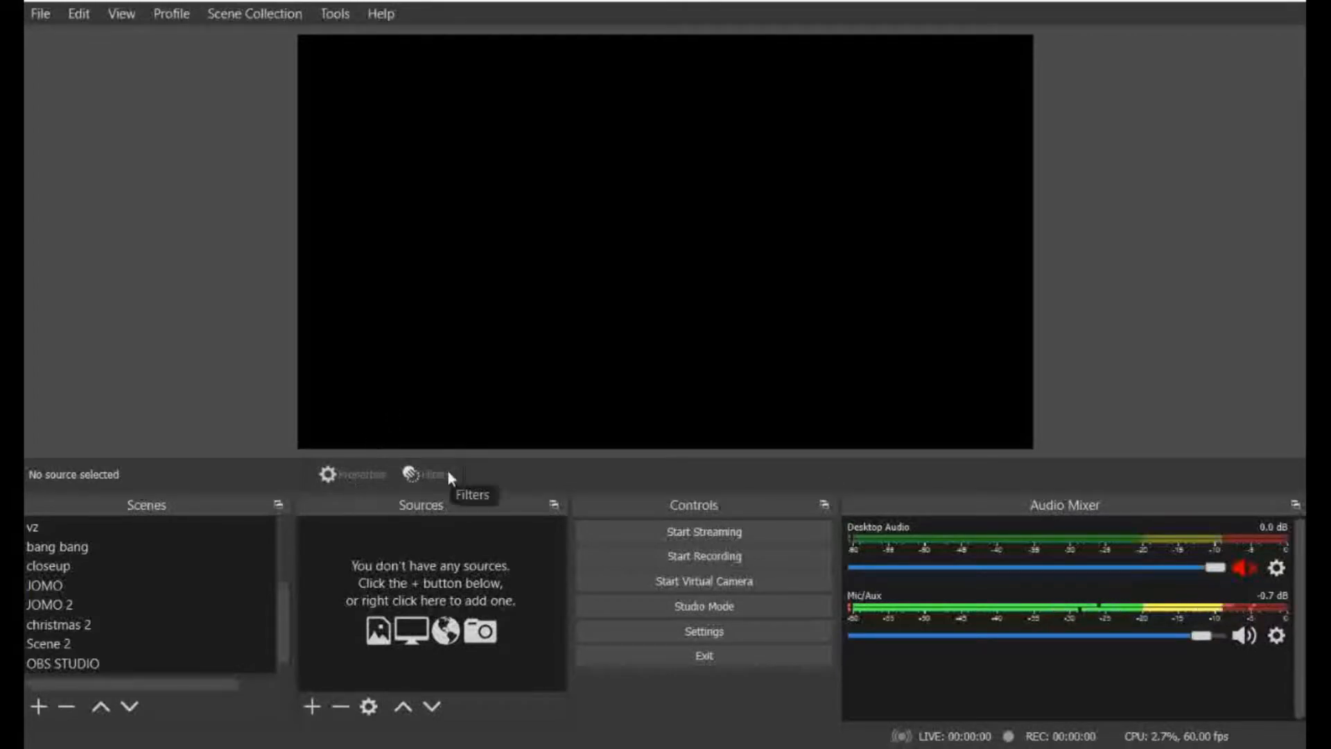
mouse_move(161, 40)
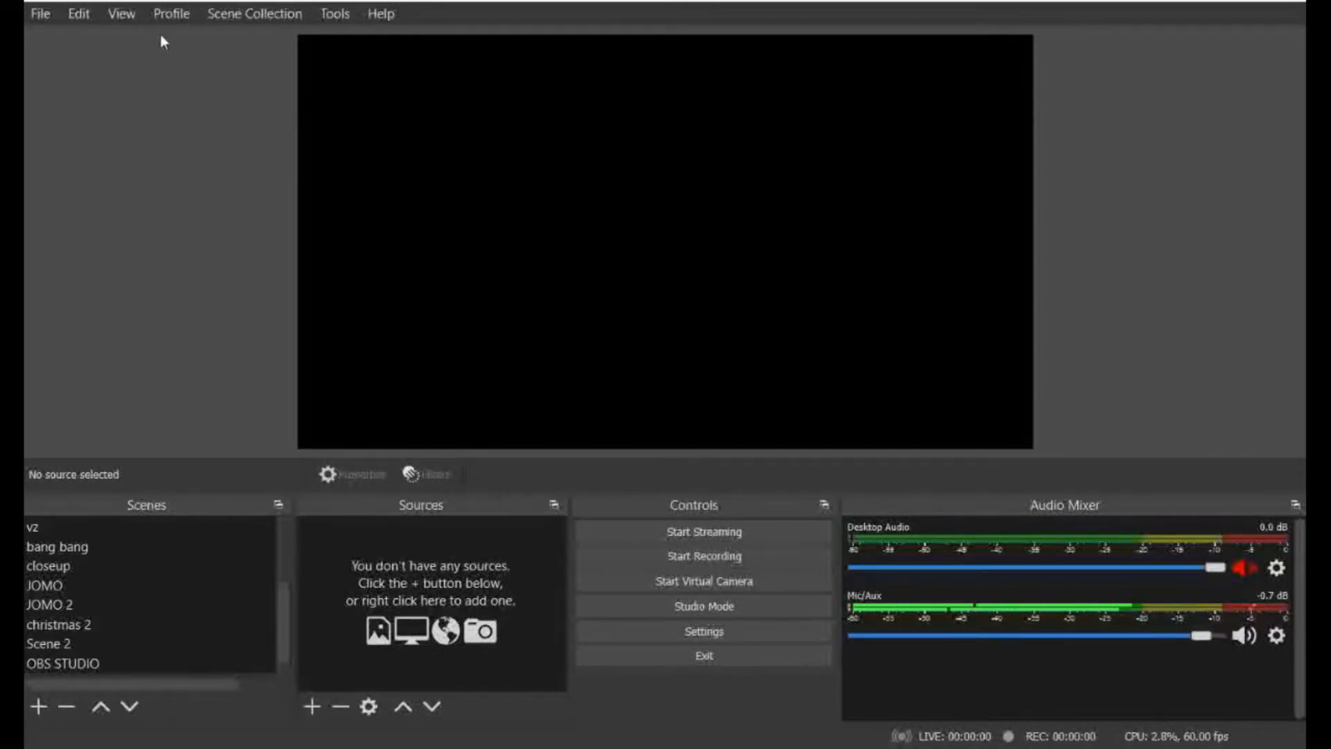
mouse_move(566, 56)
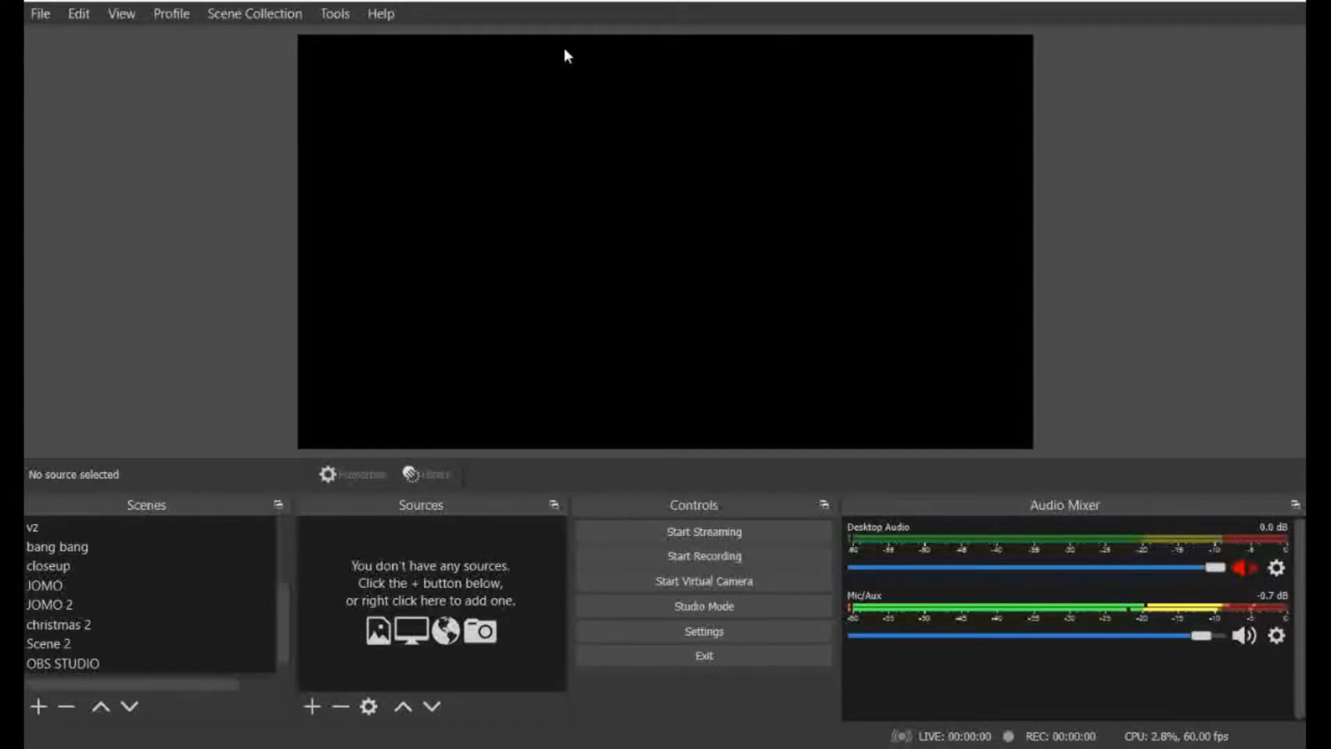
mouse_move(773, 191)
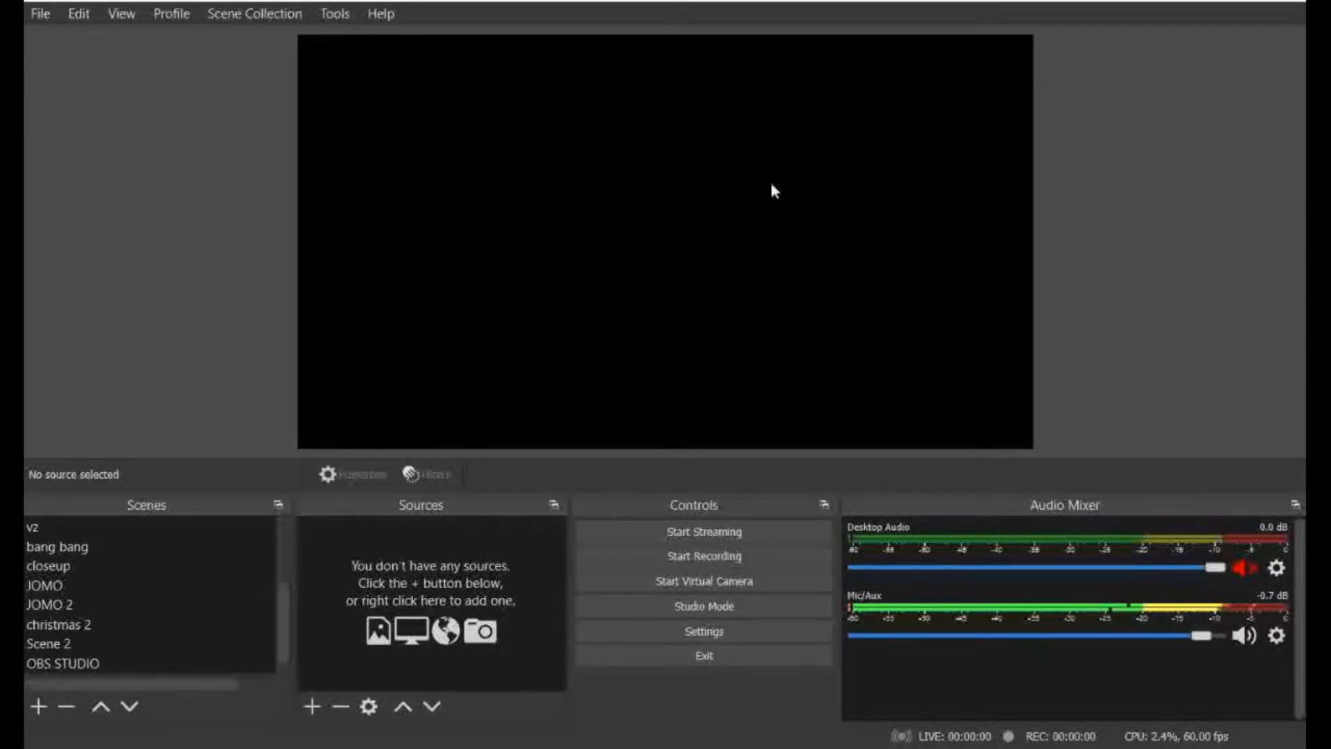
mouse_move(628, 212)
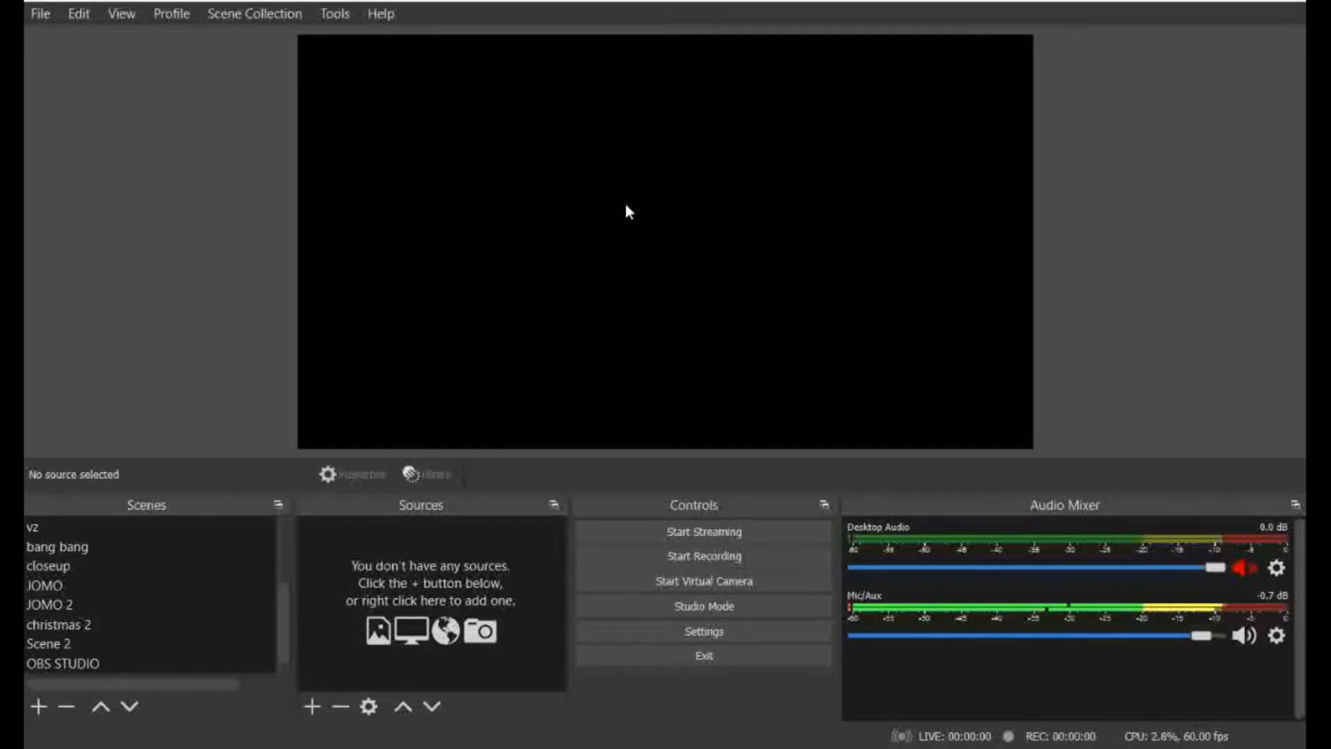
mouse_move(577, 222)
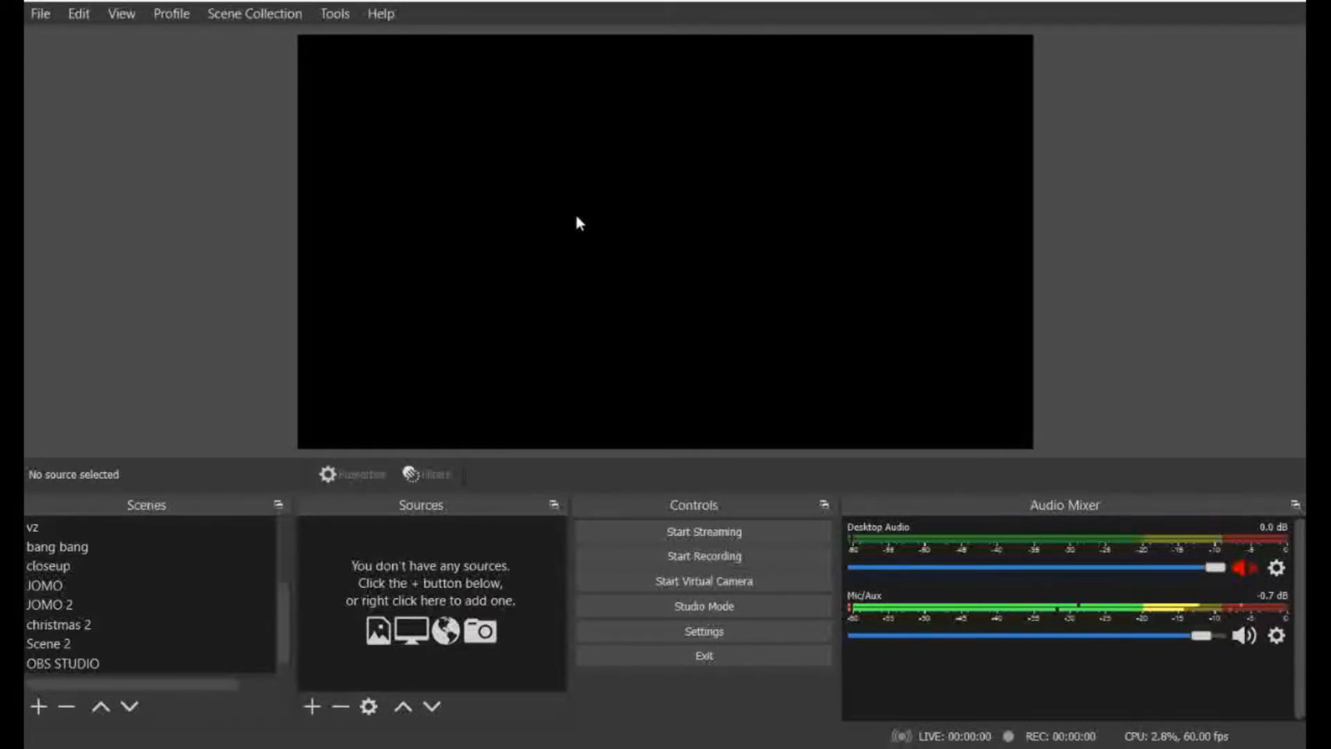
mouse_move(643, 196)
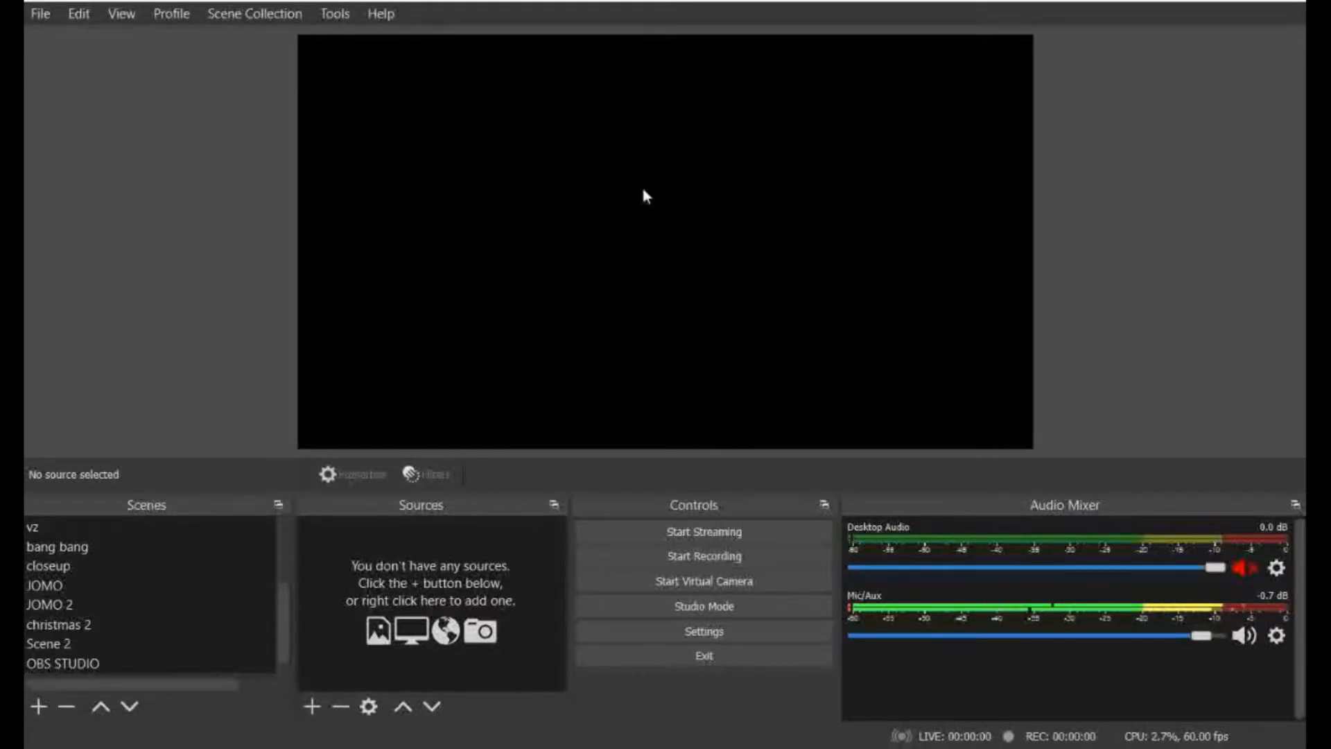
mouse_move(391, 25)
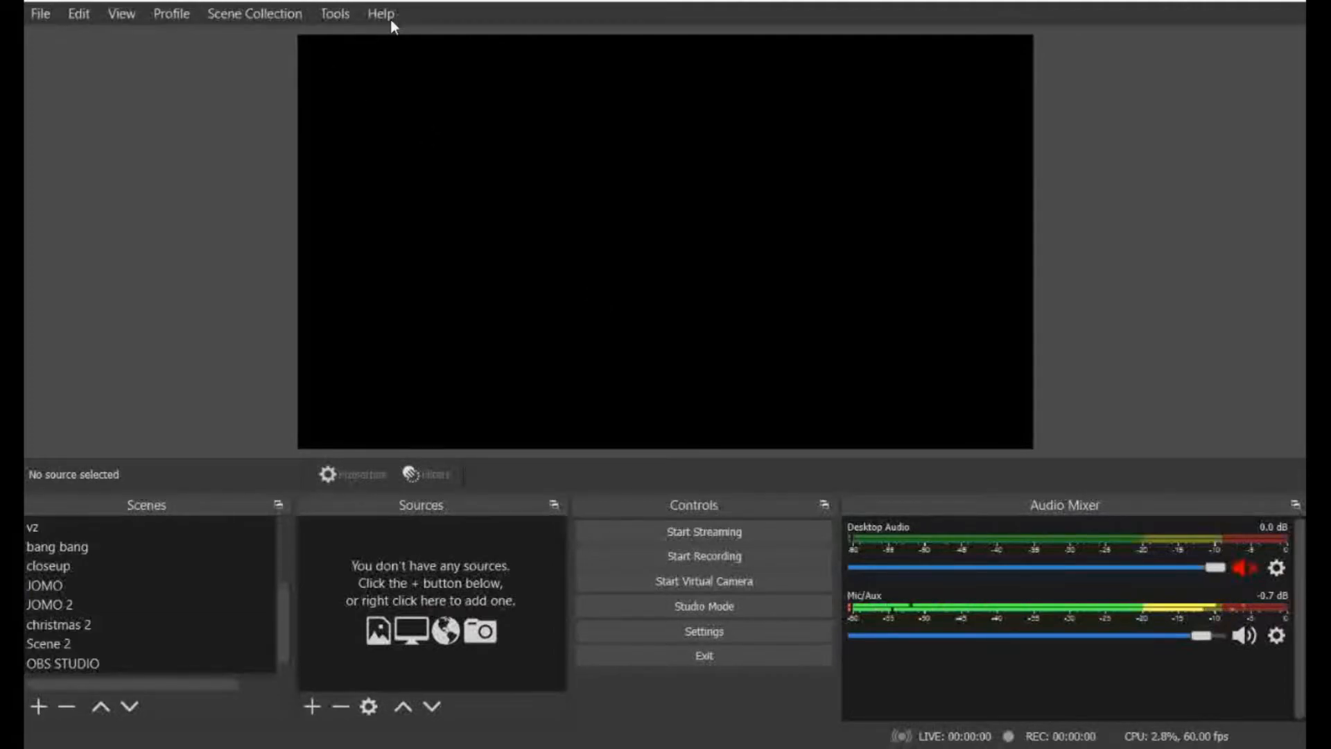
mouse_move(47, 24)
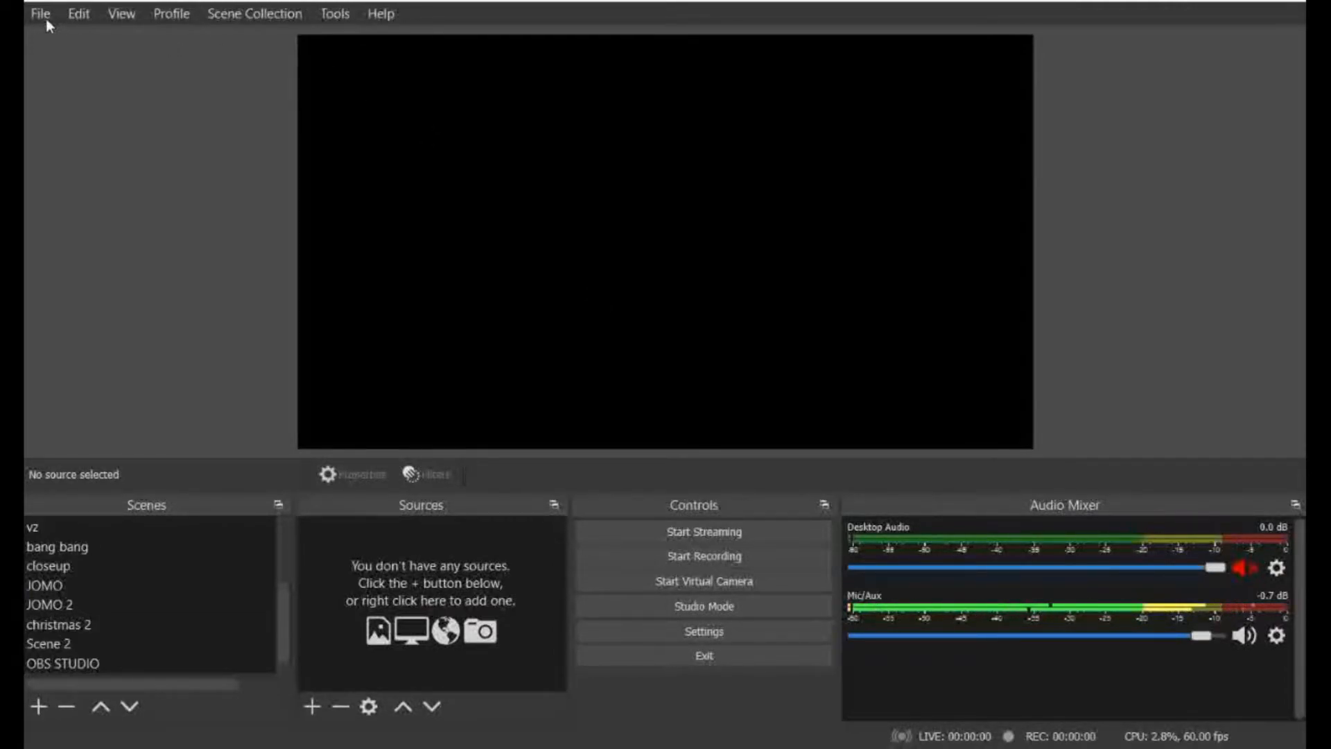
mouse_move(190, 25)
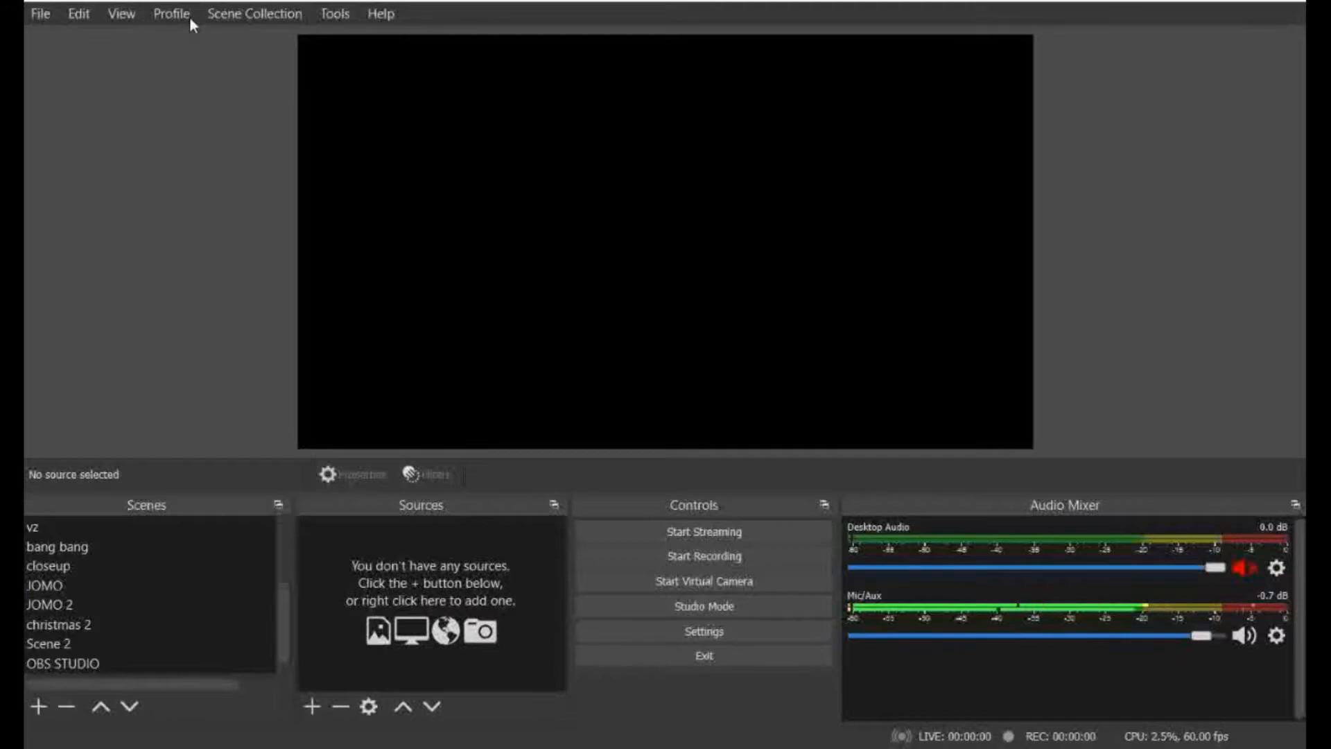
mouse_move(335, 14)
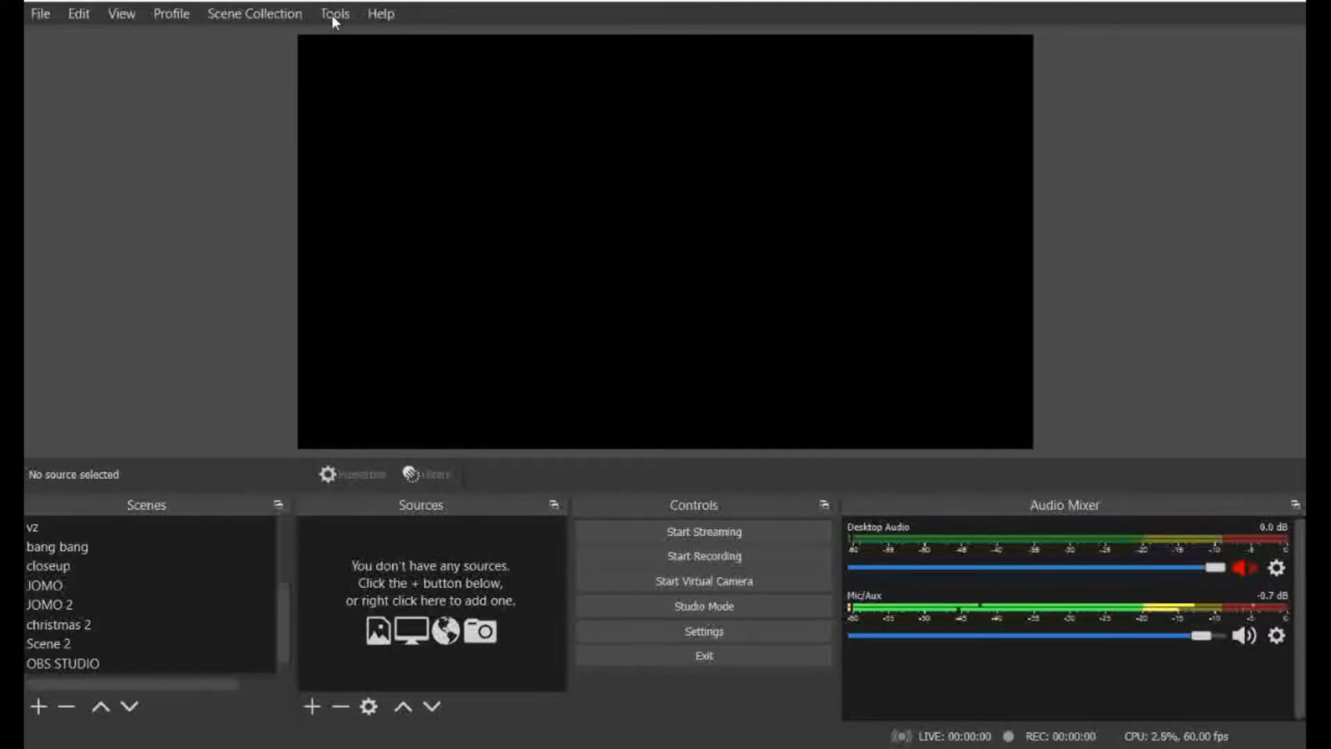
mouse_move(393, 21)
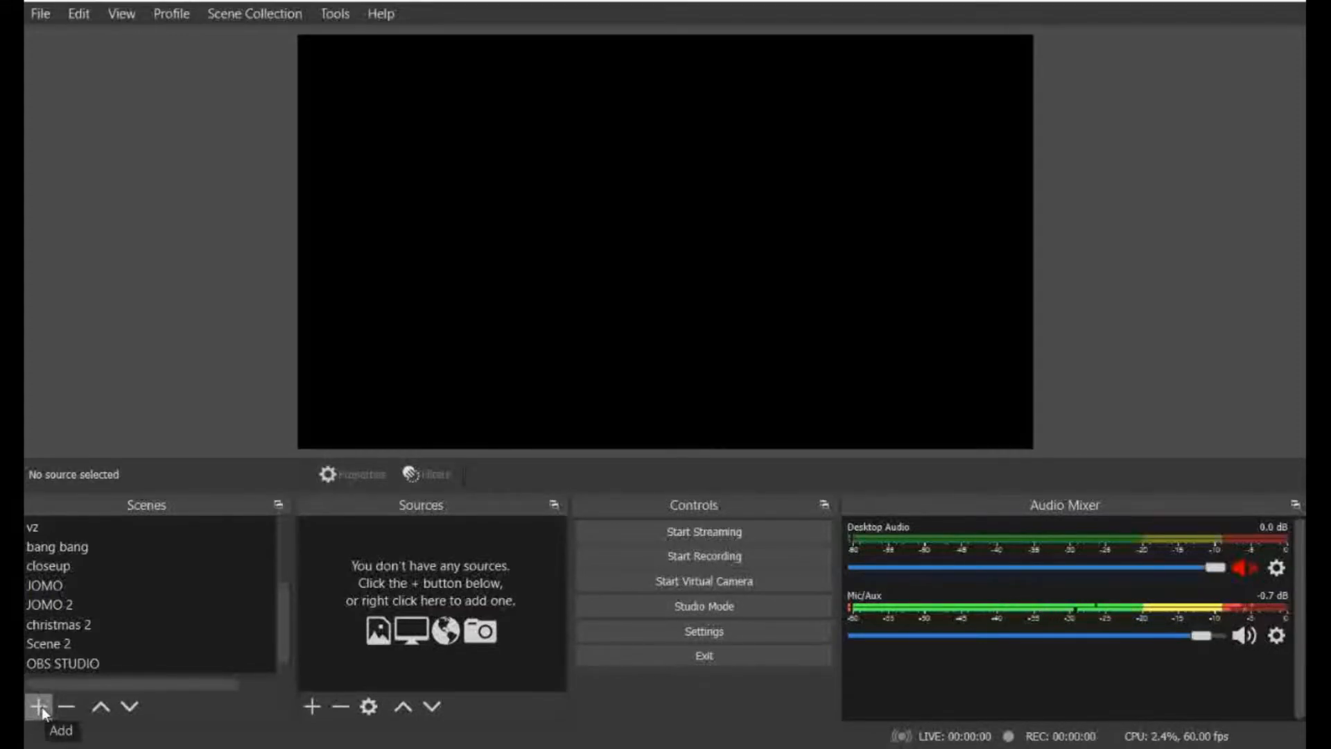
Create an empty scene named 'OBS STUDIO TUTORIAL STEP 1' and select it.
left_click(39, 706)
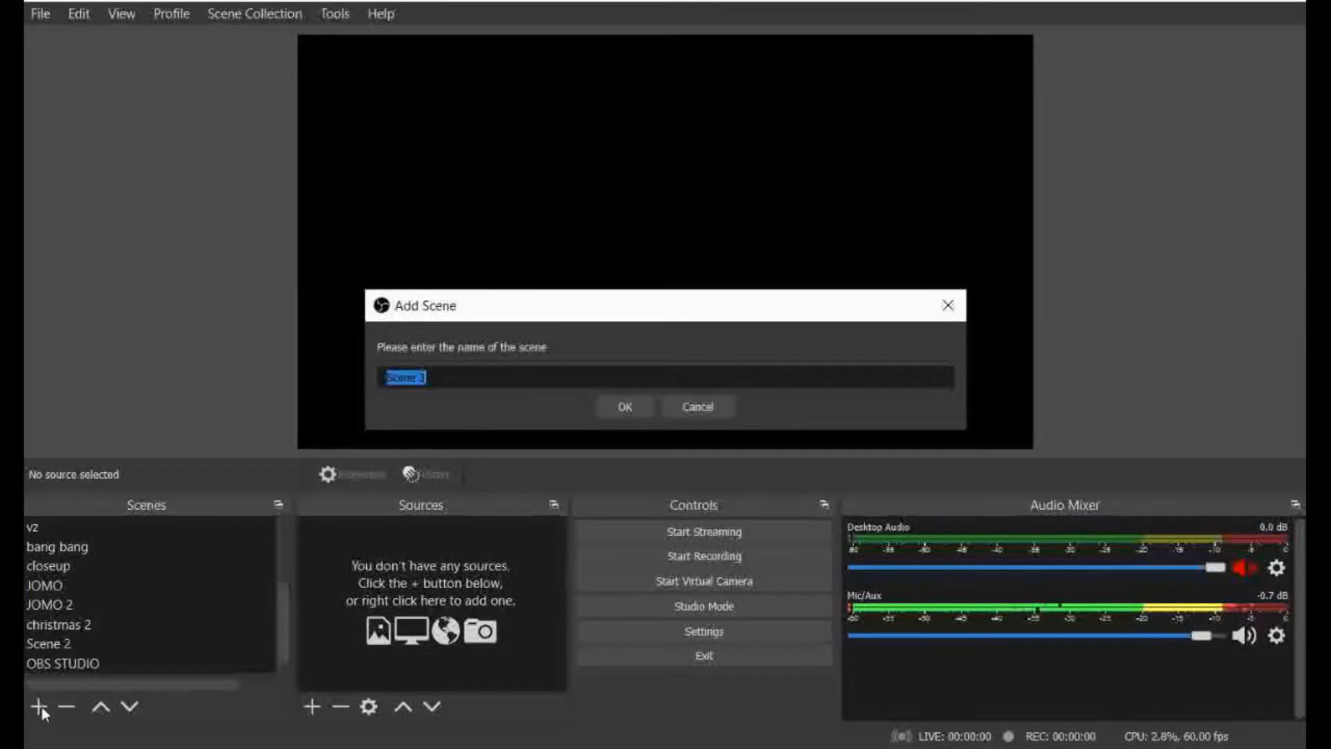
mouse_move(444, 415)
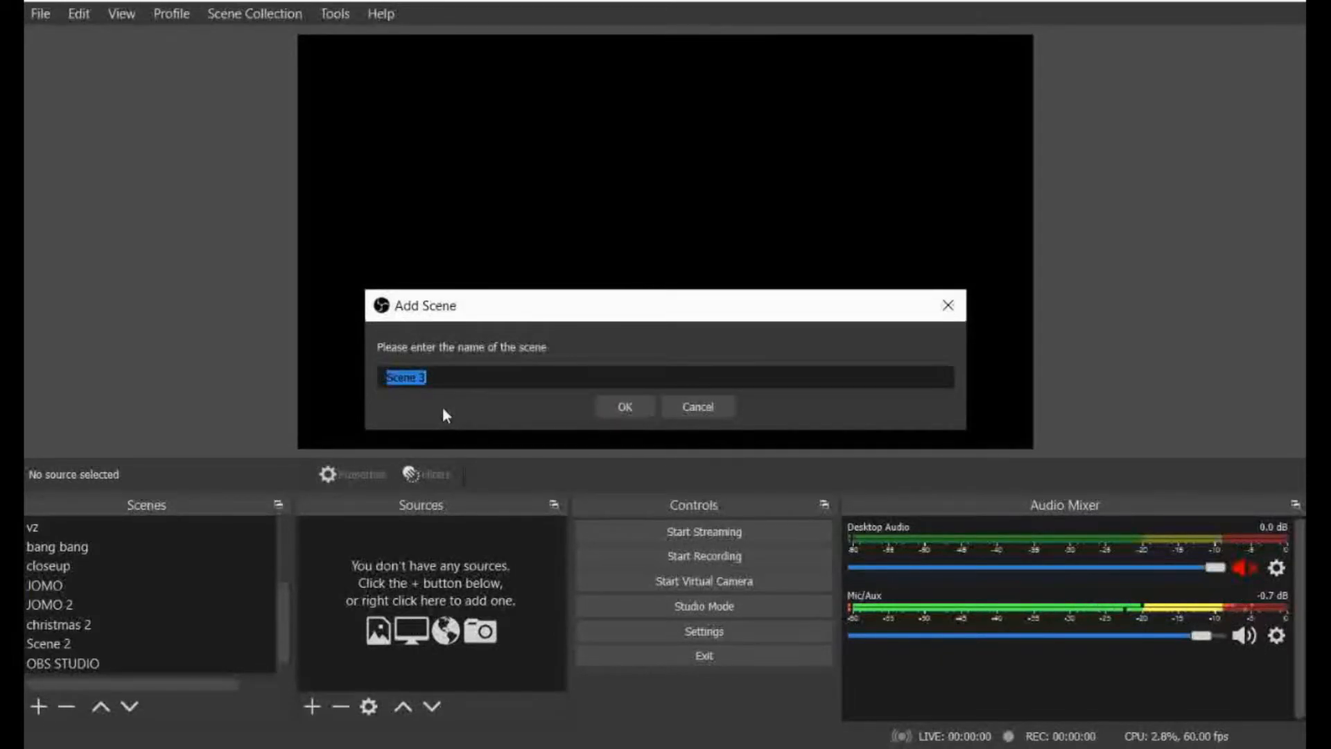
mouse_move(753, 415)
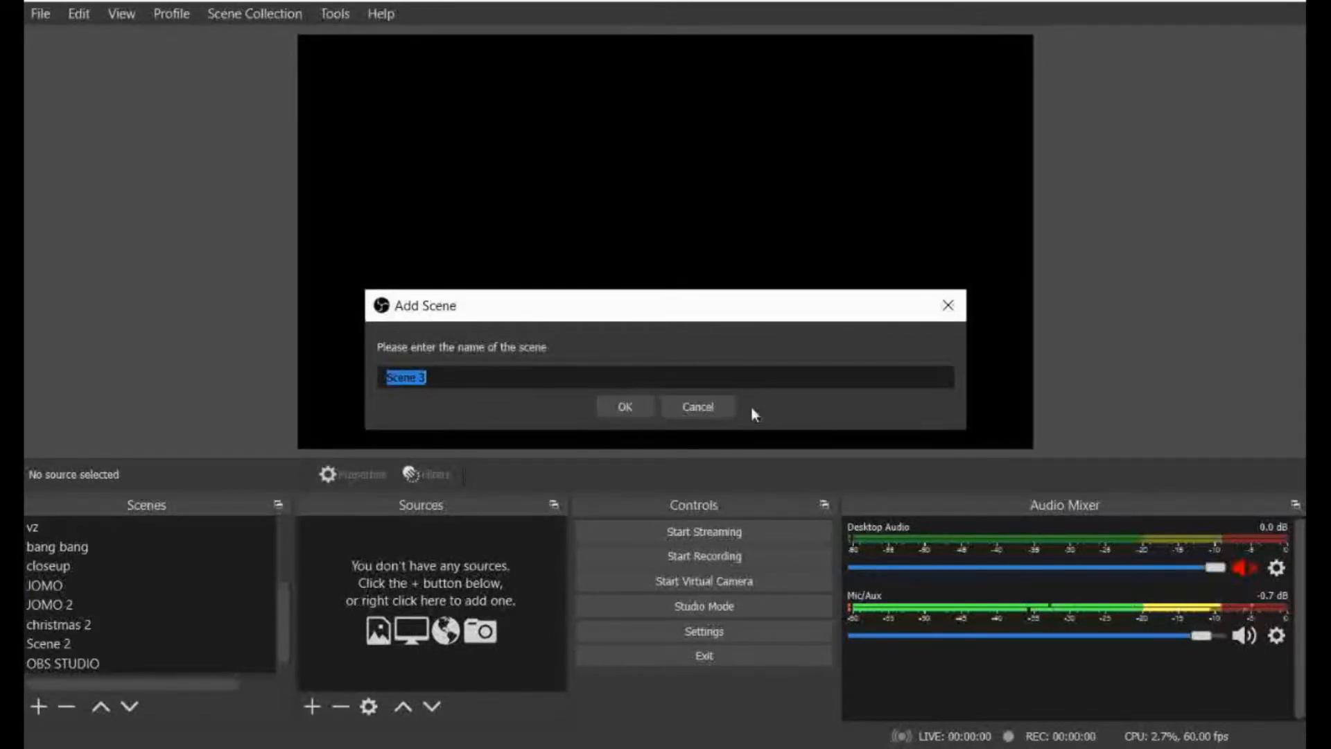
left_click(697, 407)
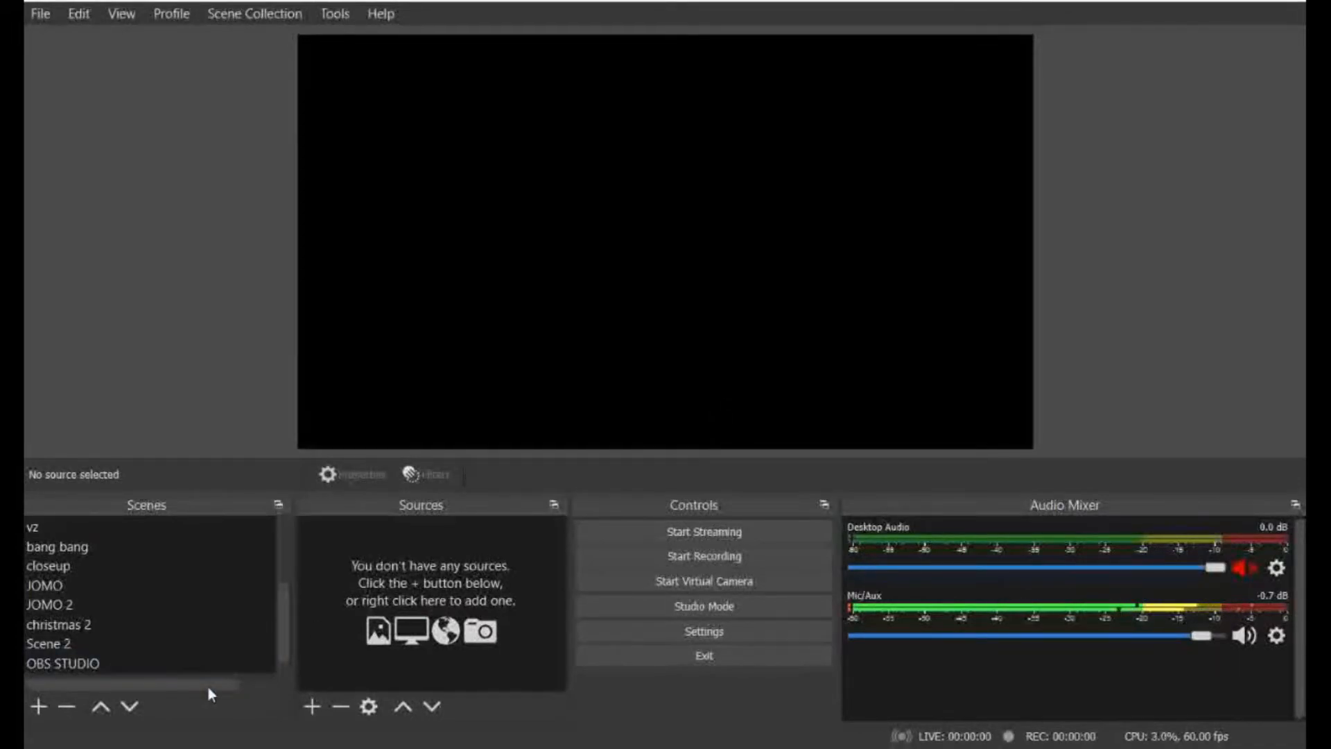
left_click(37, 706)
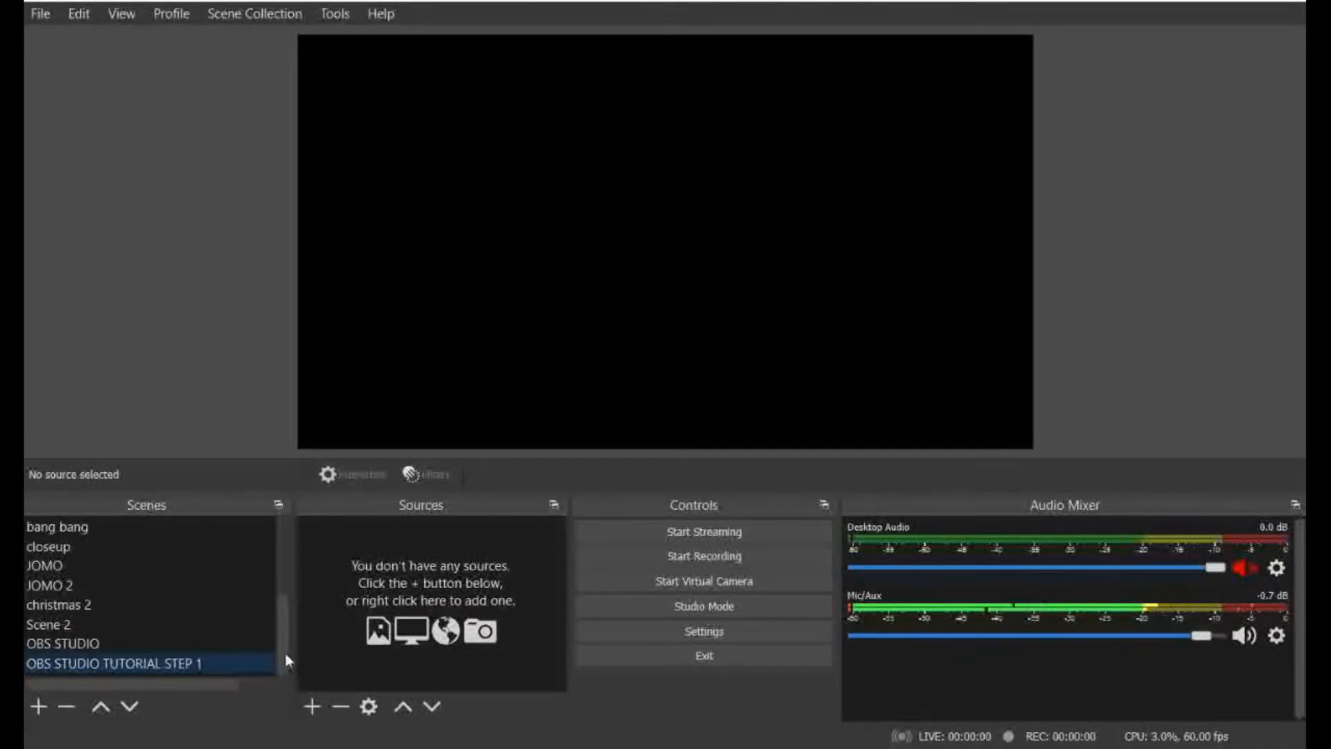
mouse_move(151, 687)
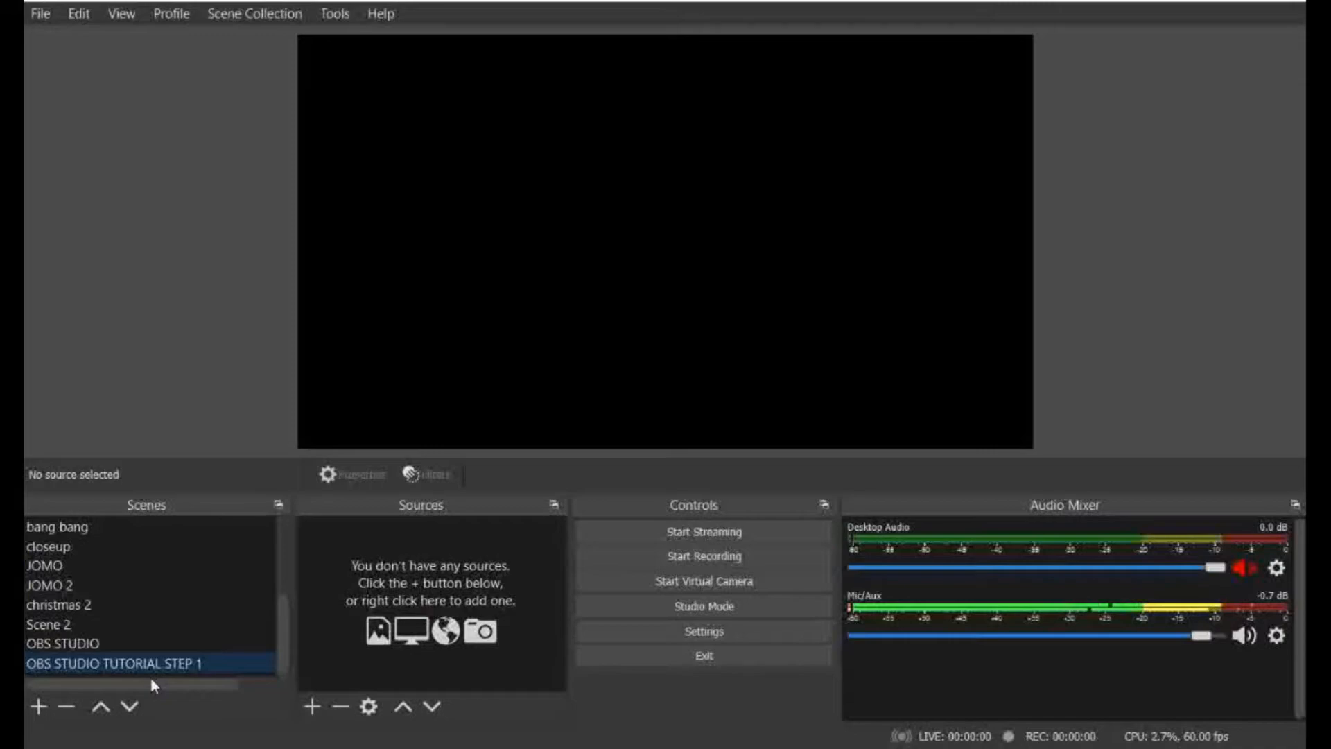
mouse_move(475, 705)
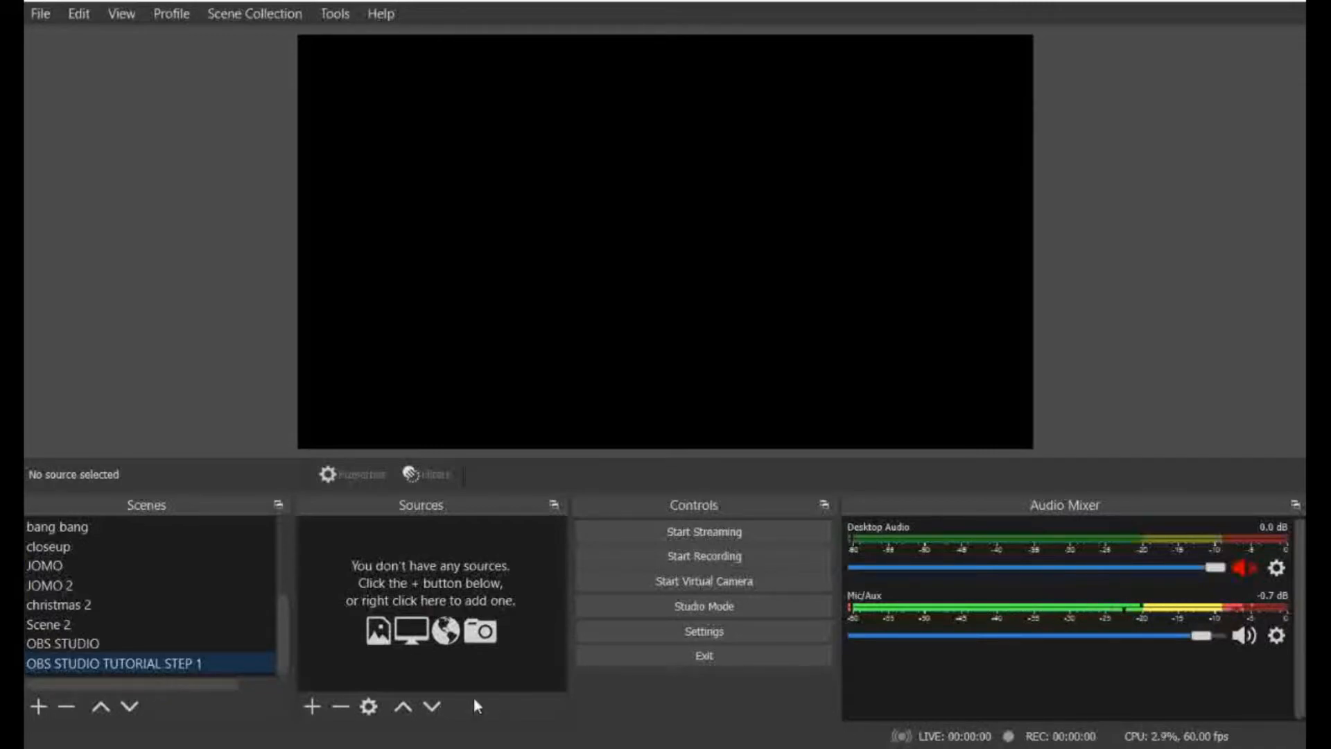
mouse_move(312, 706)
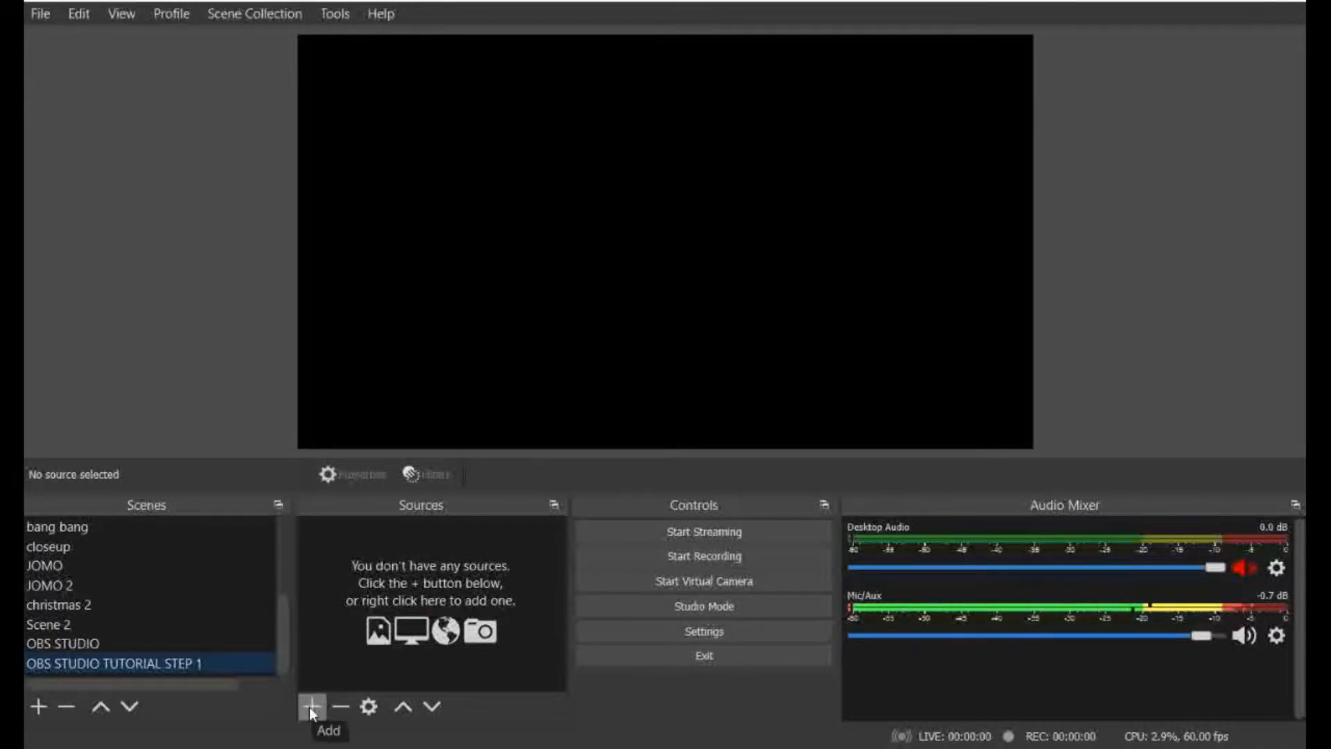
mouse_move(431, 585)
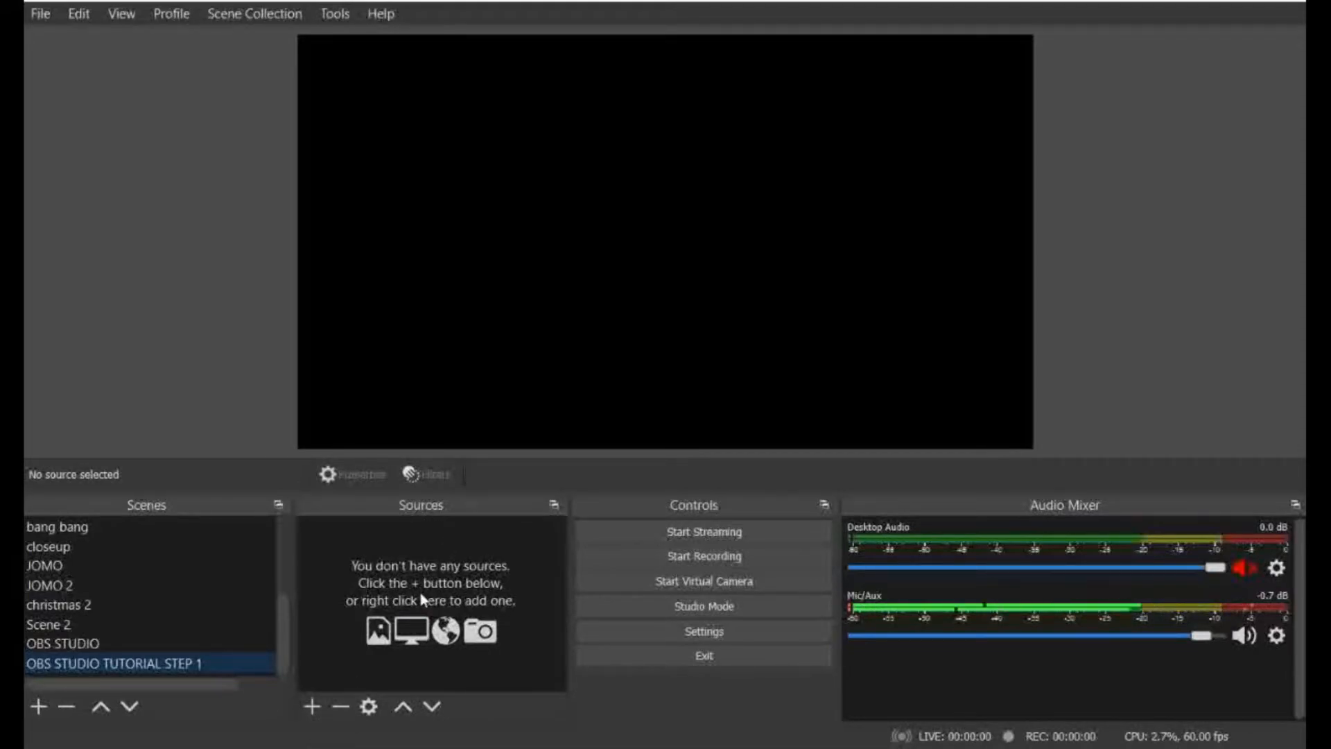
mouse_move(326, 677)
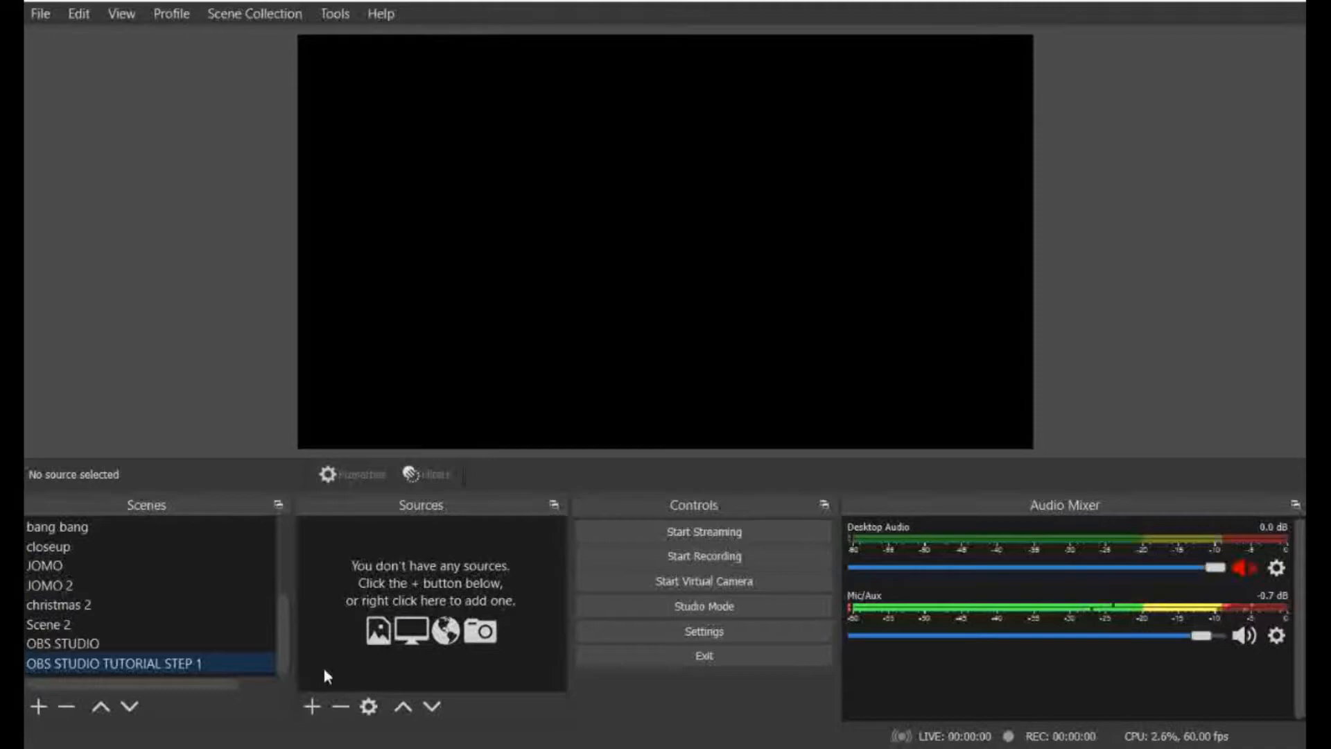
mouse_move(312, 706)
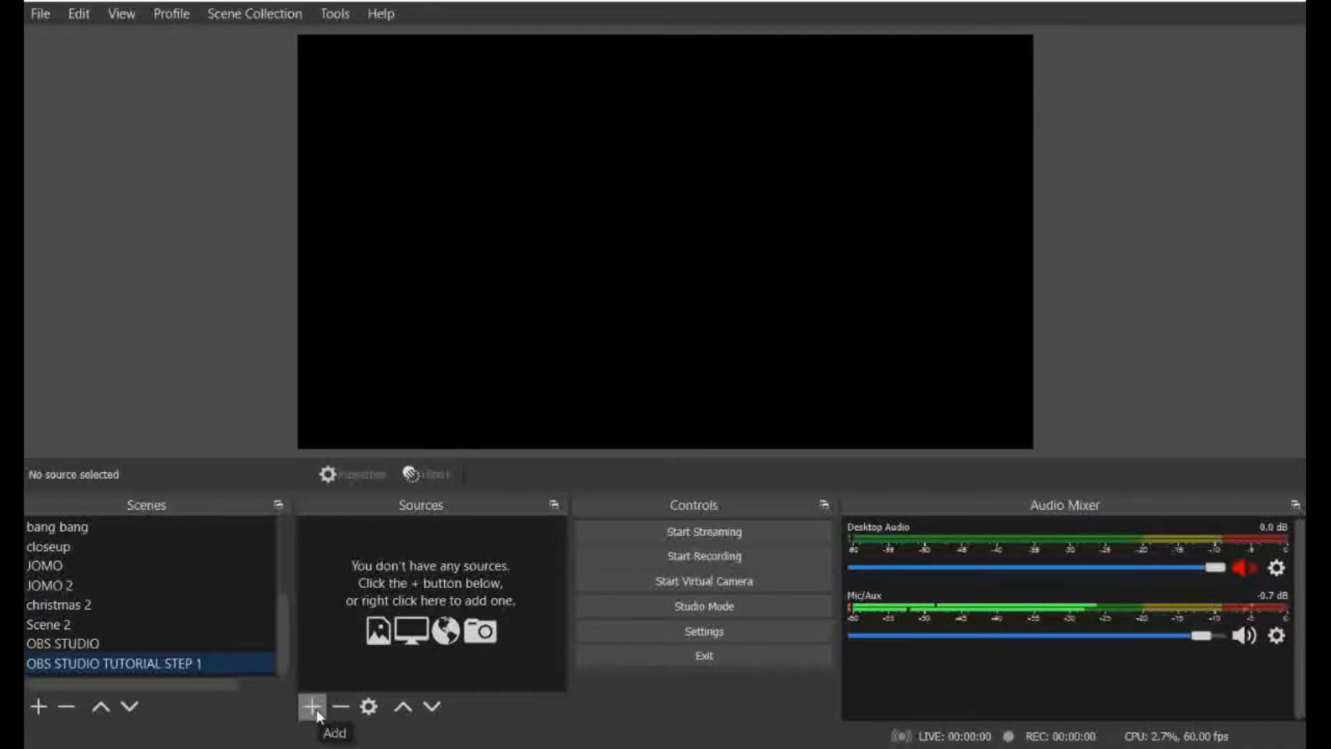
Add an Image source using NEON BACK.jpg as the neon brick-wall background.
left_click(312, 705)
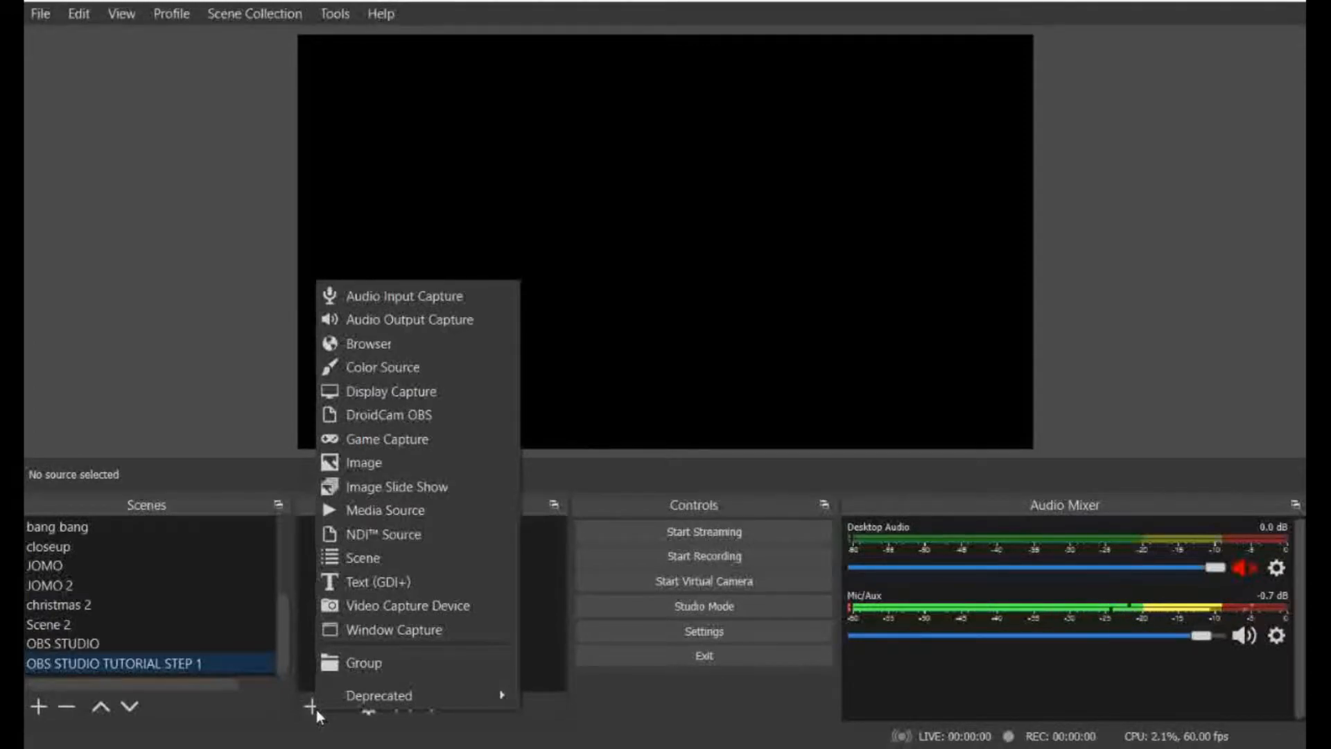
mouse_move(392, 630)
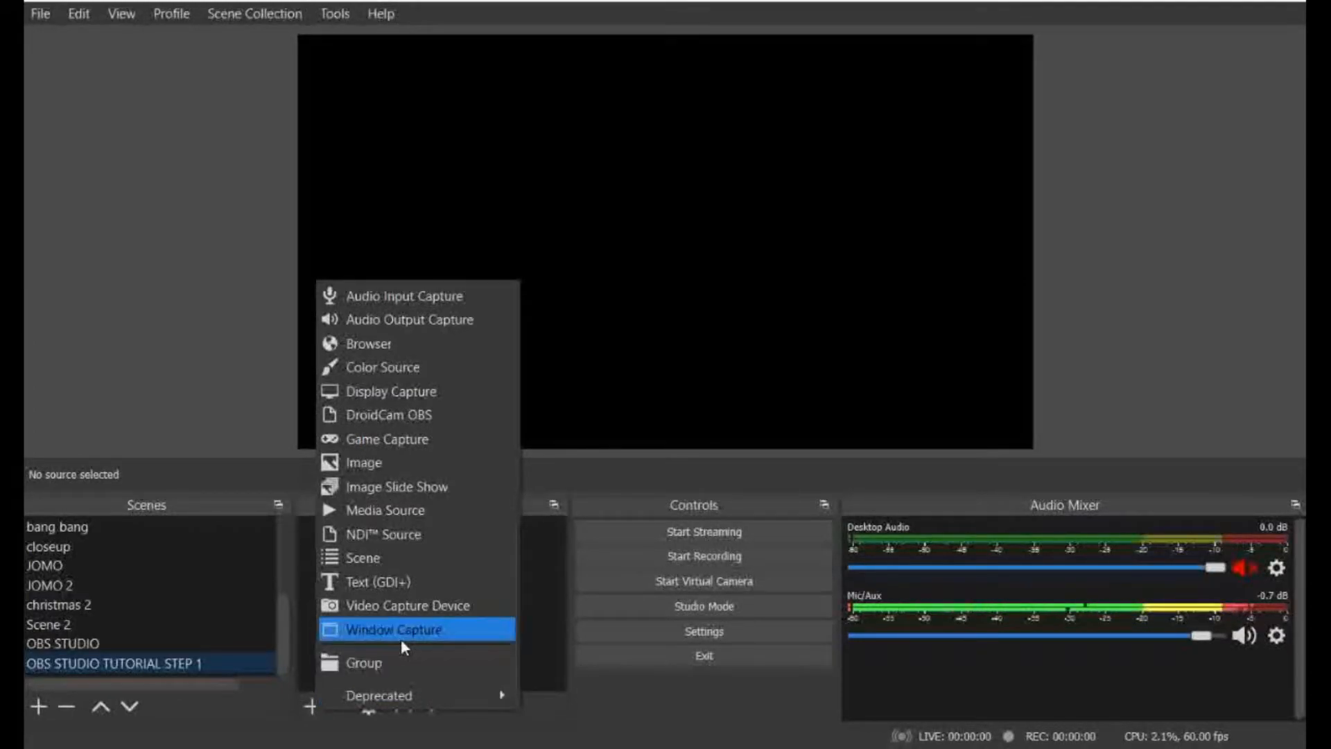
mouse_move(408, 509)
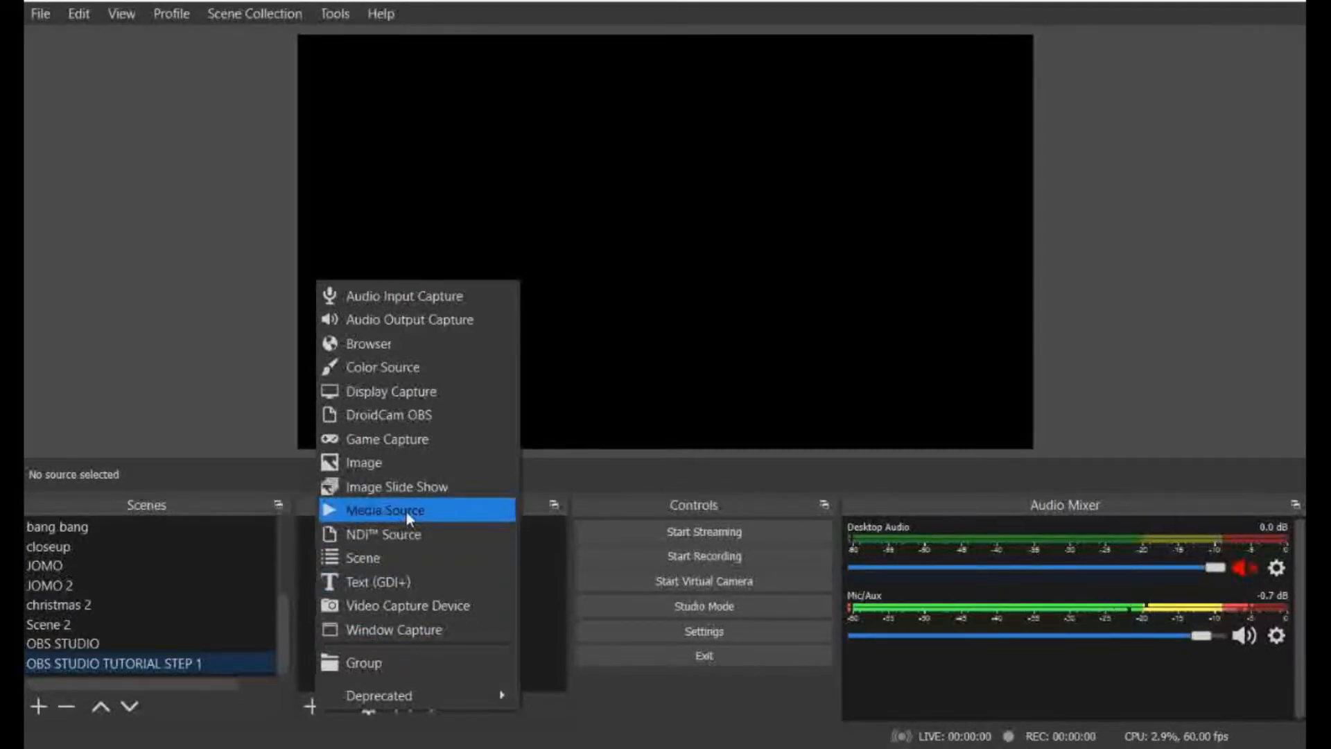
mouse_move(384, 462)
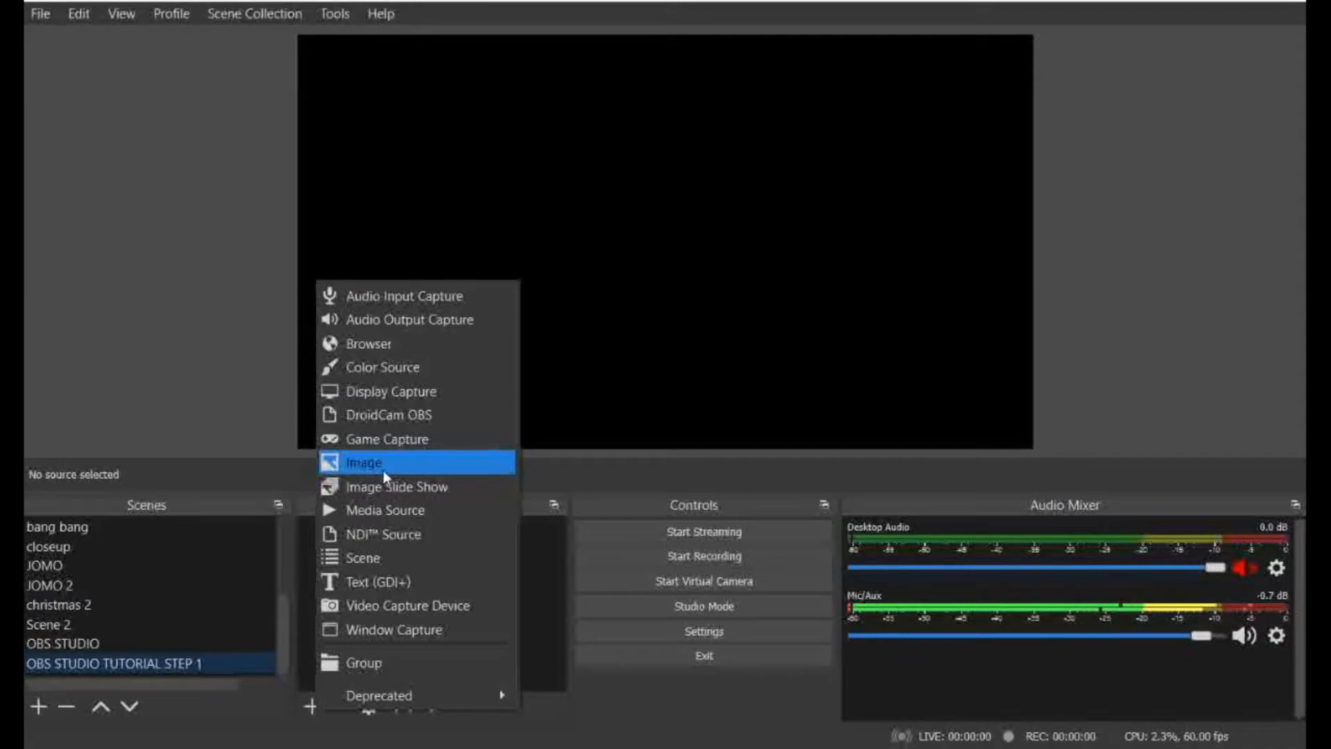
left_click(365, 463)
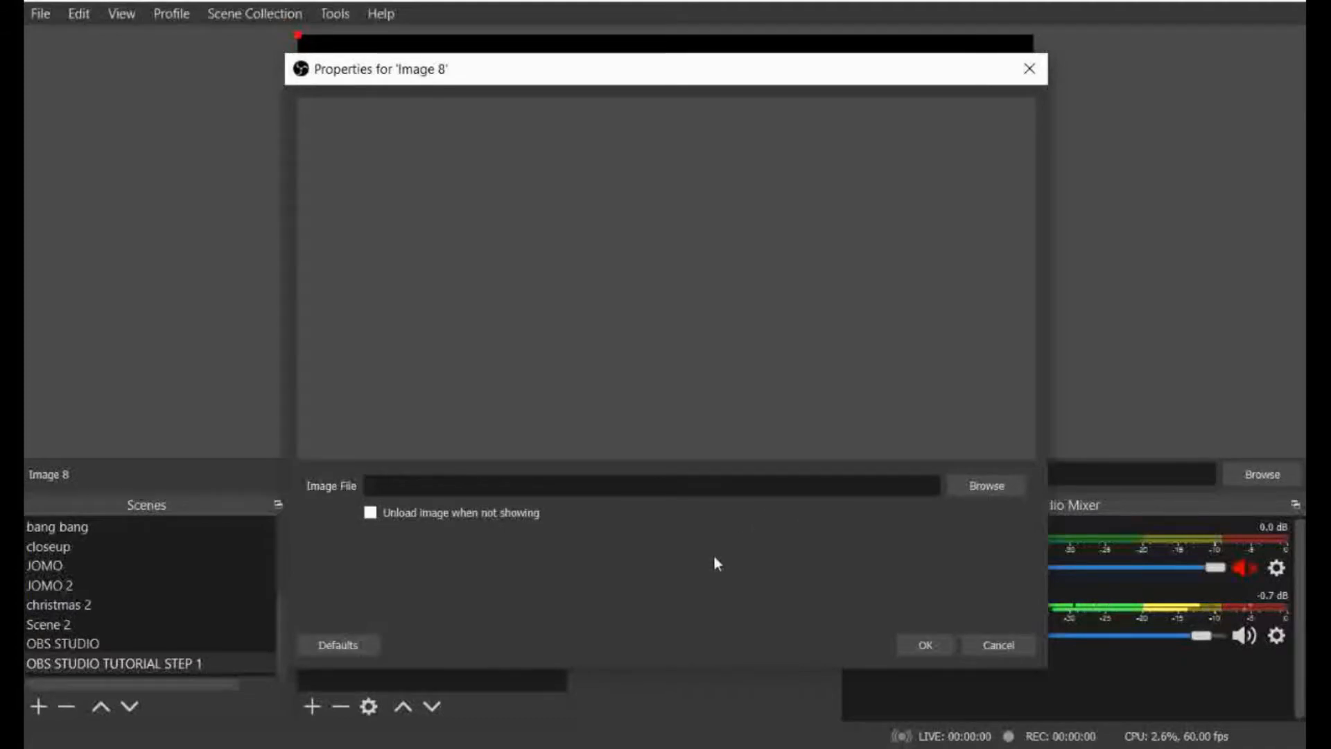
mouse_move(986, 486)
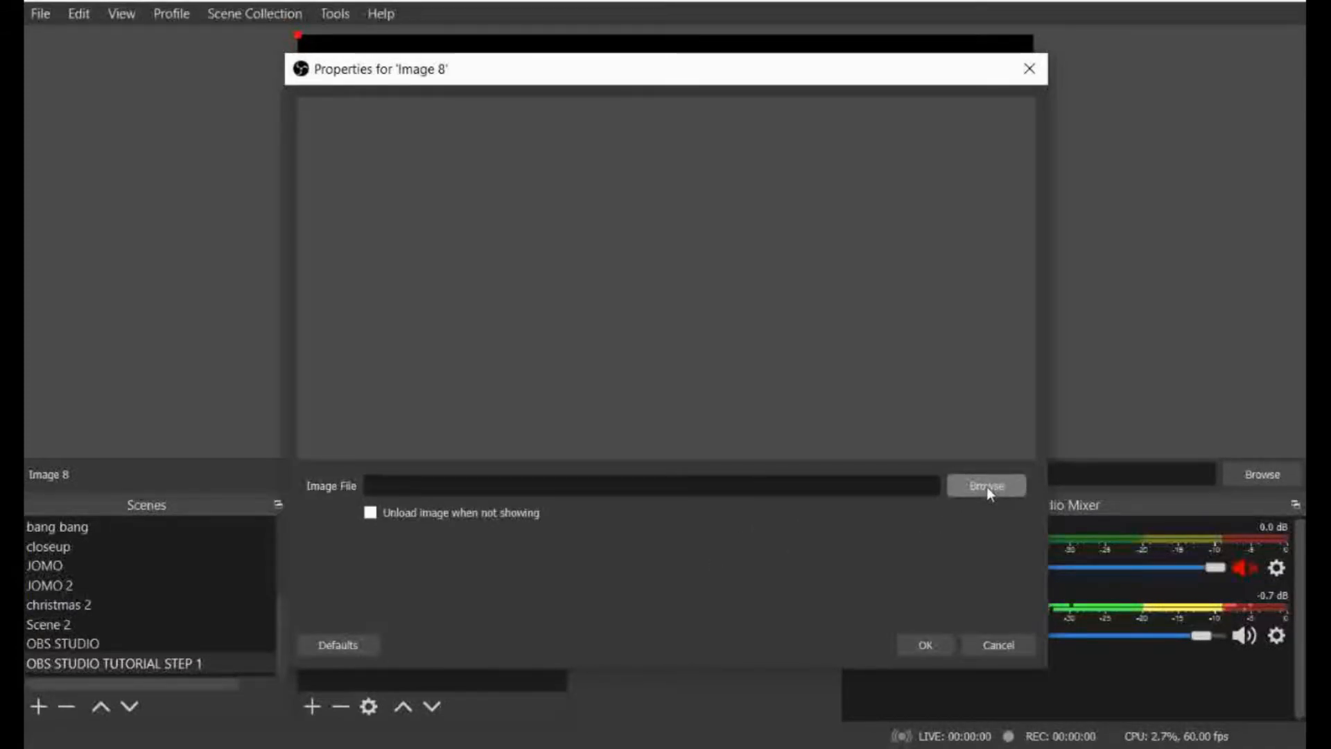
left_click(985, 485)
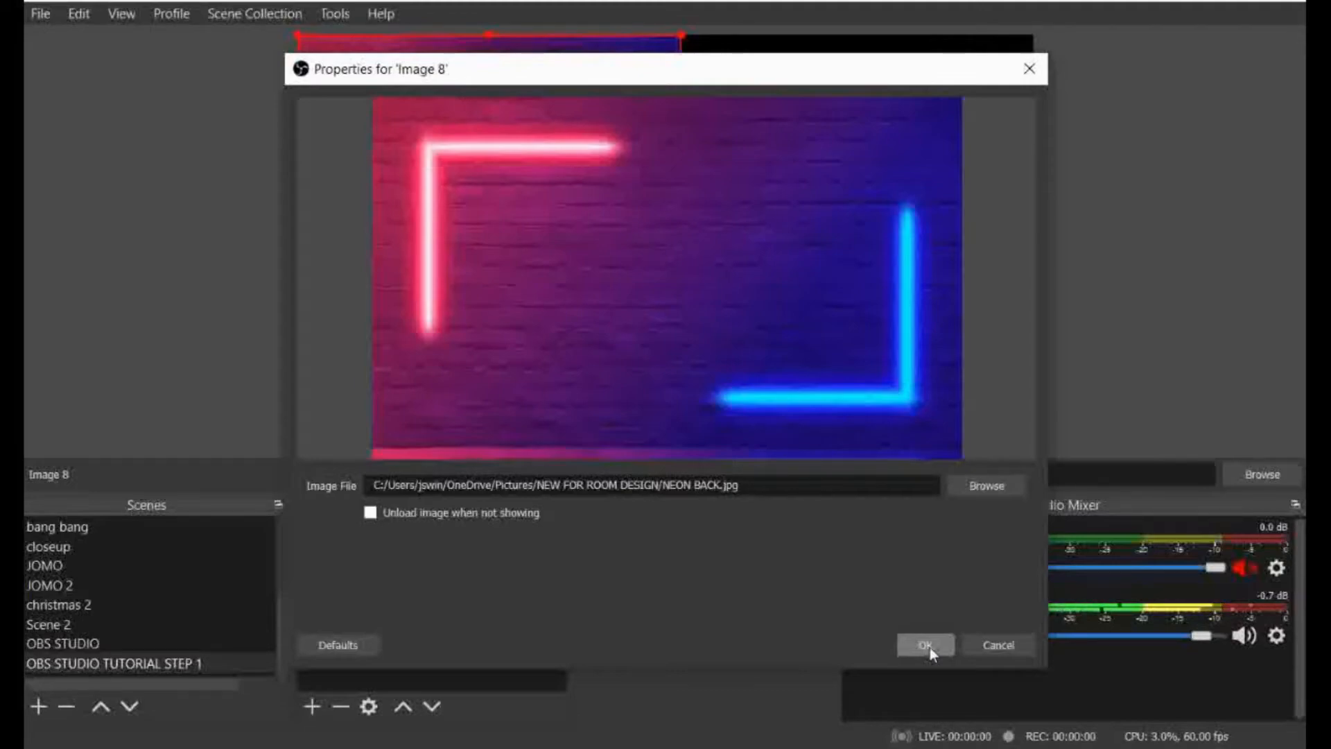
left_click(925, 644)
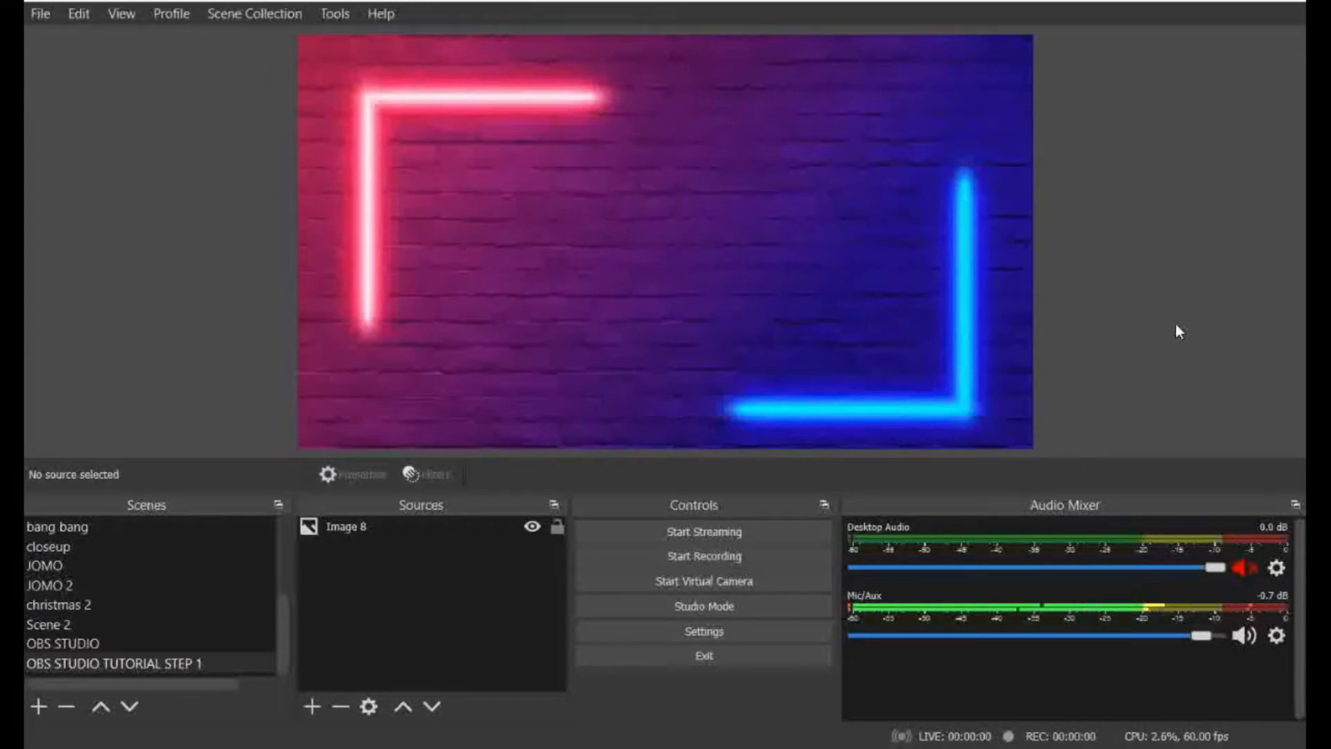
mouse_move(1104, 409)
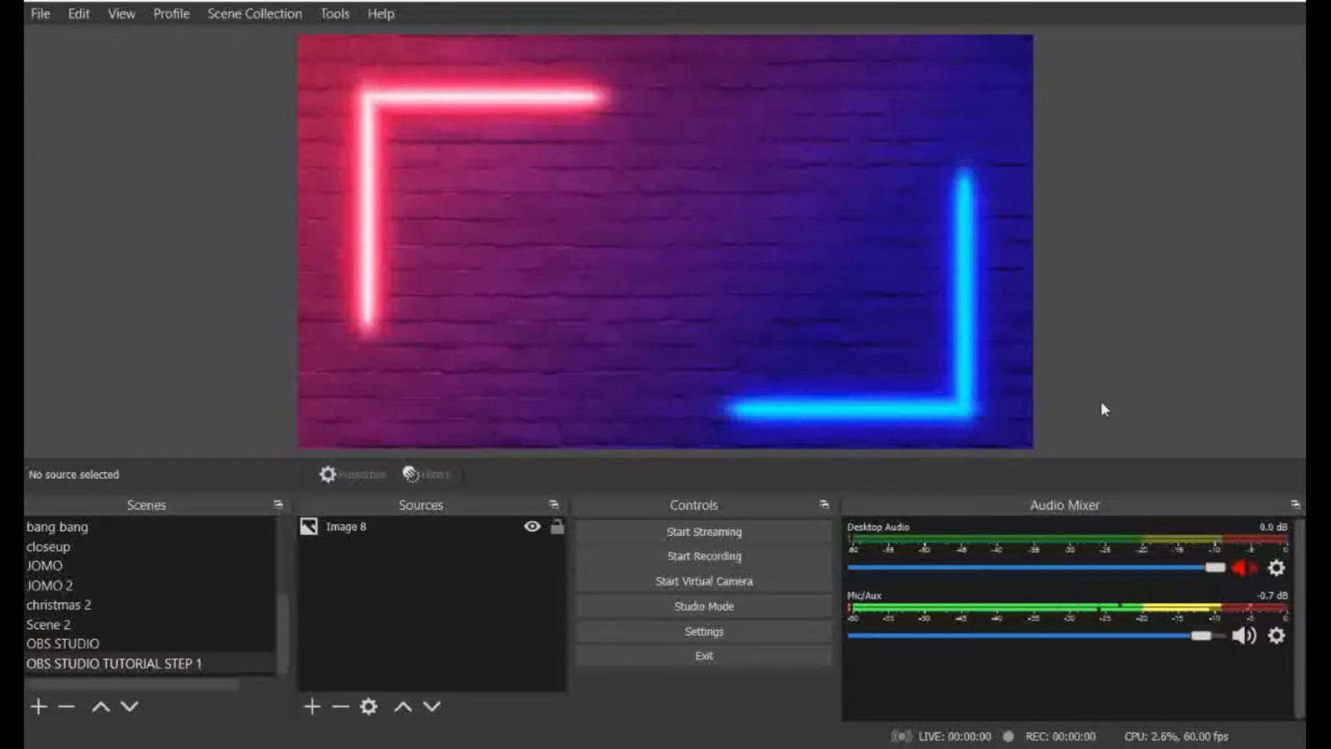
mouse_move(356, 696)
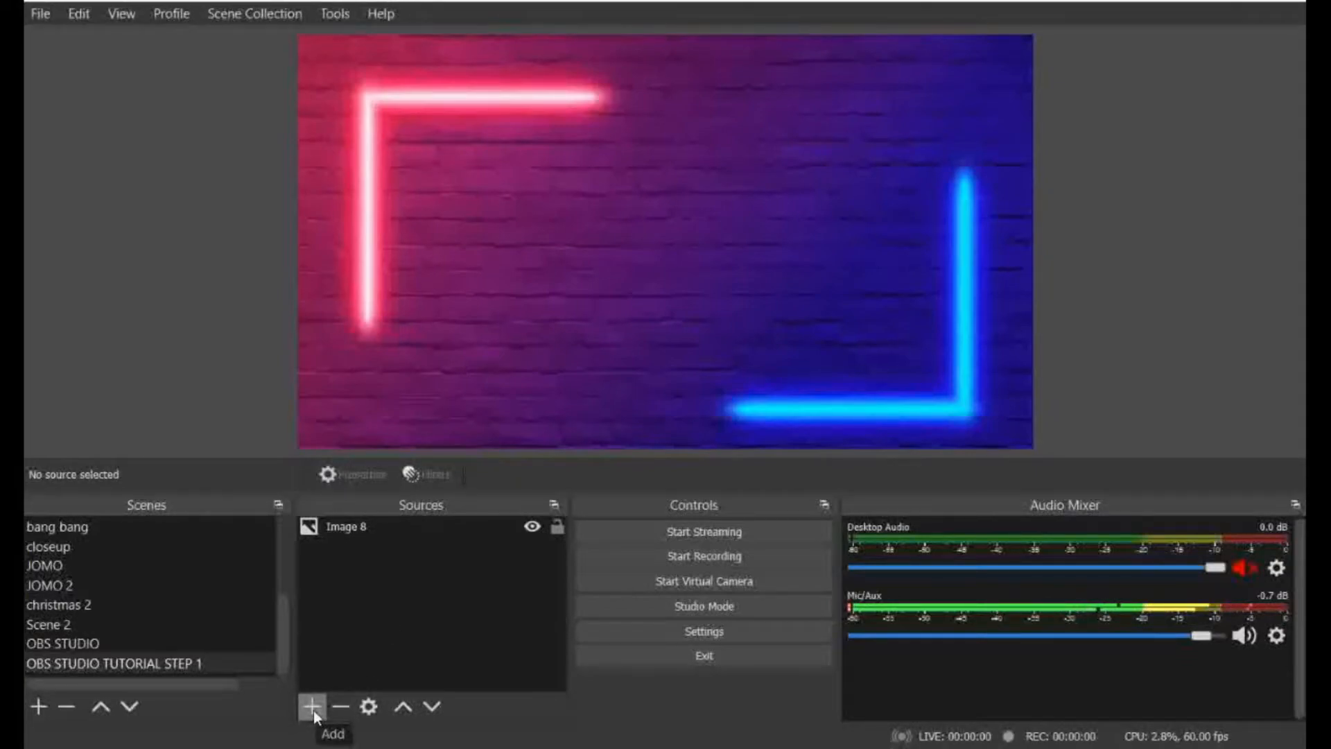
Add the existing AKASO 2 Video Capture Device above the background image.
left_click(312, 706)
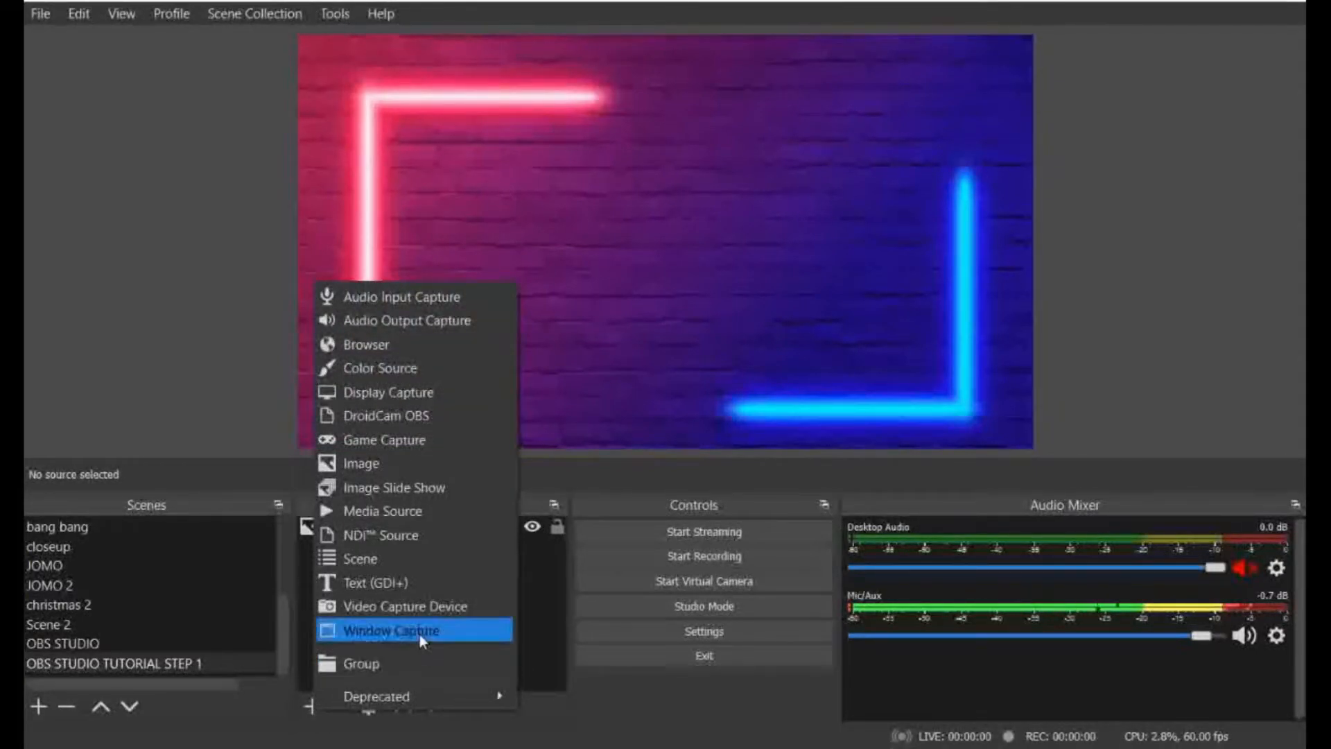
mouse_move(433, 606)
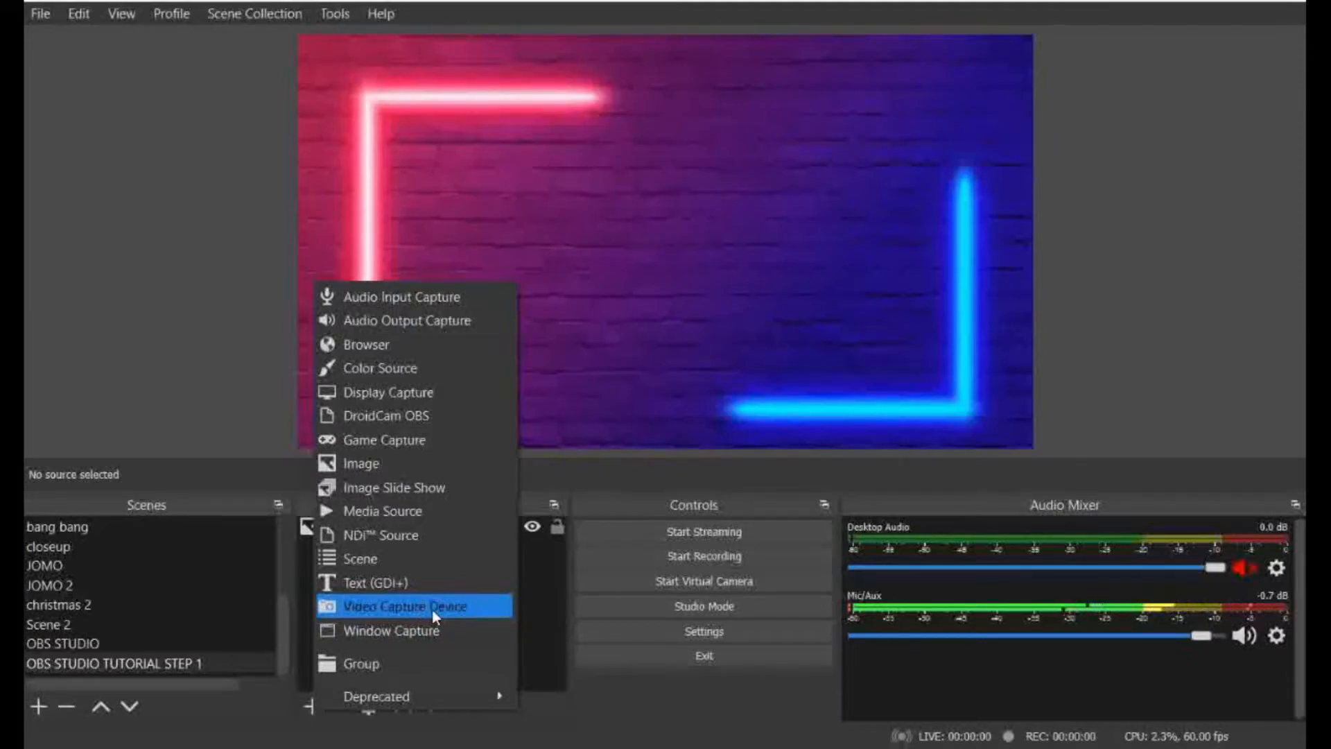
left_click(399, 606)
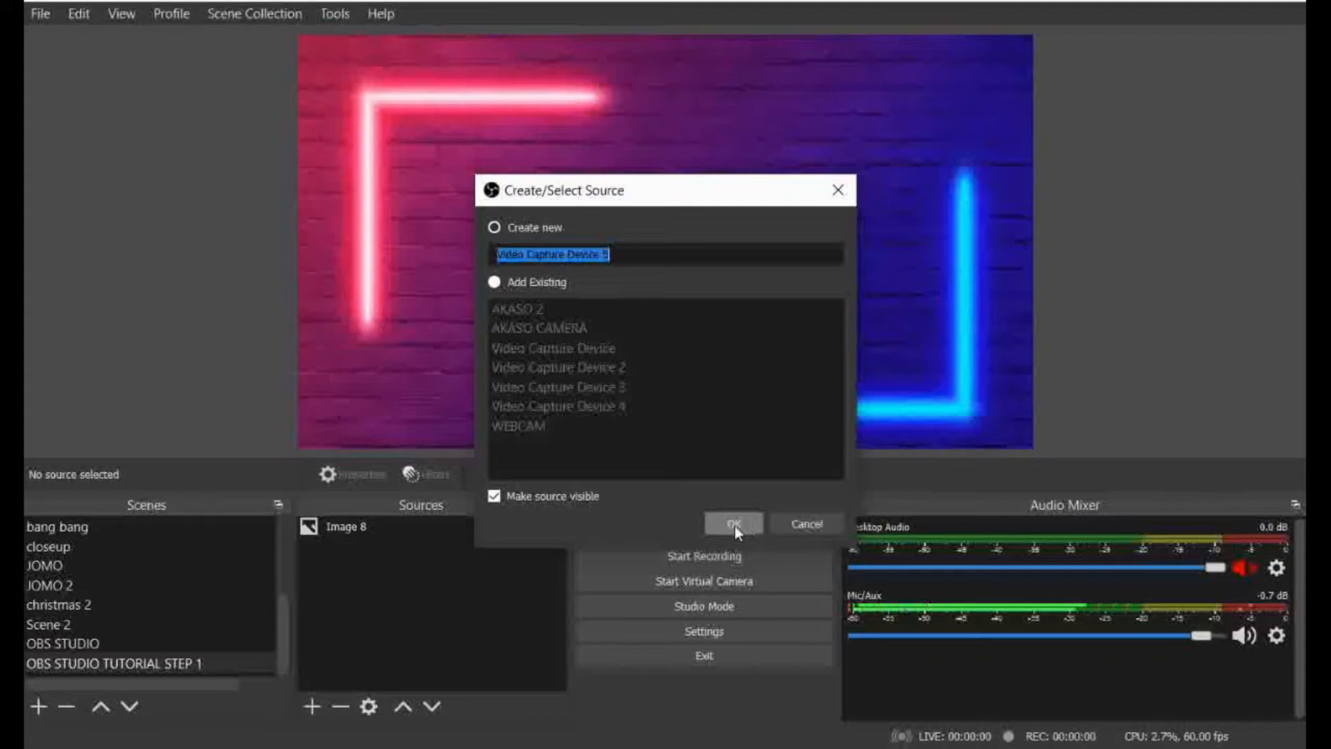
mouse_move(699, 485)
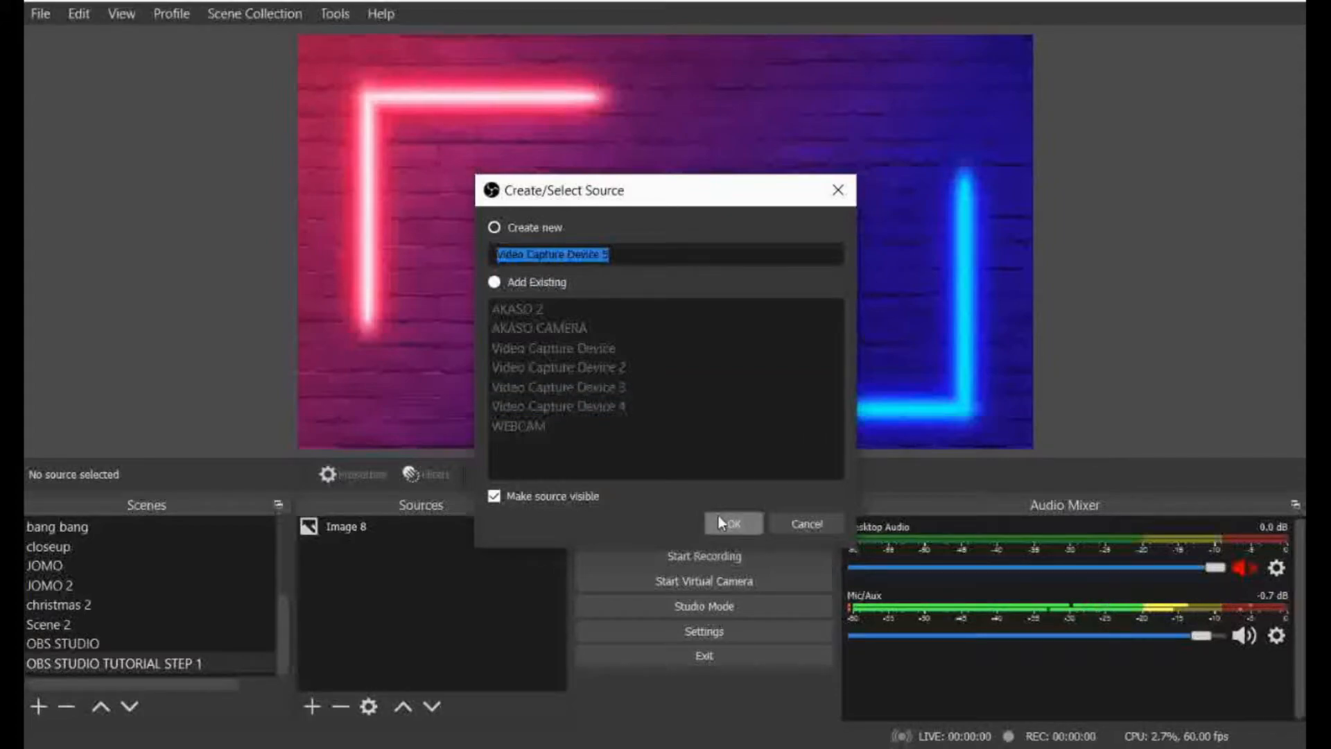
mouse_move(499, 281)
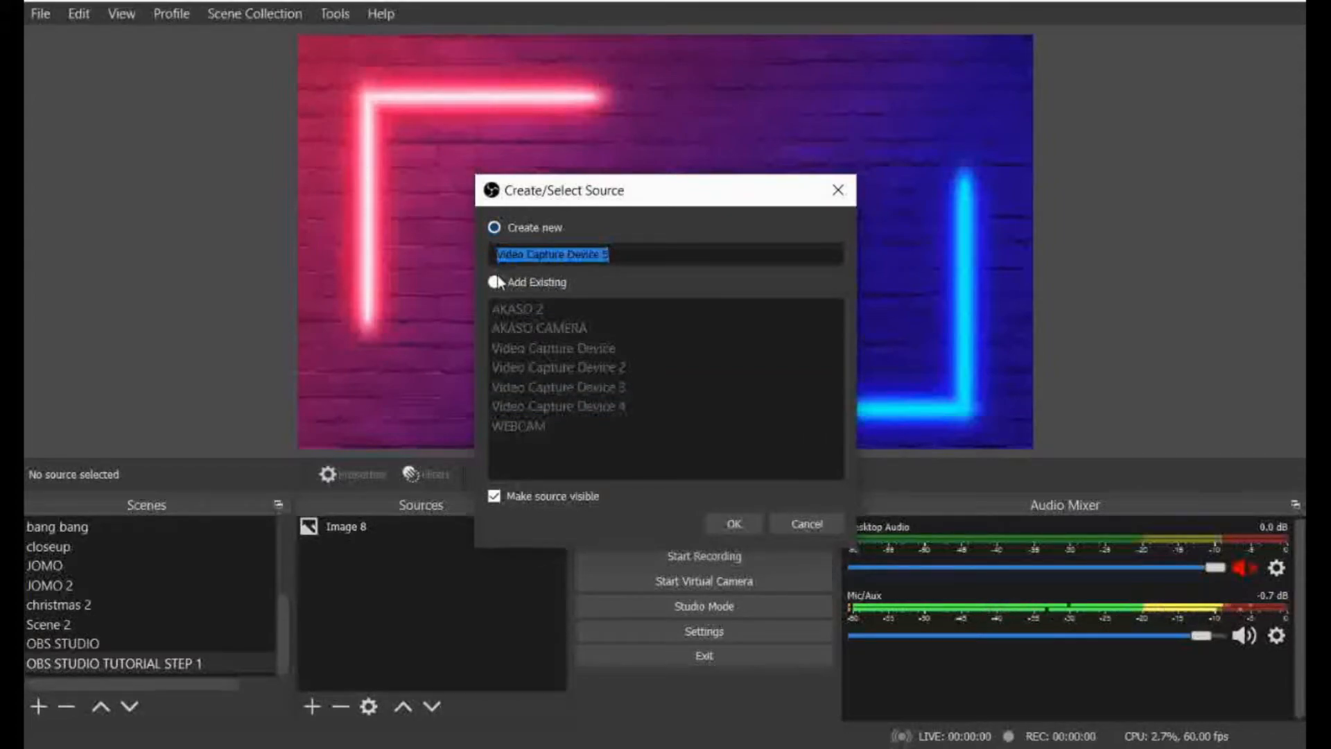
left_click(494, 281)
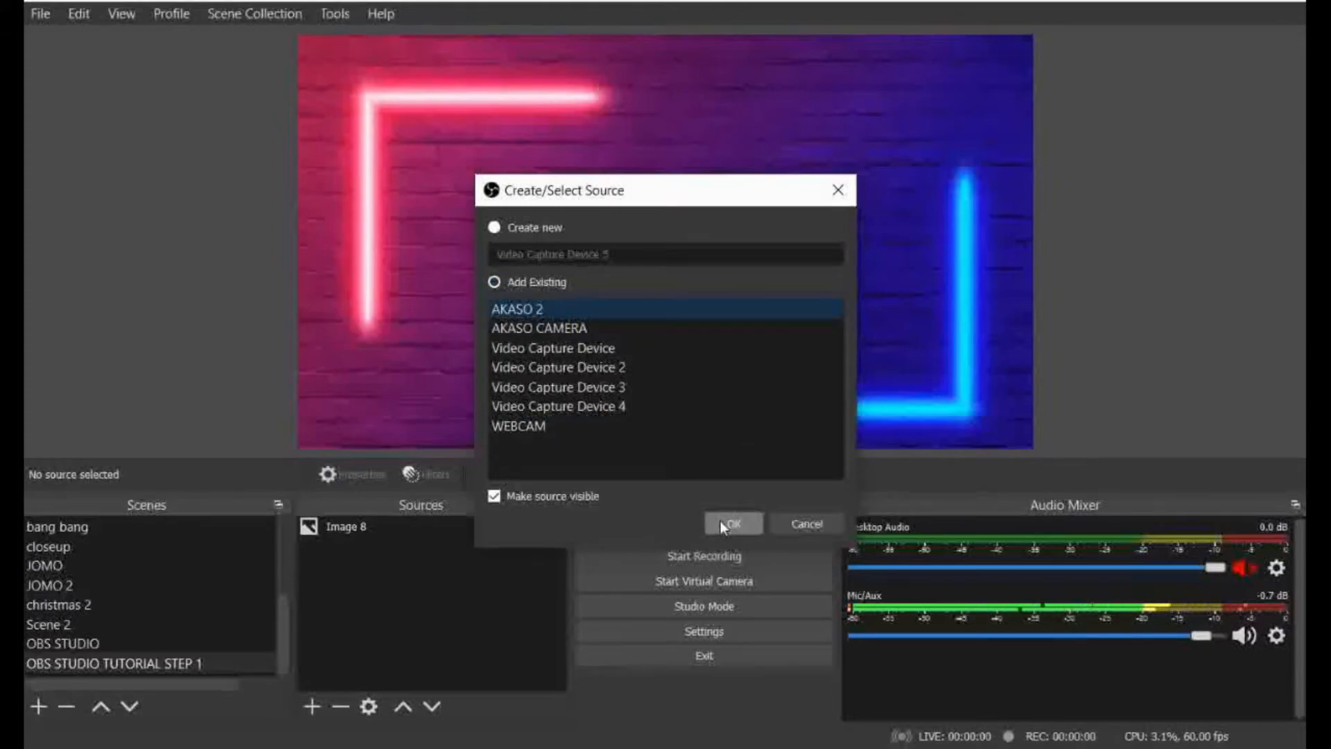
left_click(732, 522)
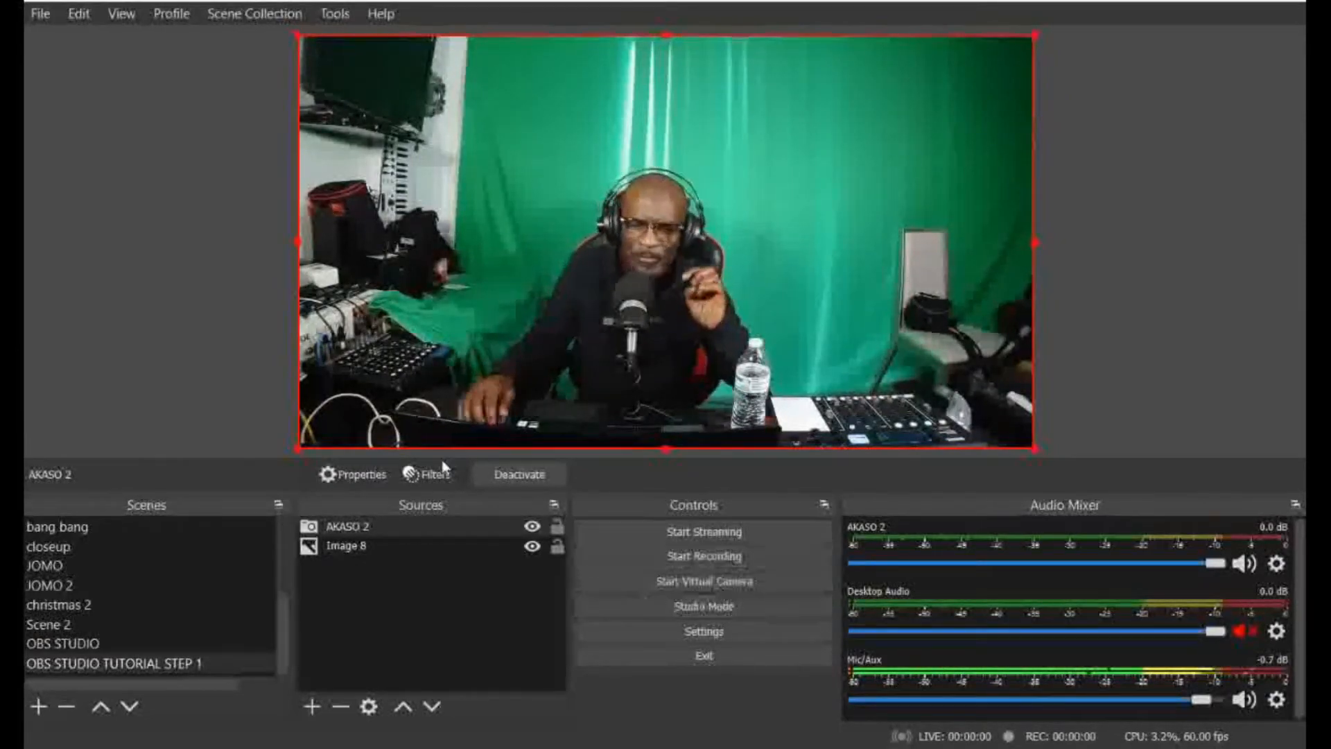
Enable the Chroma Key and Crop/Pad filters on the AKASO 2 camera source.
right_click(348, 527)
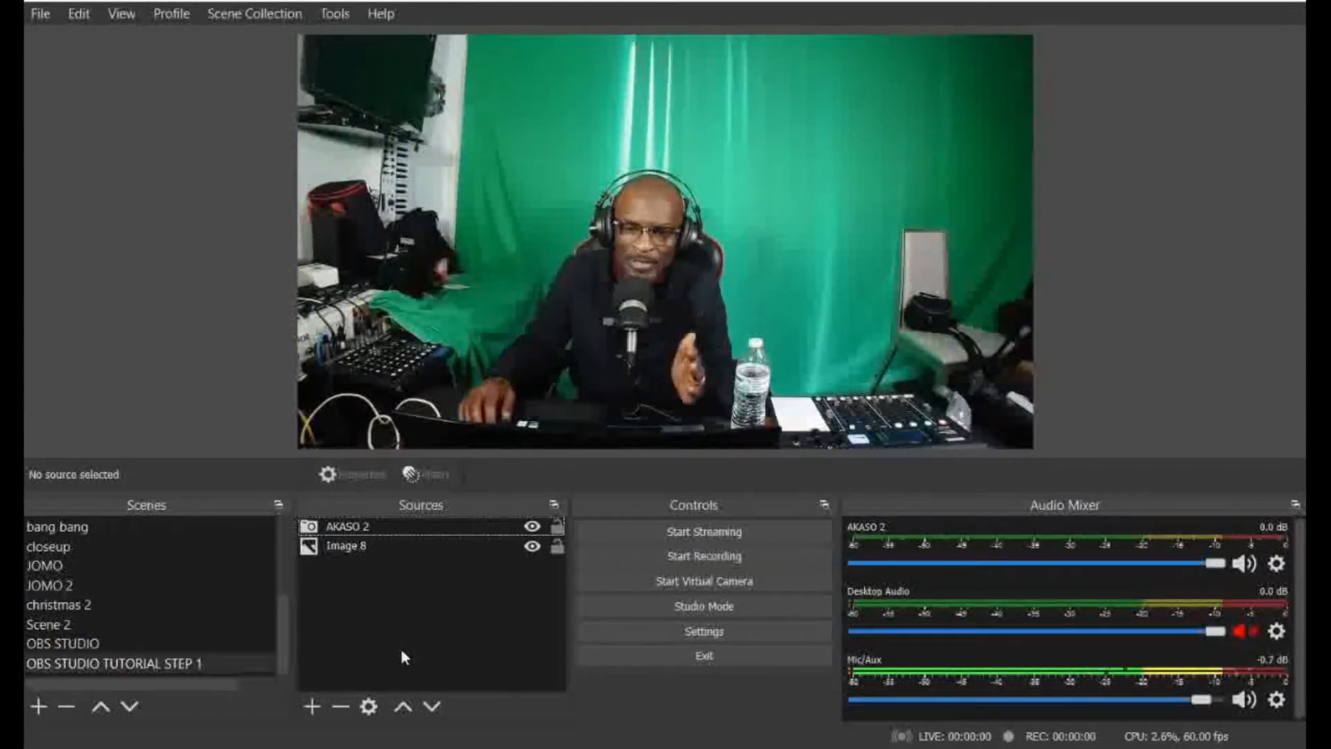
right_click(345, 527)
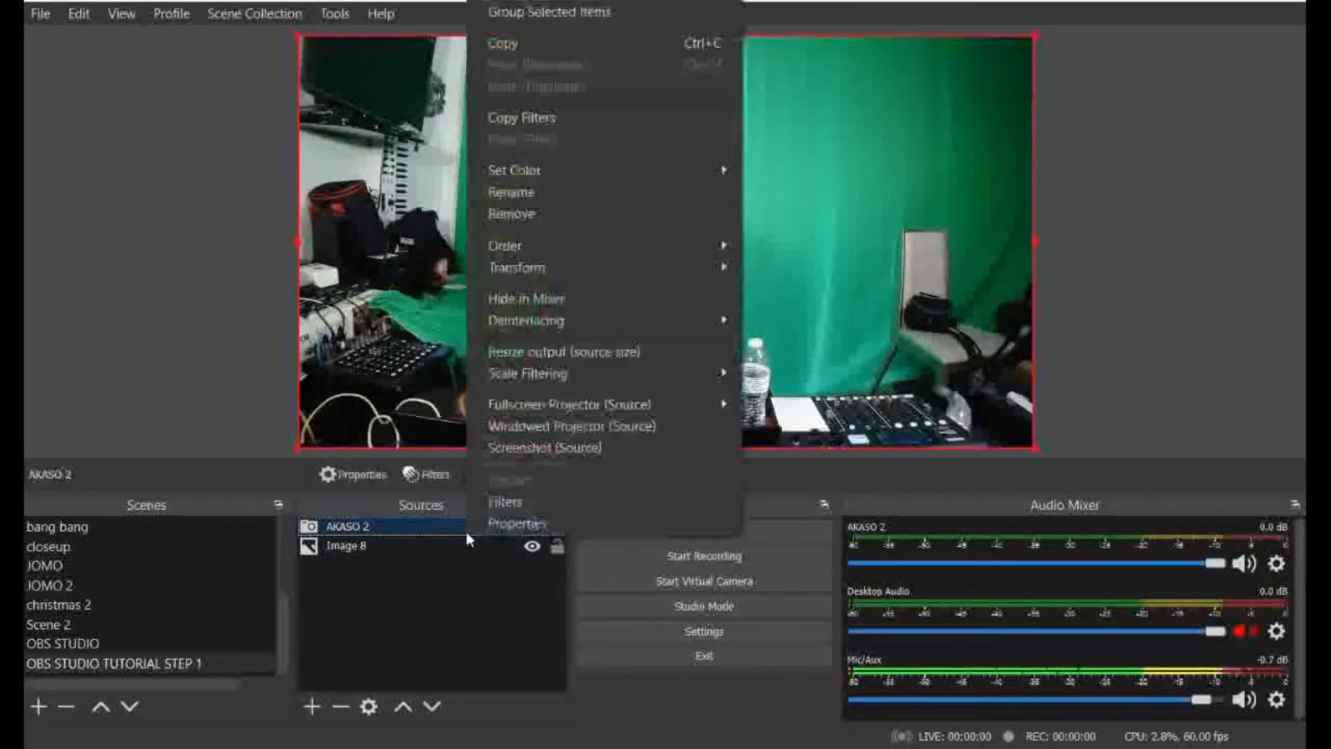
left_click(505, 501)
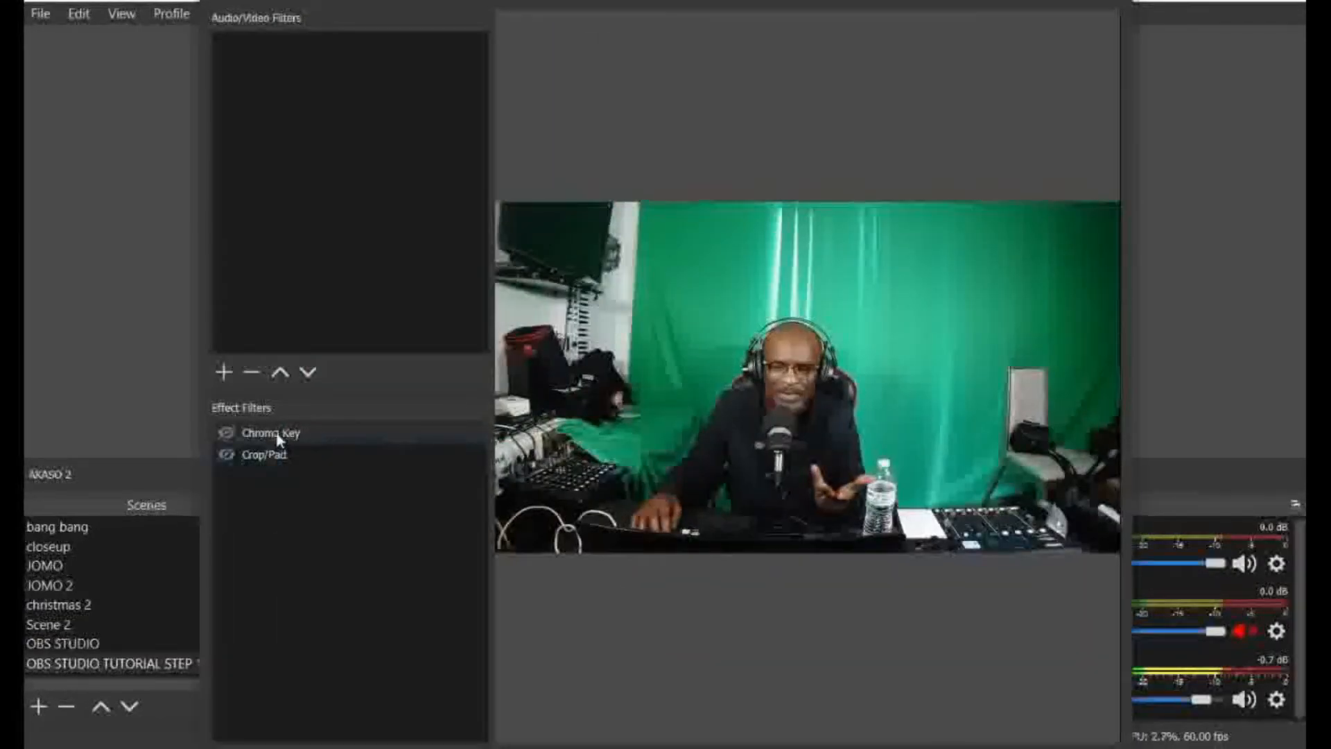
left_click(264, 455)
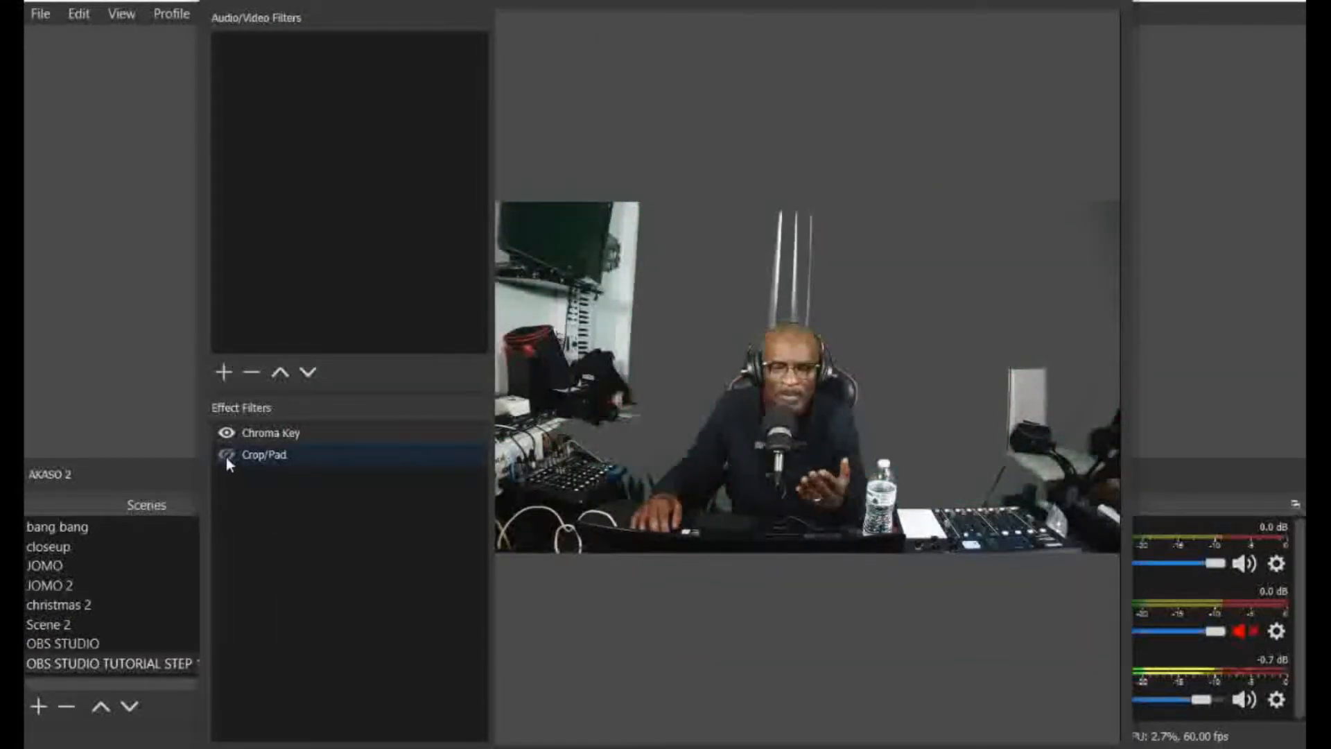
left_click(226, 455)
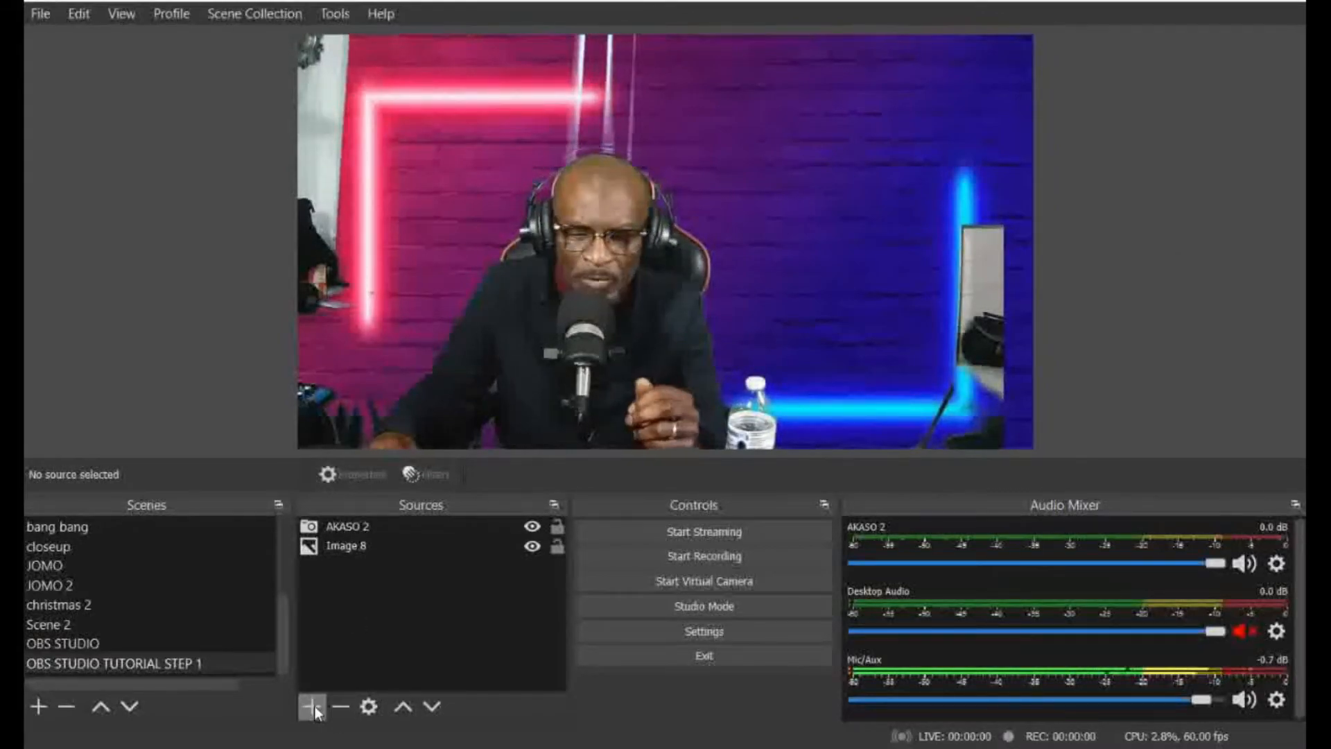
Add a Text (GDI+) source reading 'JAMES SWINSON' across the top of the scene.
left_click(312, 706)
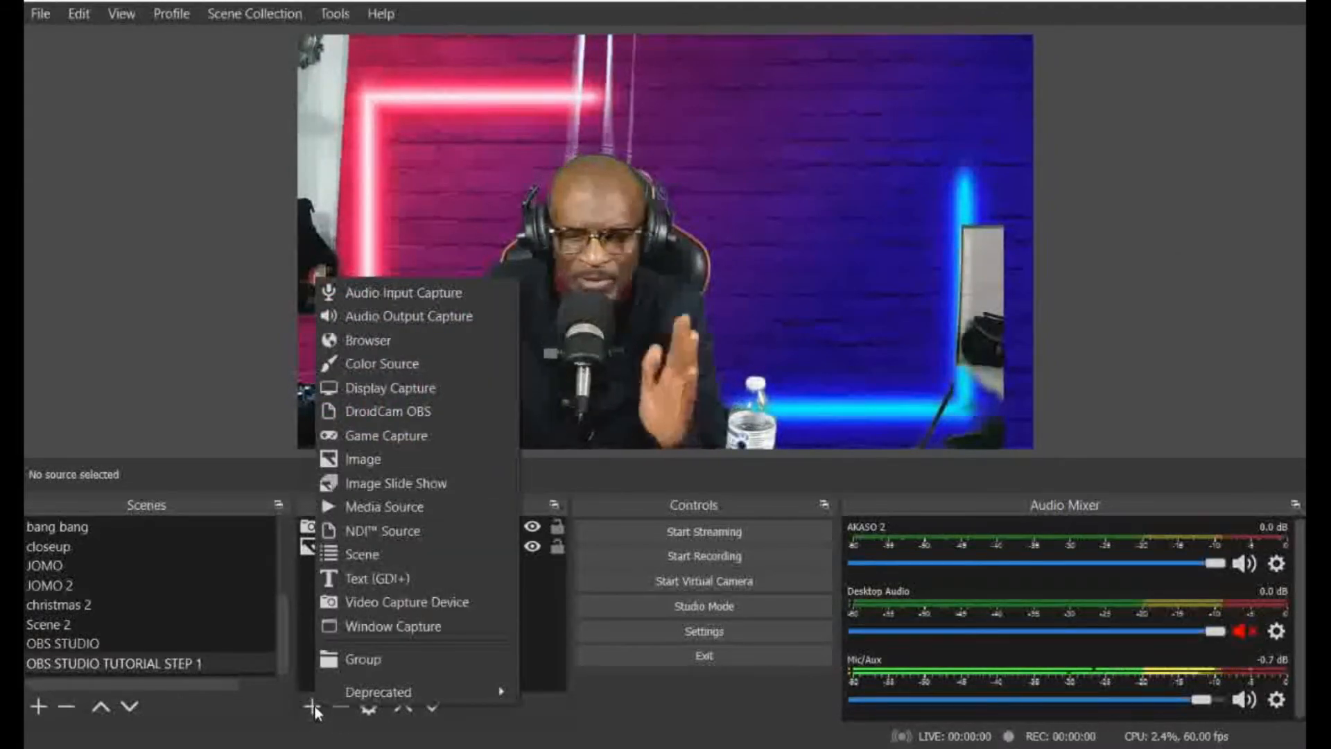
mouse_move(384, 578)
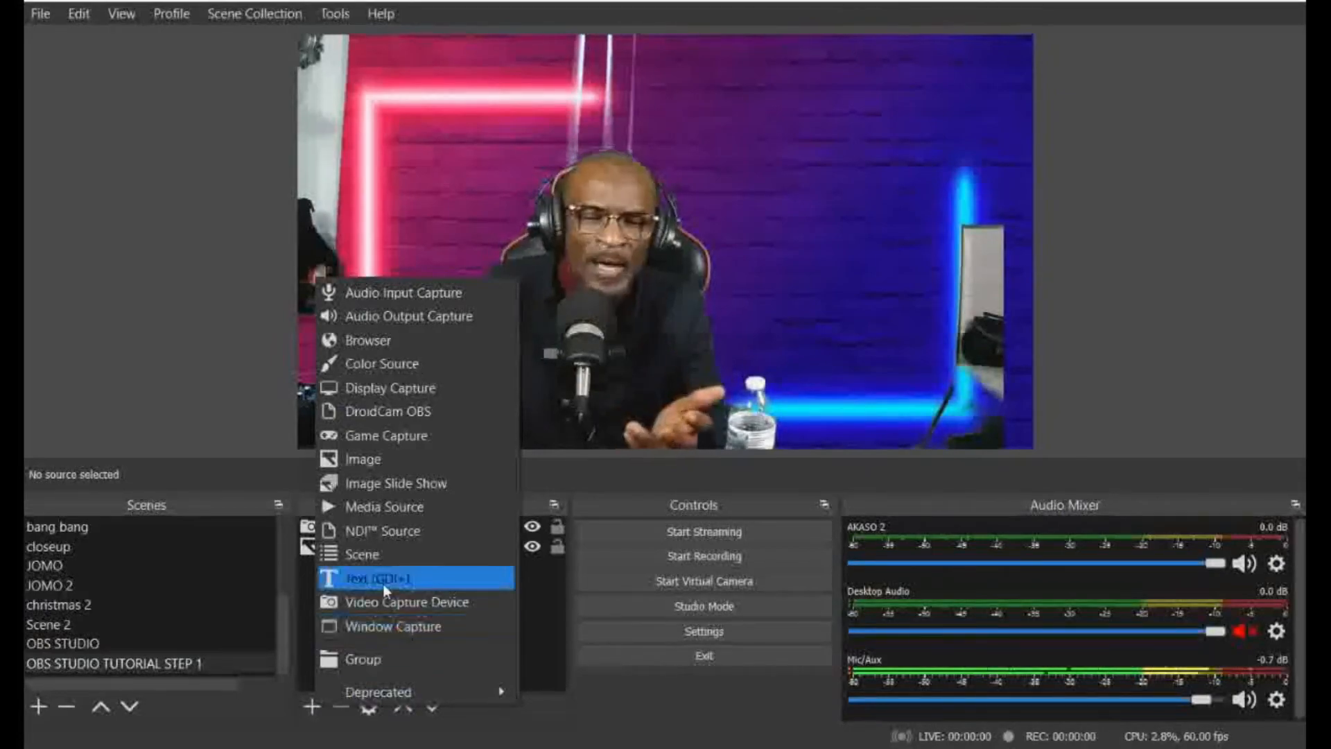
left_click(384, 578)
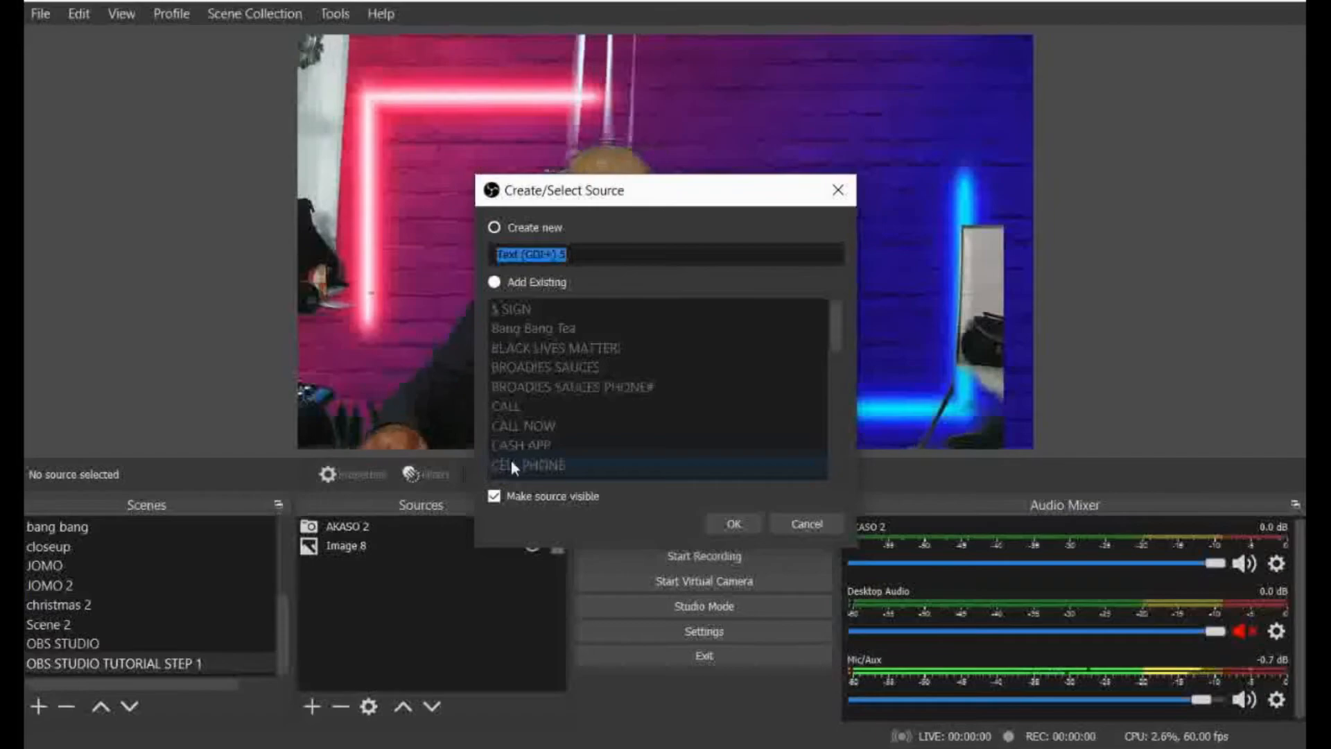
left_click(732, 522)
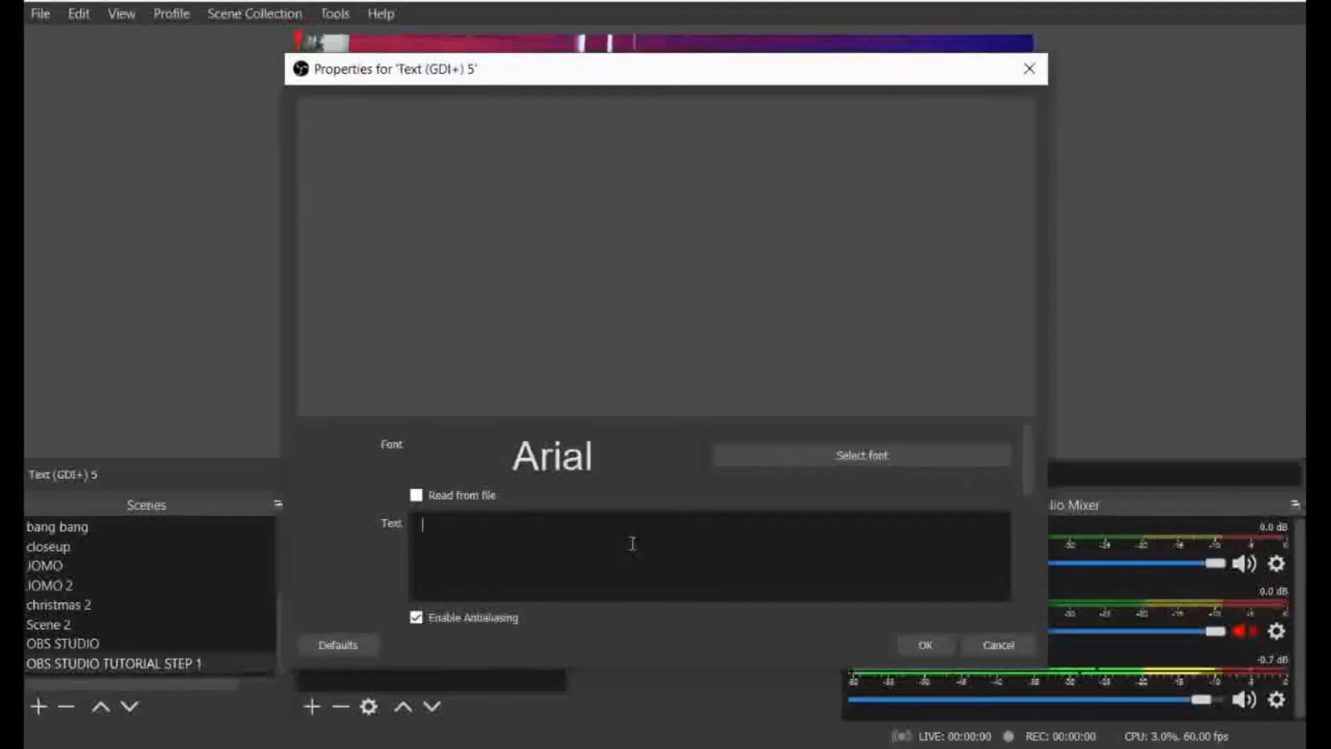
type("JAMES")
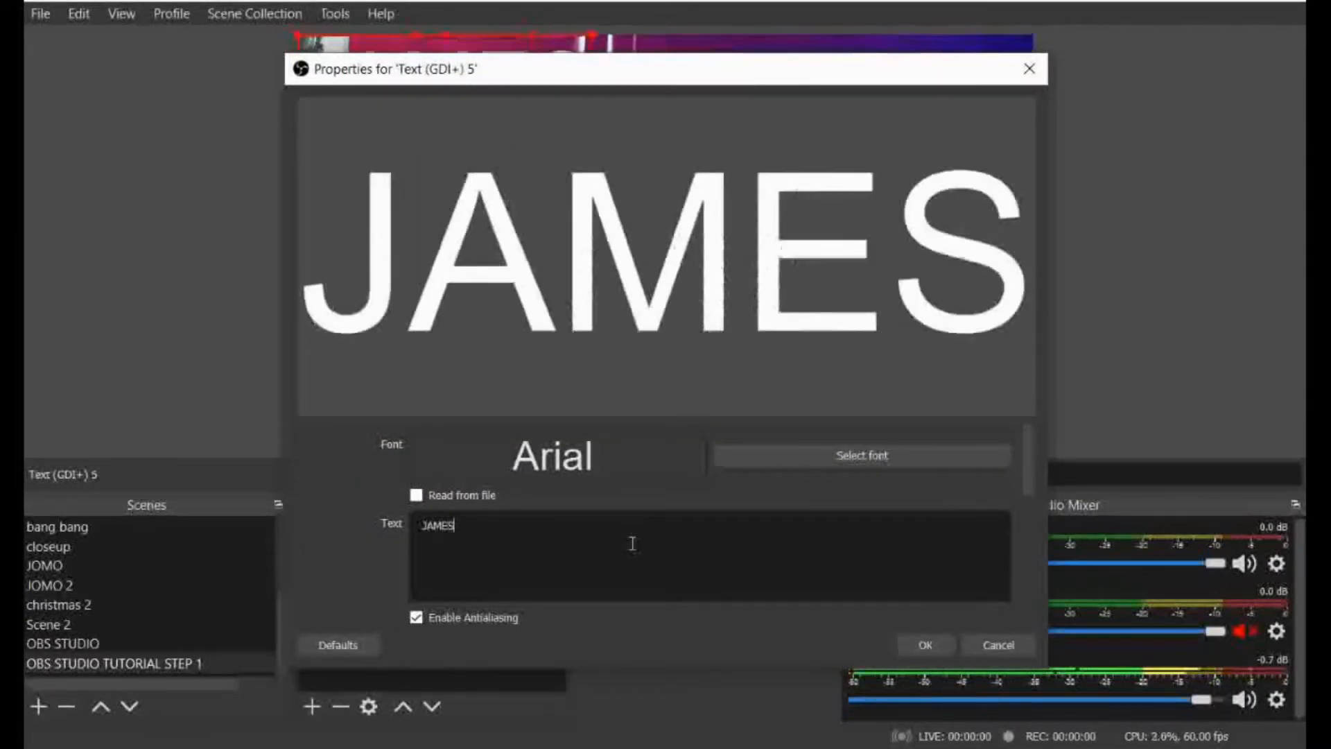
type("SWINSON")
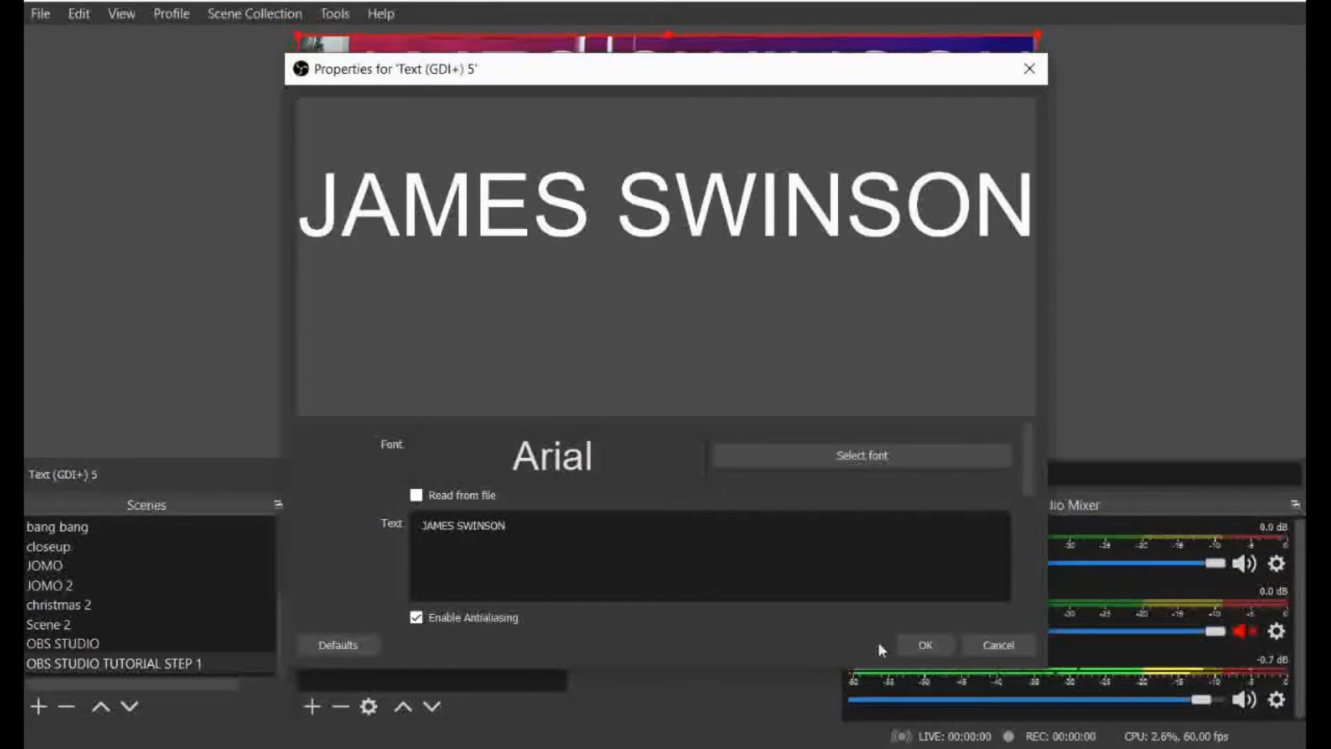
left_click(924, 645)
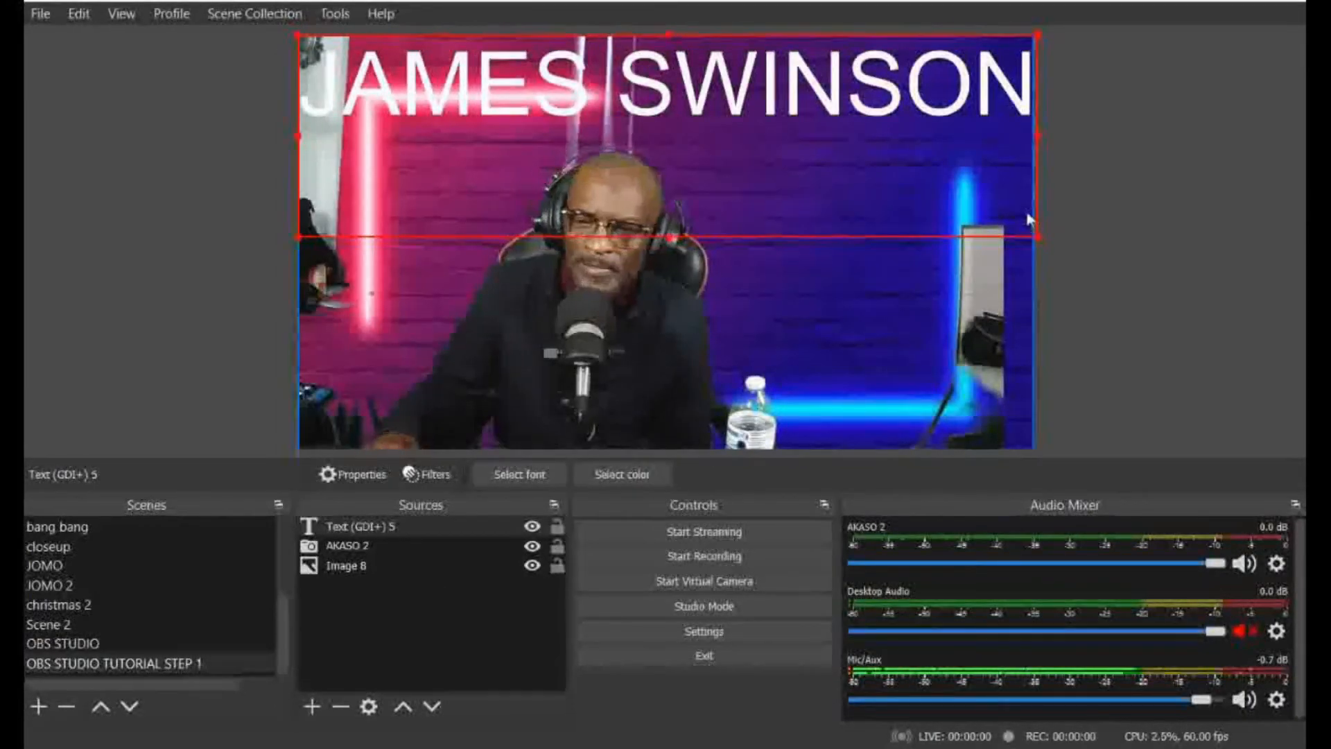